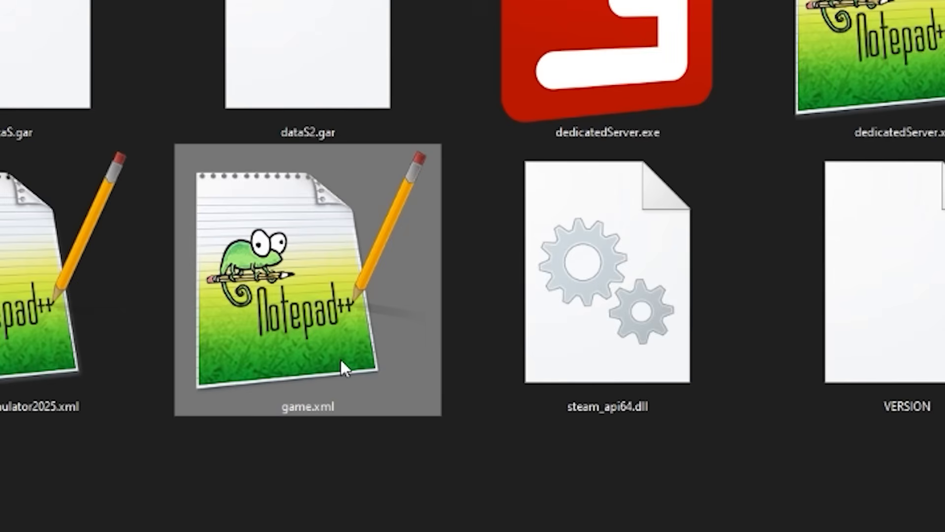
# Open game.xml in Notepad++ to check the development controls entry
pyautogui.doubleClick(305, 278)
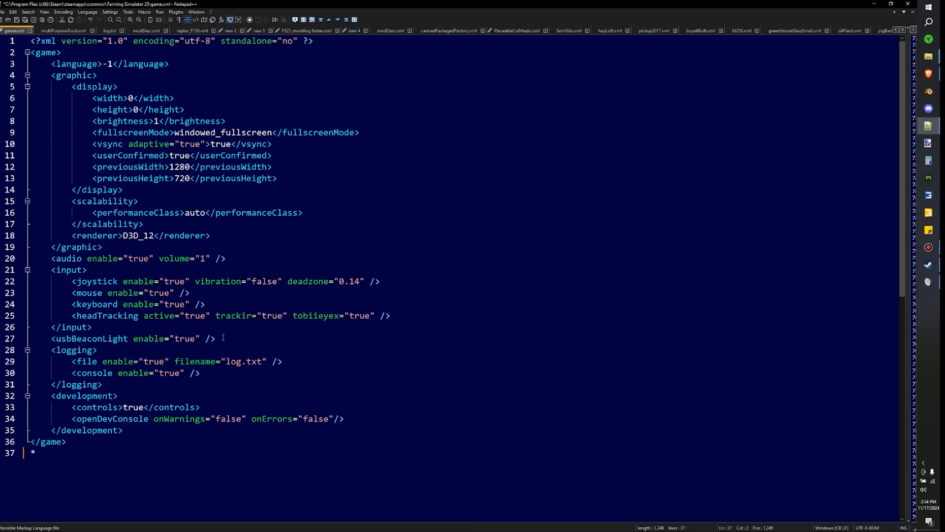
pyautogui.moveTo(289, 99)
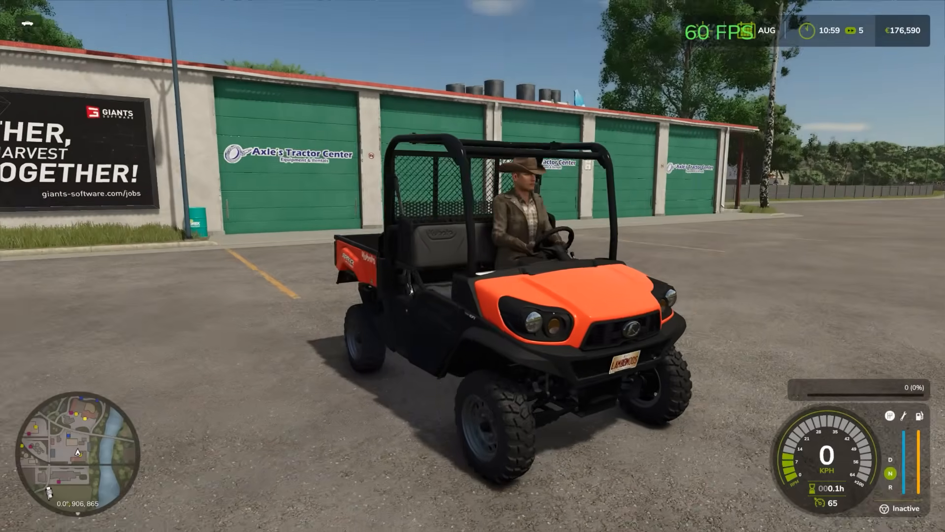
pyautogui.moveTo(473, 266)
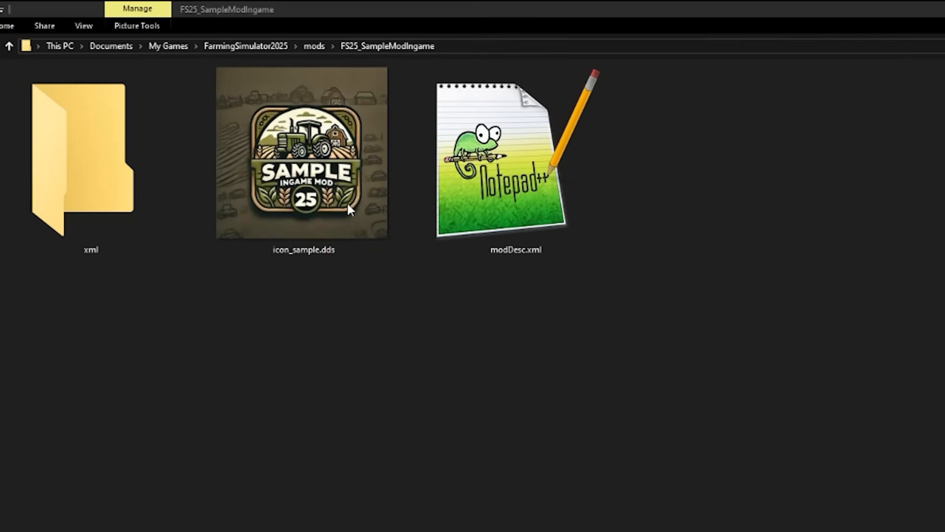
pyautogui.moveTo(205, 304)
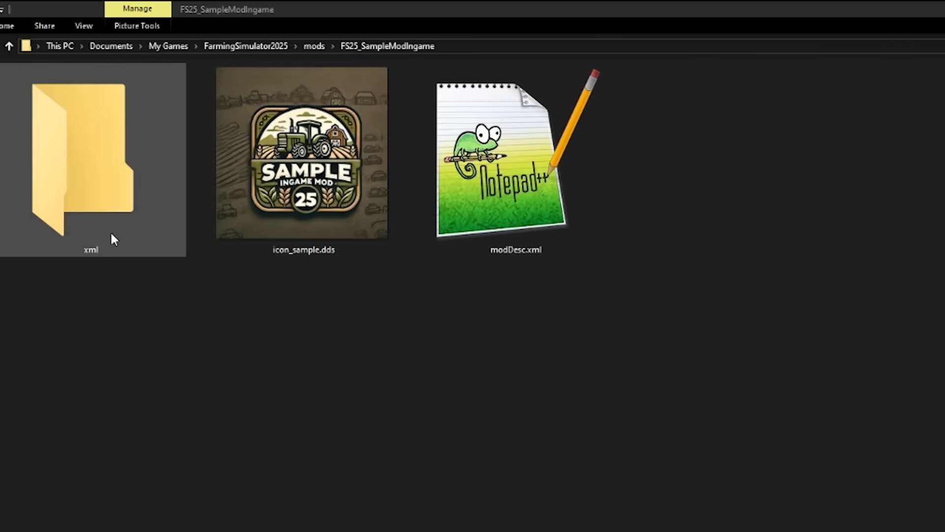
pyautogui.moveTo(87, 240)
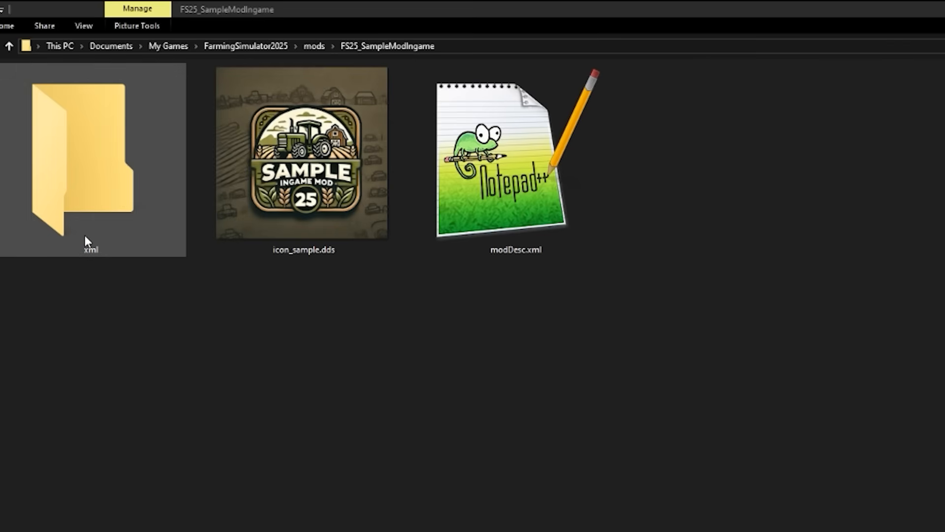
# Select the xml folder inside FS25_SampleModIngame
pyautogui.click(149, 288)
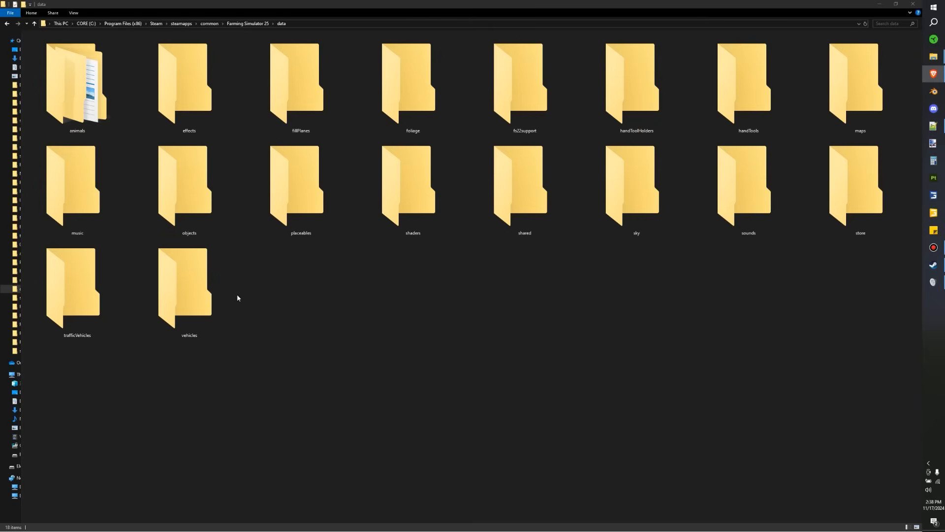
# Browse into data\vehicles and open the kubota vehicles folder
pyautogui.doubleClick(189, 284)
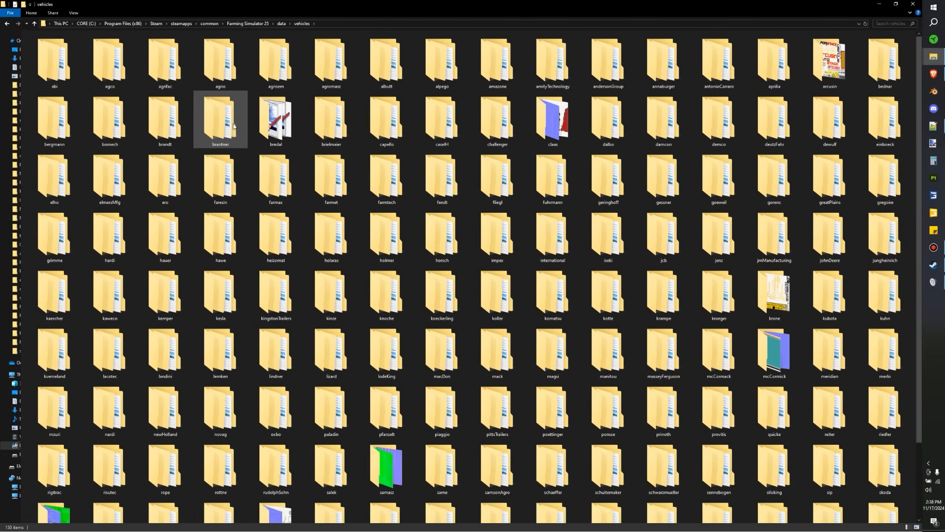
pyautogui.moveTo(331, 175)
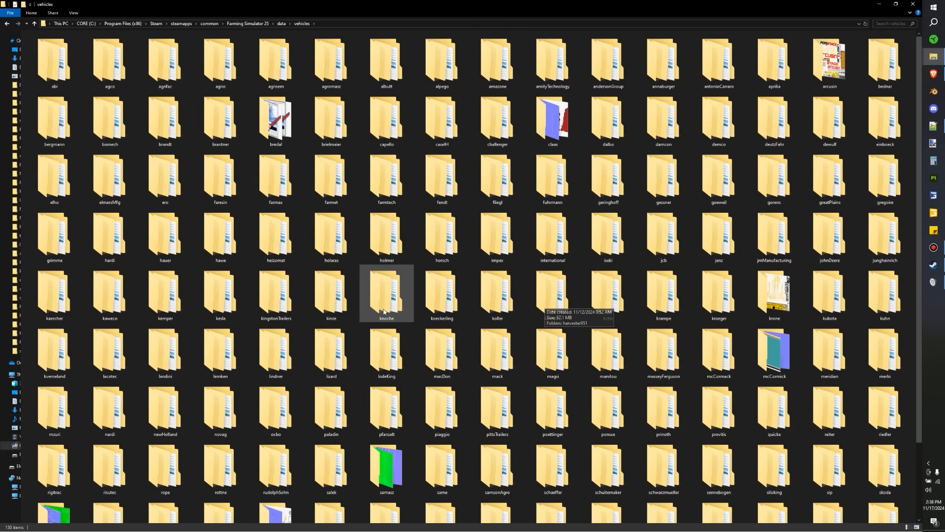
pyautogui.moveTo(401, 295)
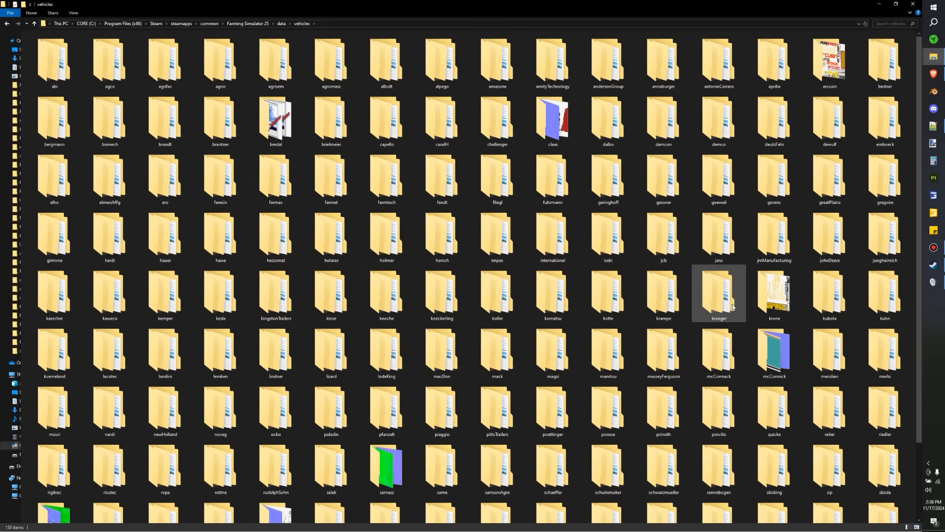
pyautogui.click(53, 293)
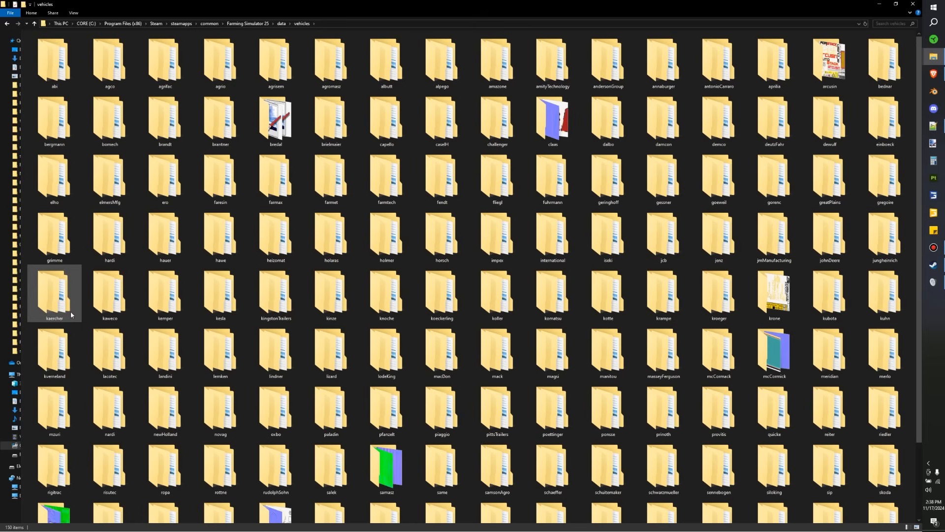
pyautogui.click(551, 351)
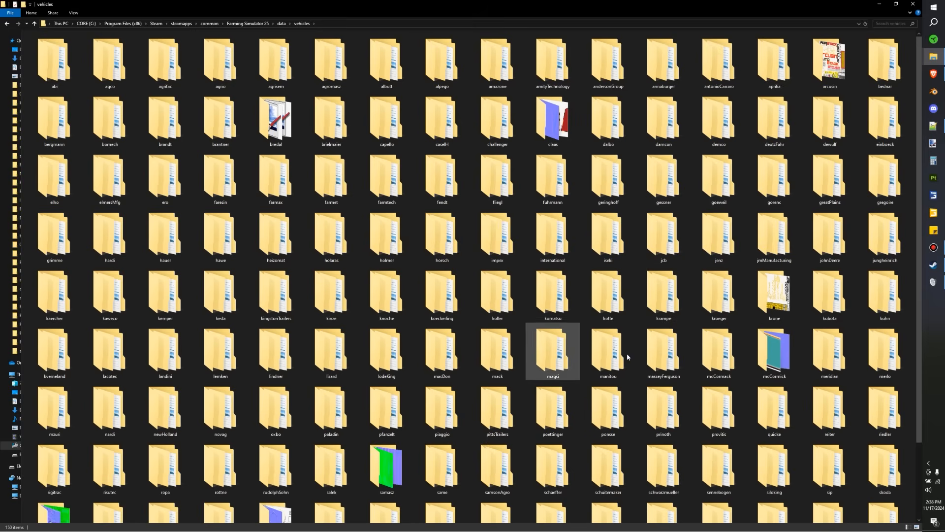
pyautogui.click(829, 293)
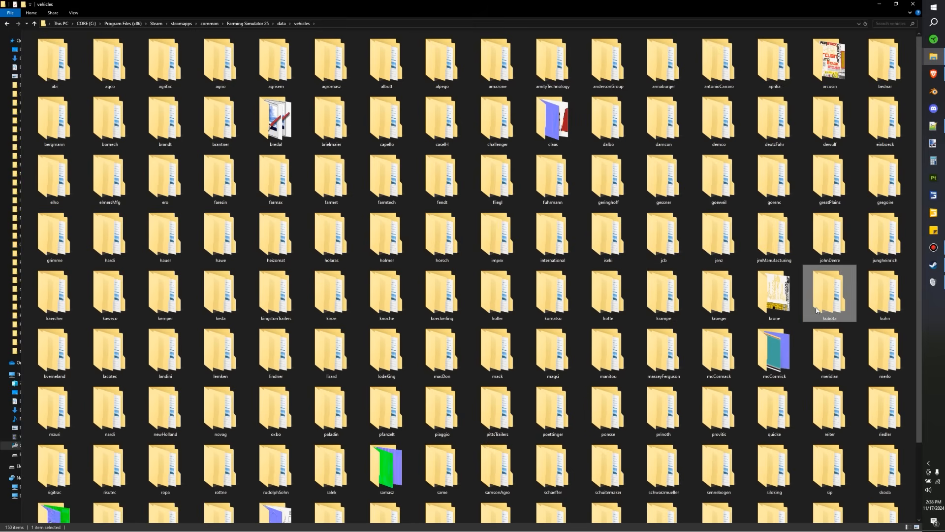
pyautogui.doubleClick(829, 292)
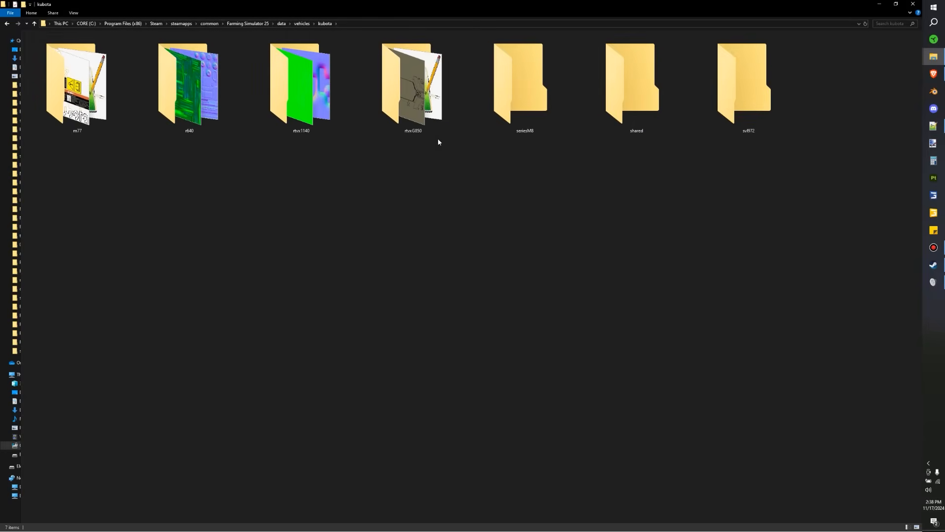
# Open the rtvxG850 vehicle folder inside kubota
pyautogui.click(413, 84)
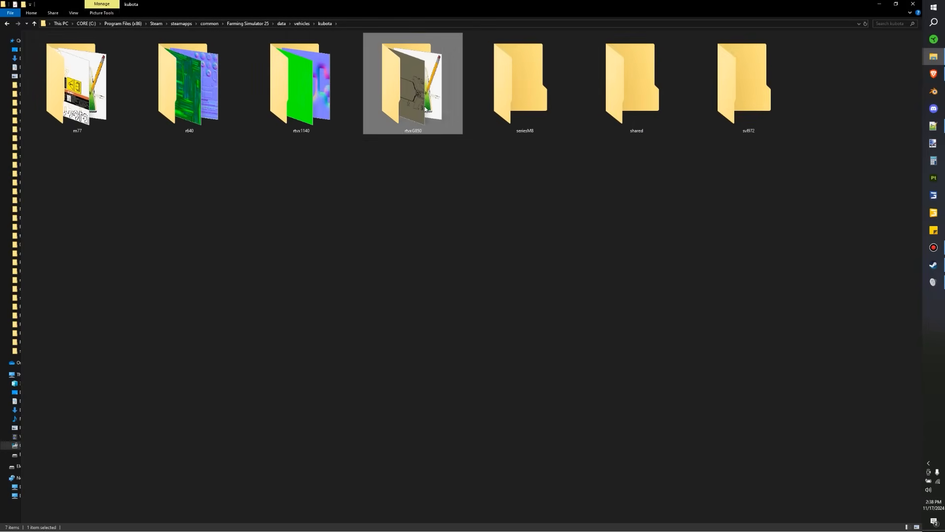
pyautogui.doubleClick(412, 83)
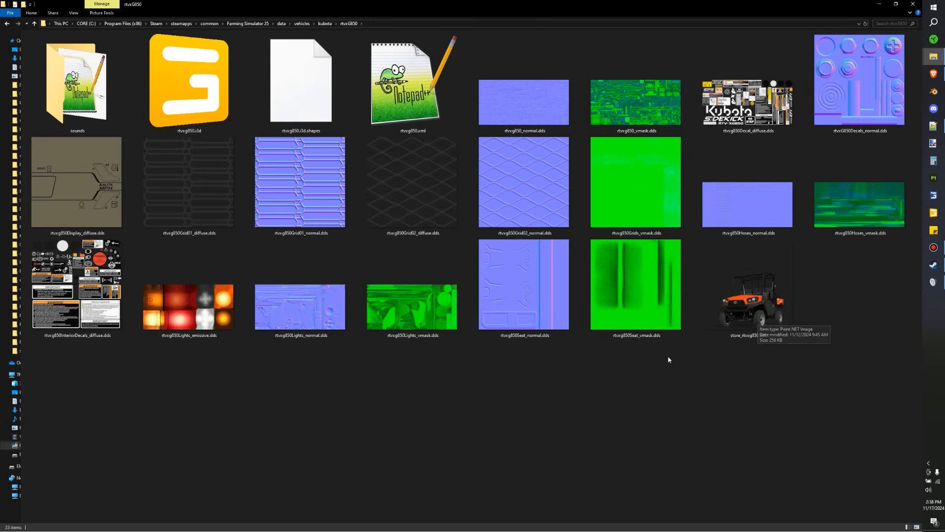
# Copy rtvxg850.xml and return to the FS25_SampleModIngame window with the xml folder selected
pyautogui.click(412, 82)
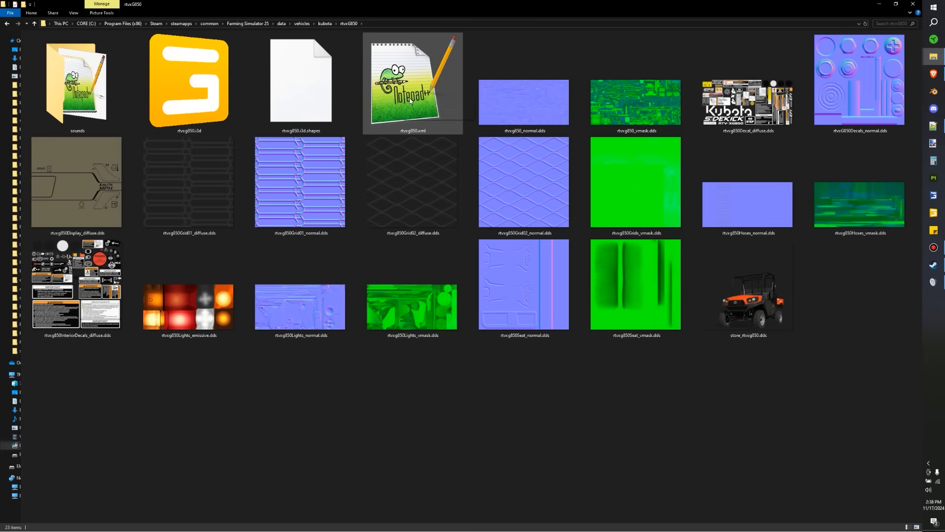
pyautogui.click(412, 83)
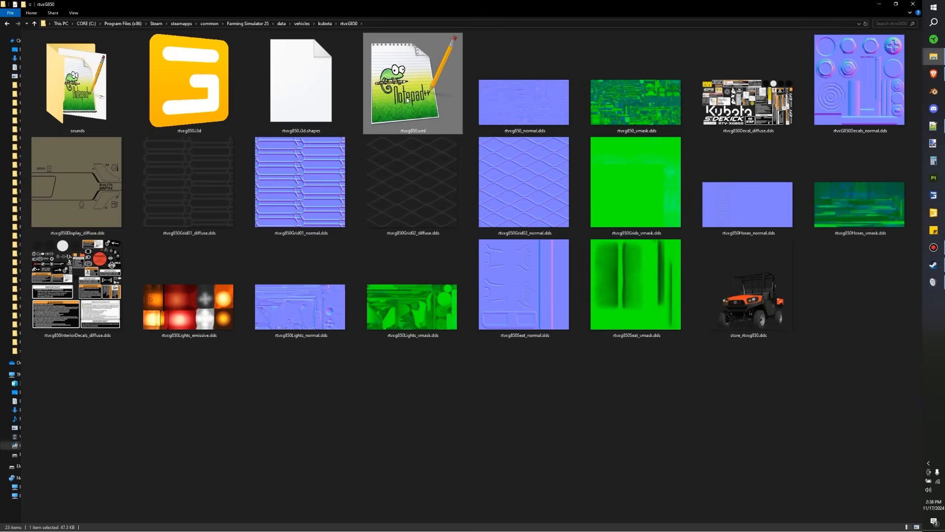
pyautogui.click(479, 361)
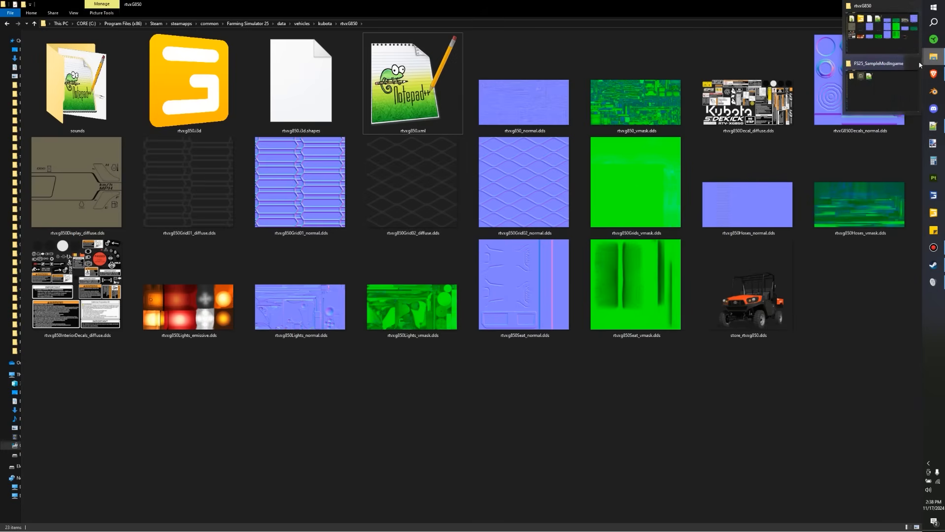
pyautogui.click(878, 63)
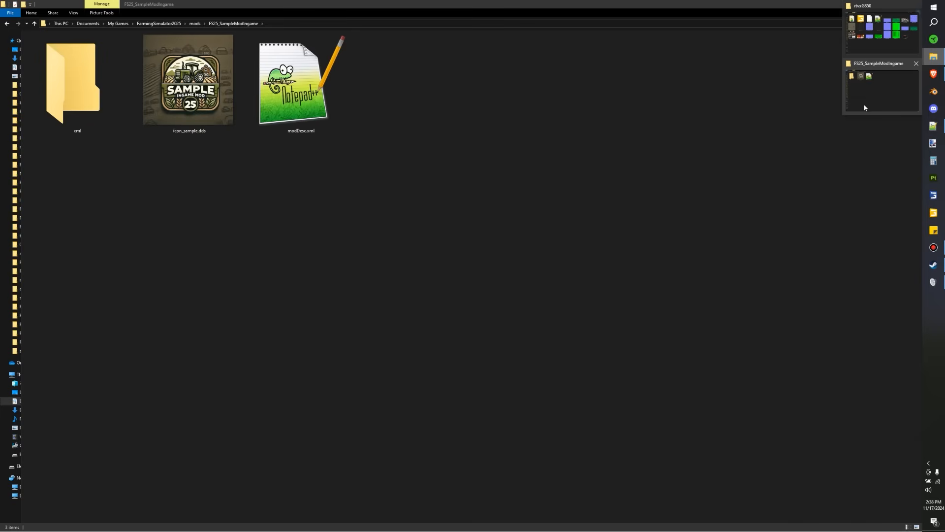
pyautogui.click(76, 82)
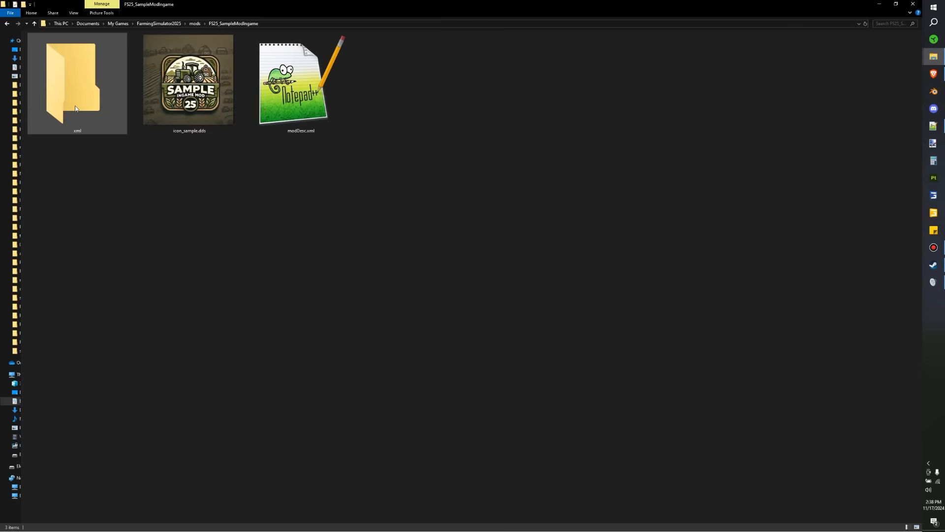
# Paste rtvxg850.xml into the mod's xml folder and set the storeItem xmlFilename to xml/rtvxg850.xml
pyautogui.doubleClick(77, 81)
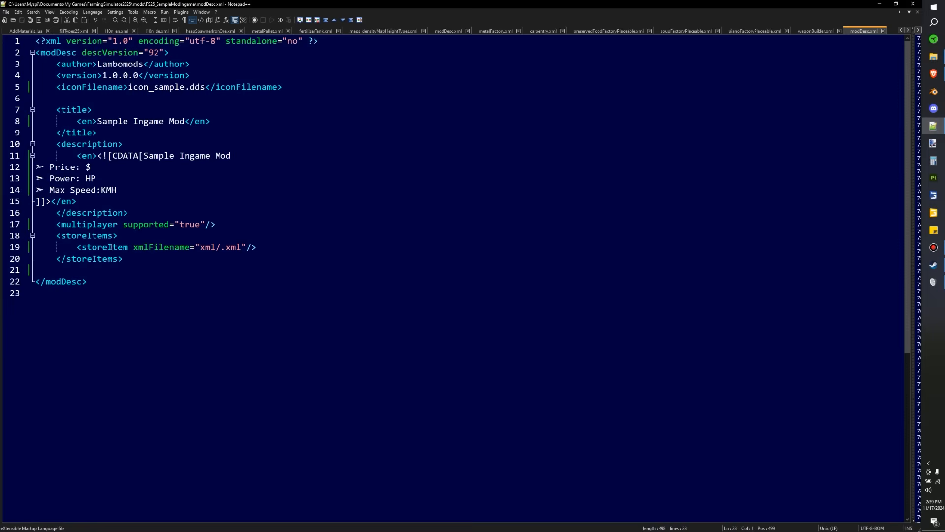
pyautogui.click(220, 247)
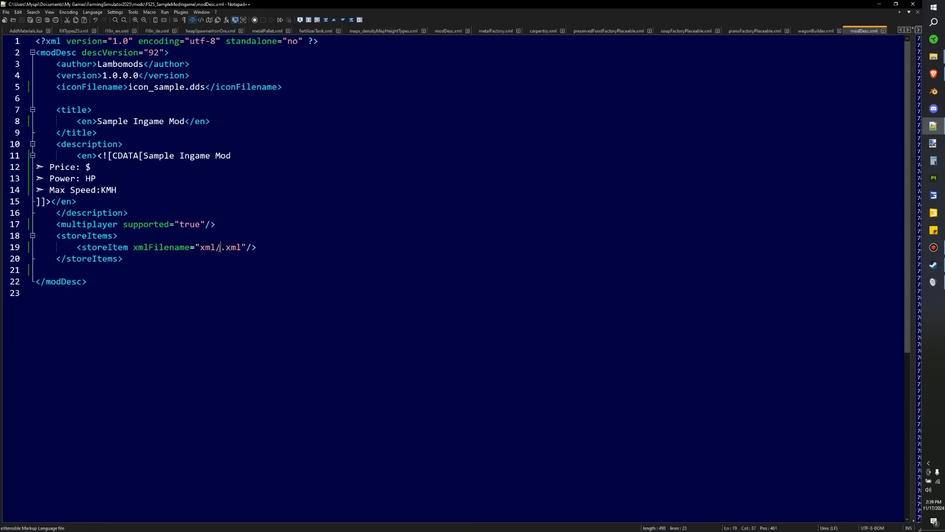
pyautogui.write('rtvxg850')
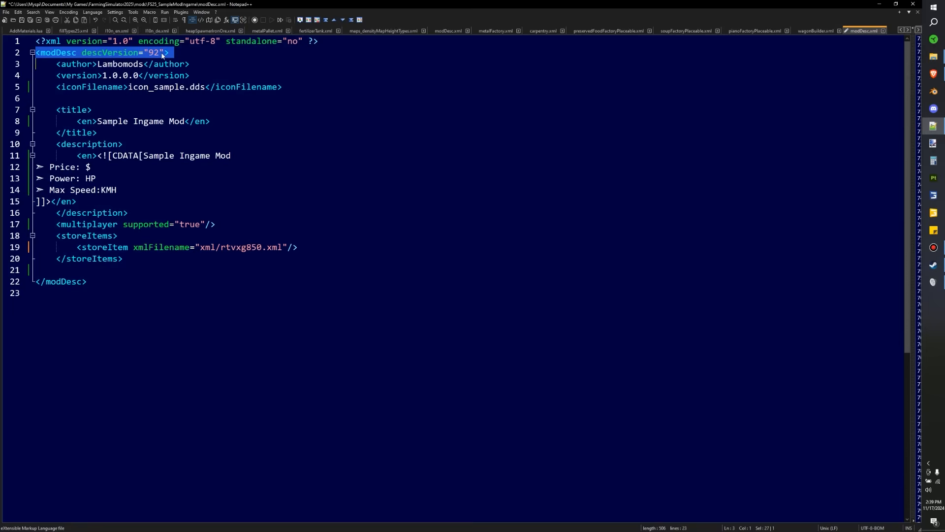
pyautogui.moveTo(163, 60)
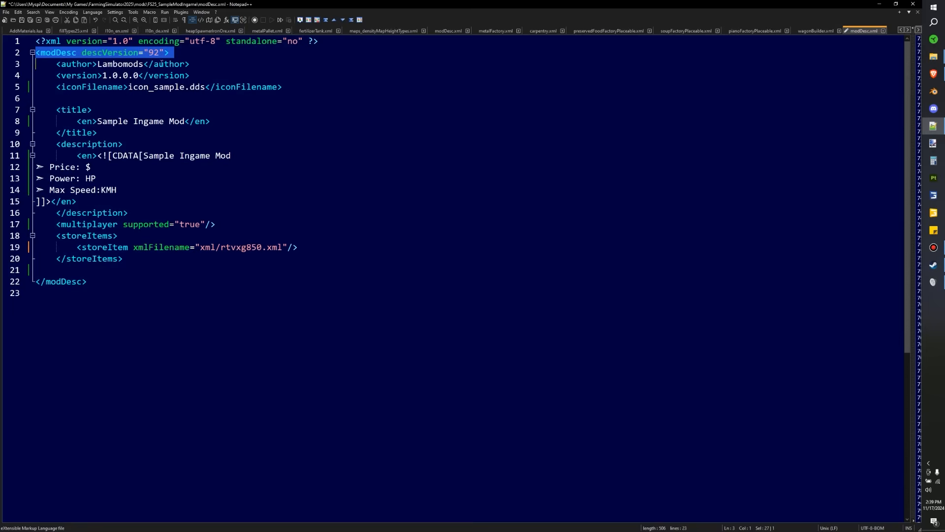
# Review modDesc.xml's descVersion 92, author and mod version values
pyautogui.doubleClick(156, 52)
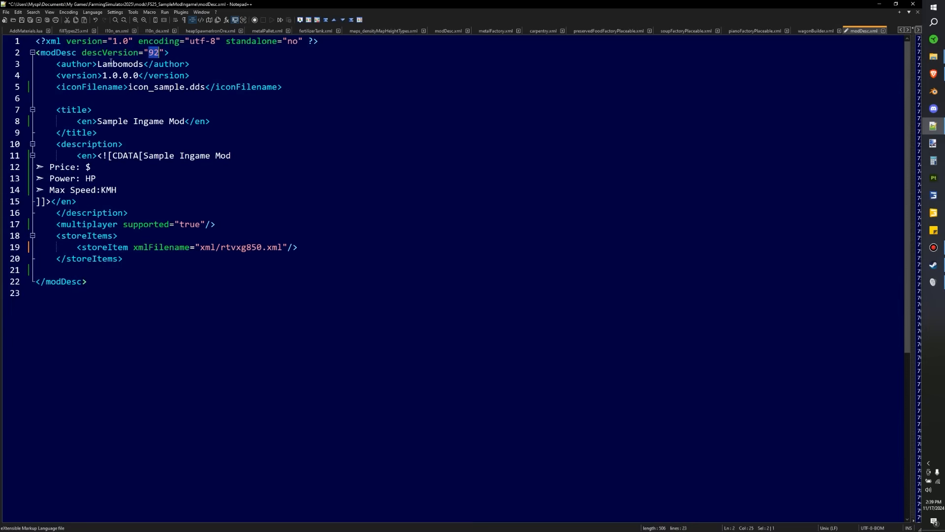
pyautogui.doubleClick(119, 63)
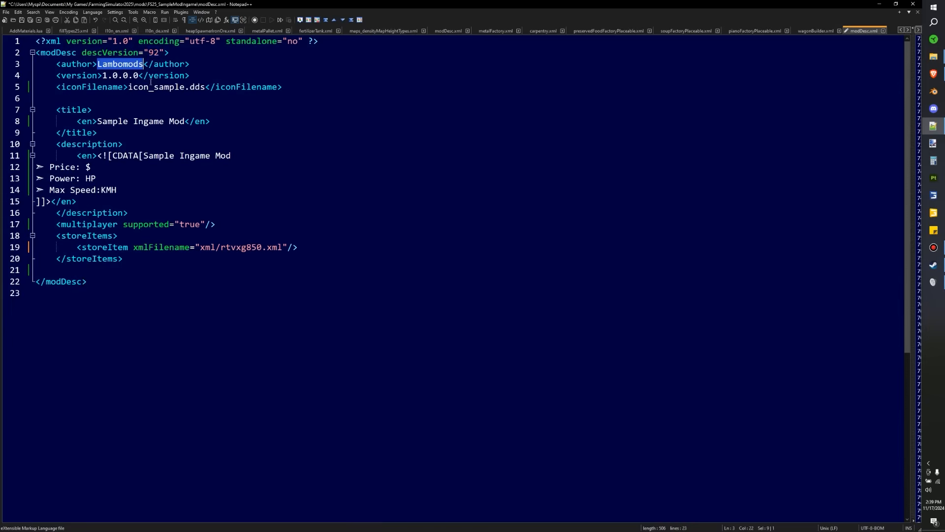
pyautogui.click(137, 76)
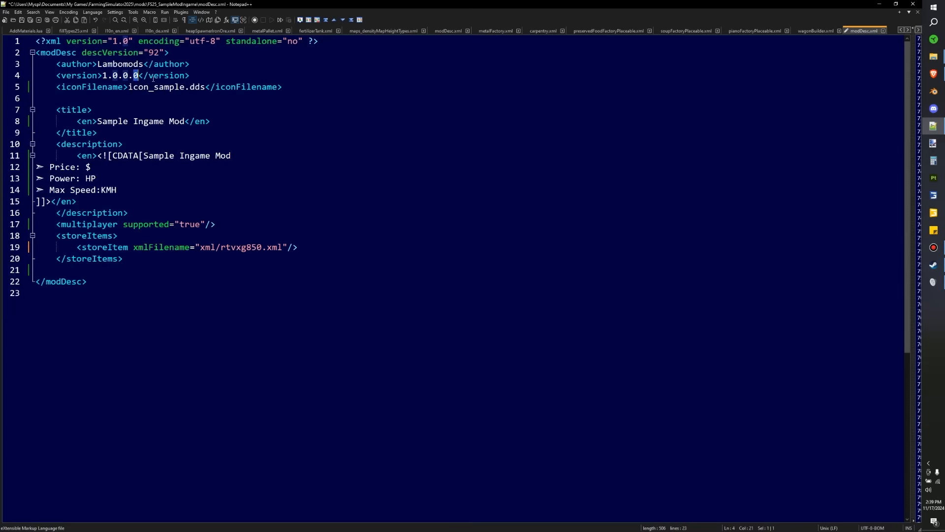
pyautogui.doubleClick(156, 87)
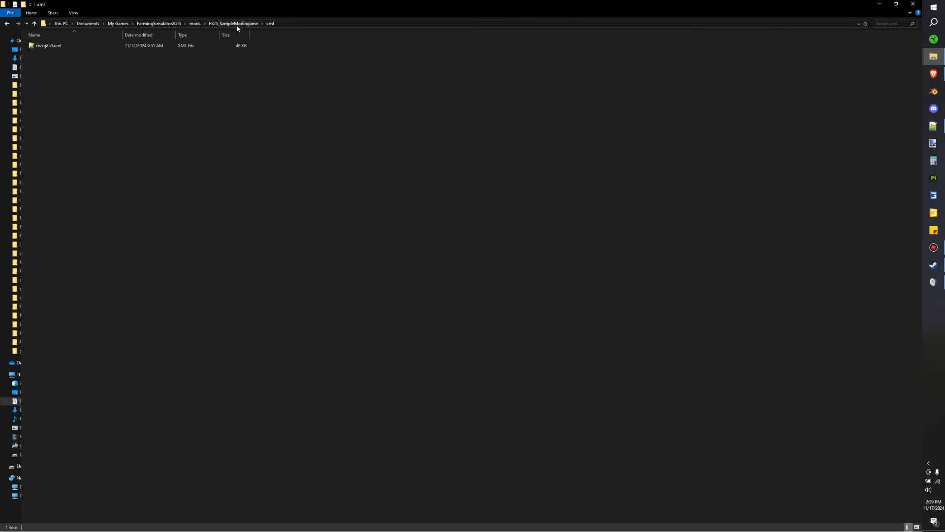
# Check the mod title in modDesc.xml, then return to the mod's xml folder in File Explorer
pyautogui.click(35, 23)
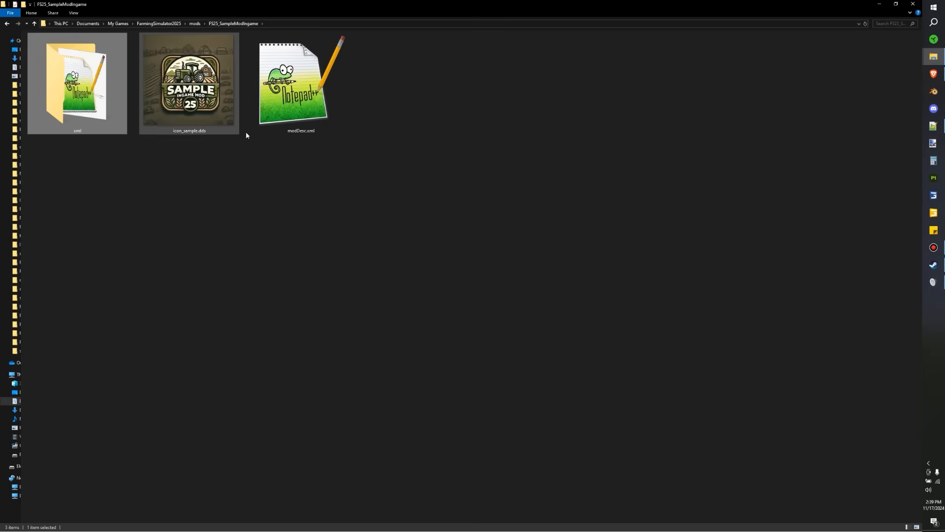
pyautogui.doubleClick(300, 82)
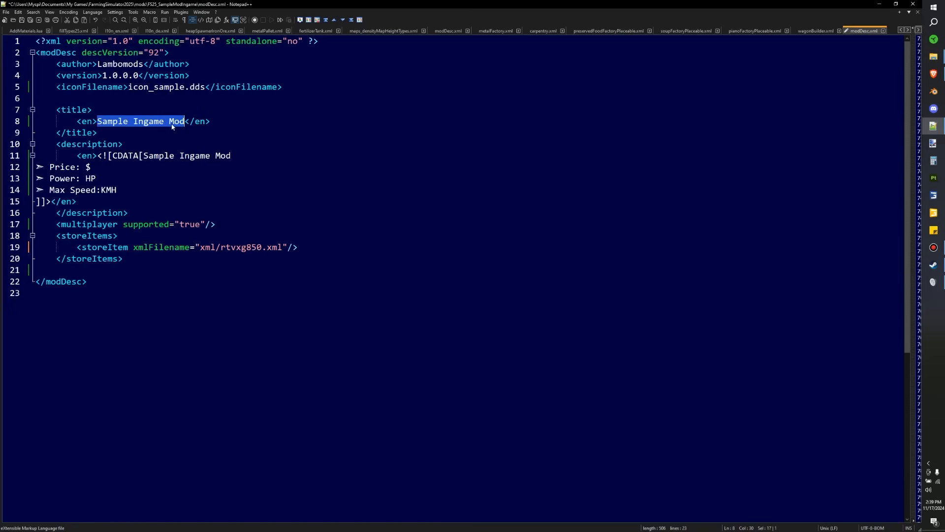
pyautogui.moveTo(161, 178)
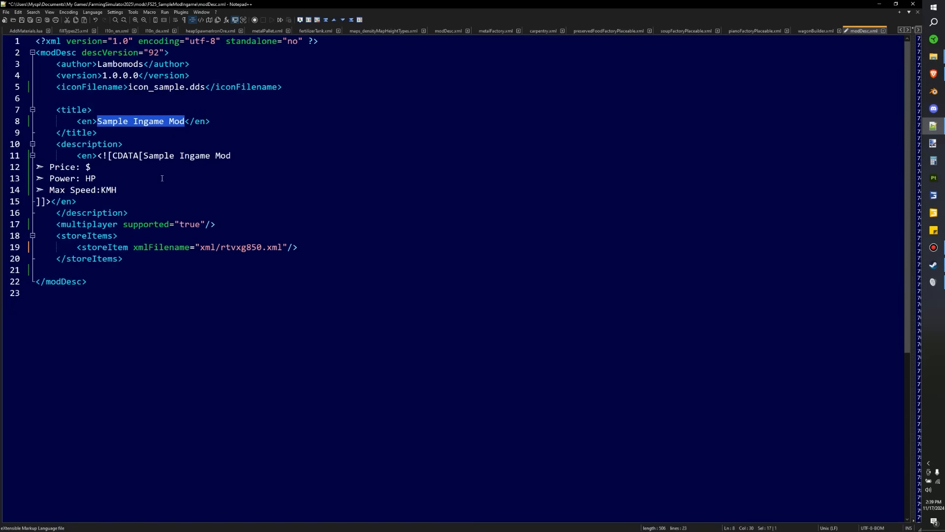
pyautogui.moveTo(170, 167)
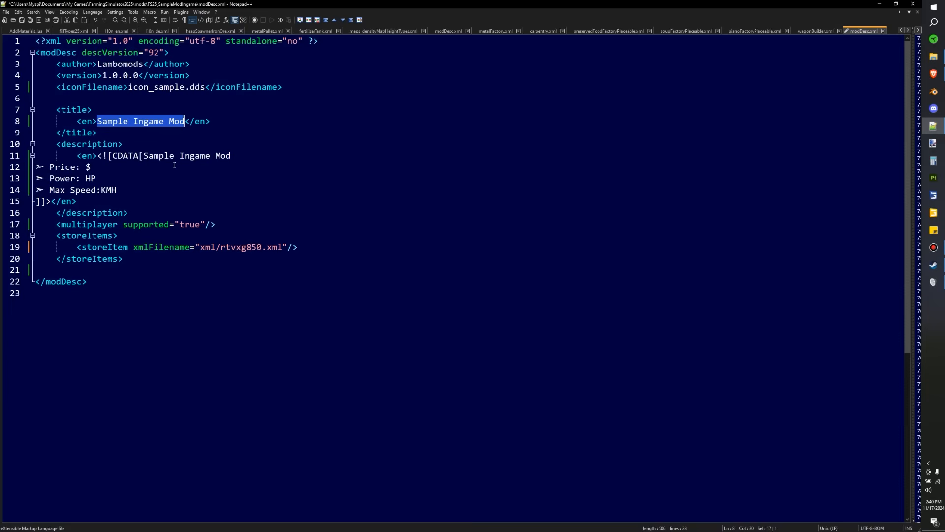
pyautogui.click(244, 178)
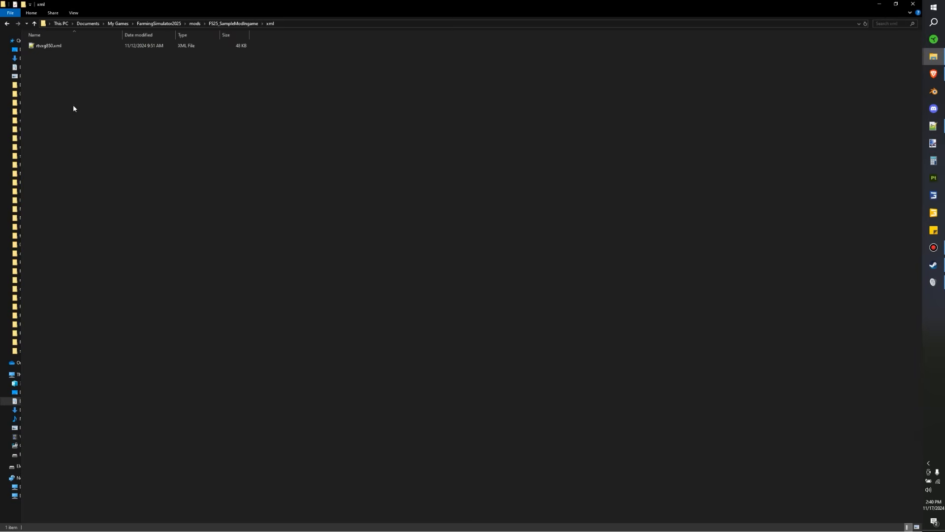
# Open the copied rtvxg850.xml in Notepad++ and scroll down to its fillUnit block
pyautogui.click(48, 47)
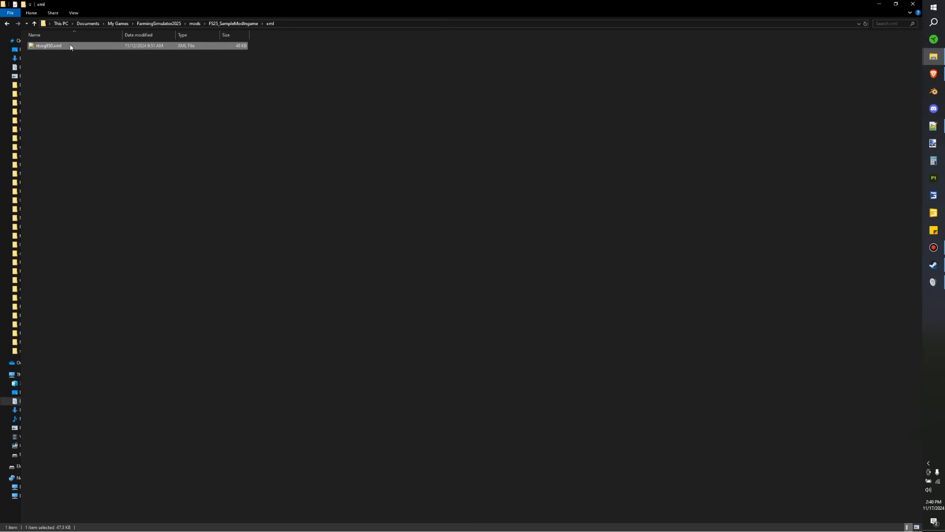
pyautogui.doubleClick(48, 45)
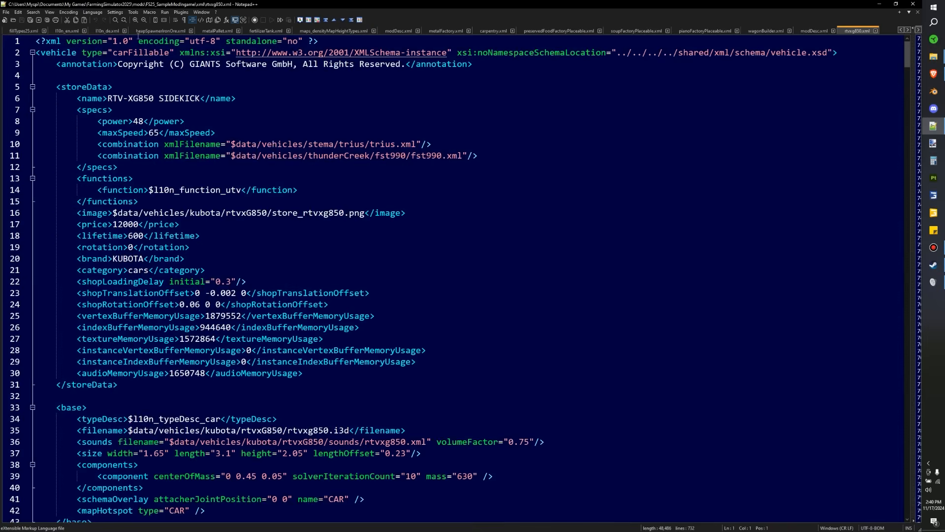
pyautogui.moveTo(236, 137)
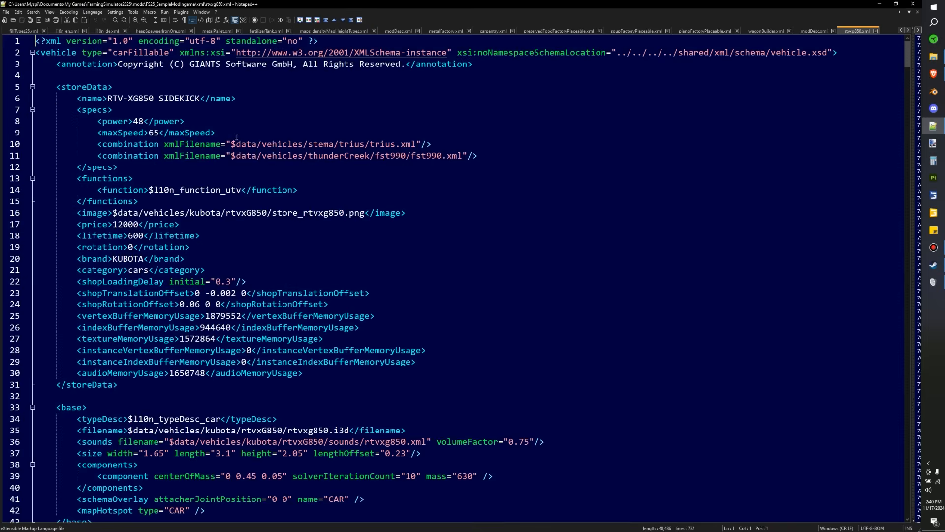
pyautogui.moveTo(287, 171)
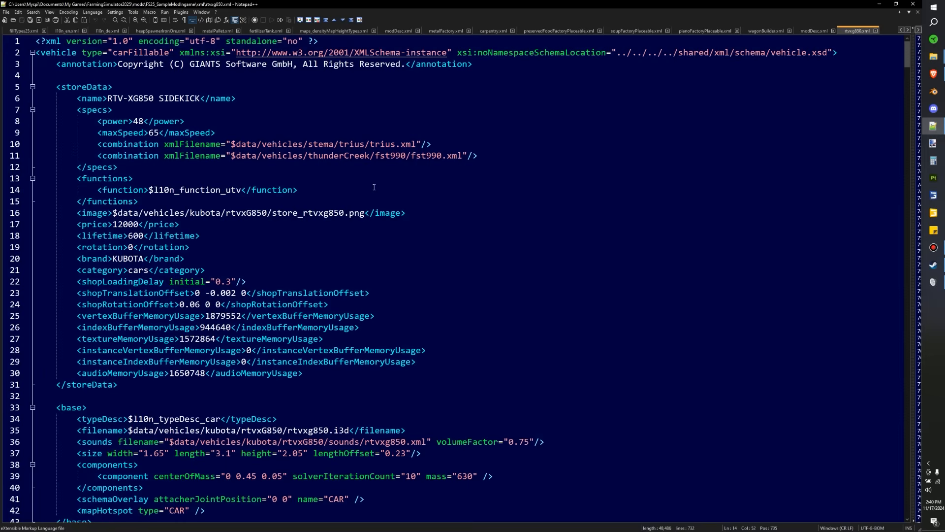
pyautogui.scroll(-3)
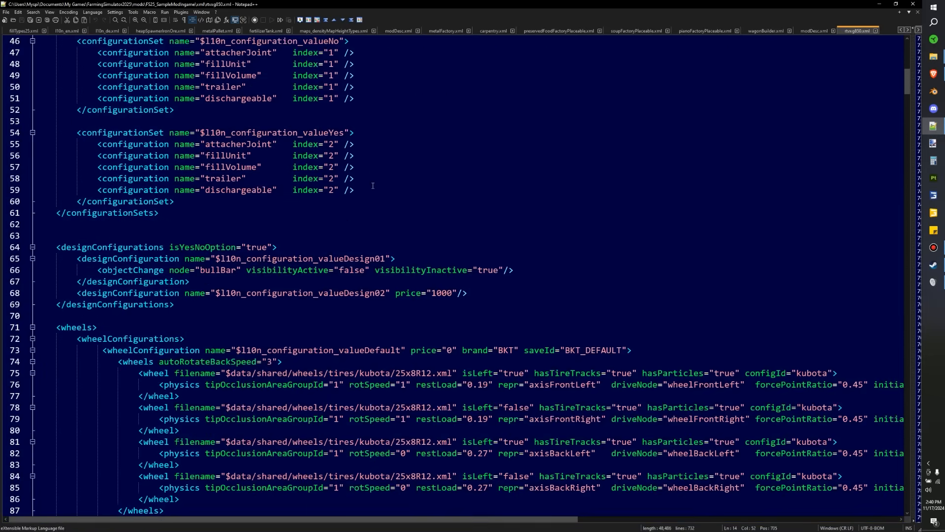
pyautogui.scroll(-3)
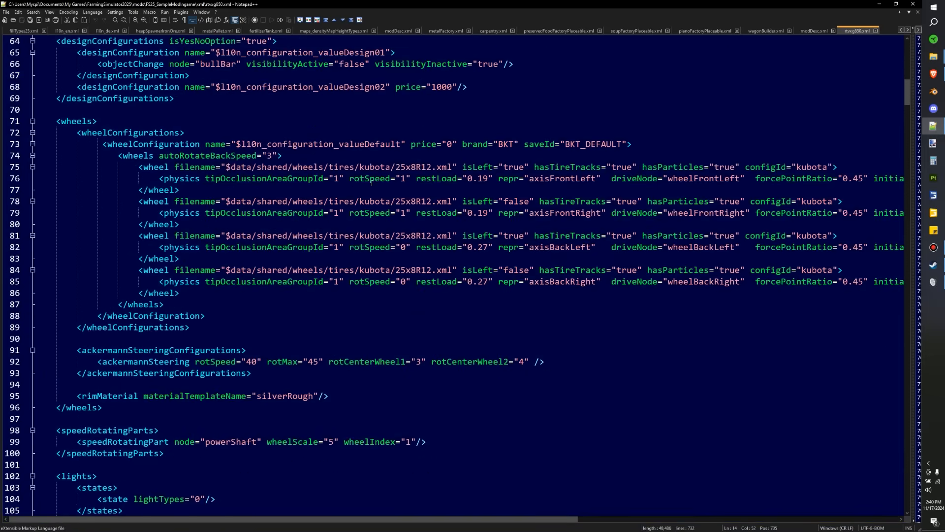
pyautogui.scroll(-3)
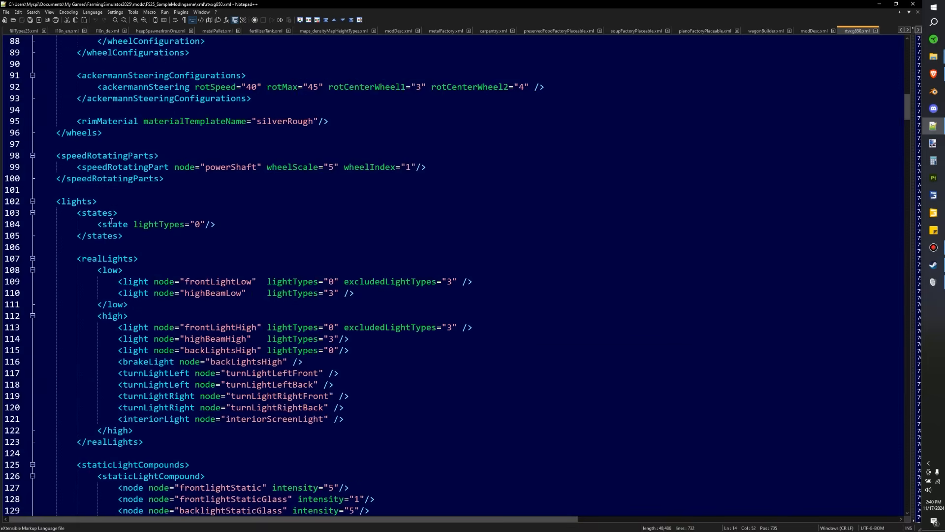
pyautogui.scroll(-3)
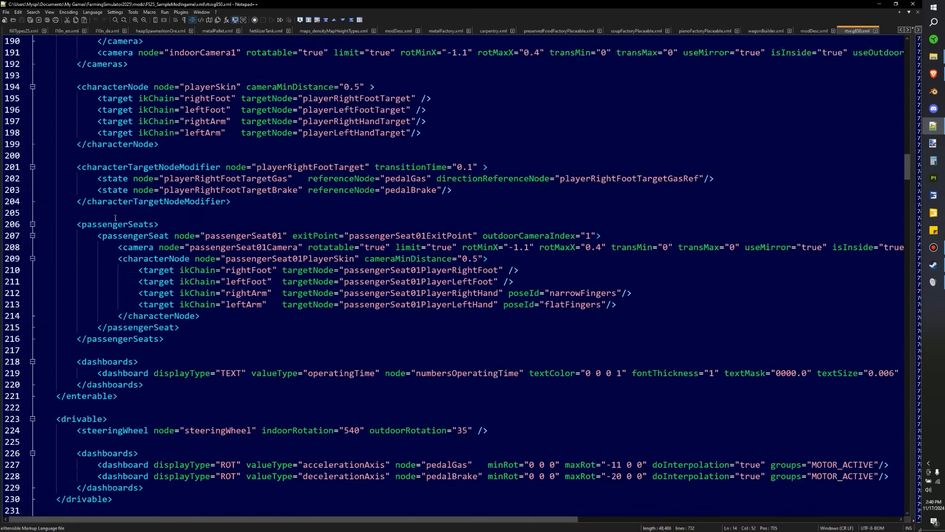
pyautogui.scroll(-3)
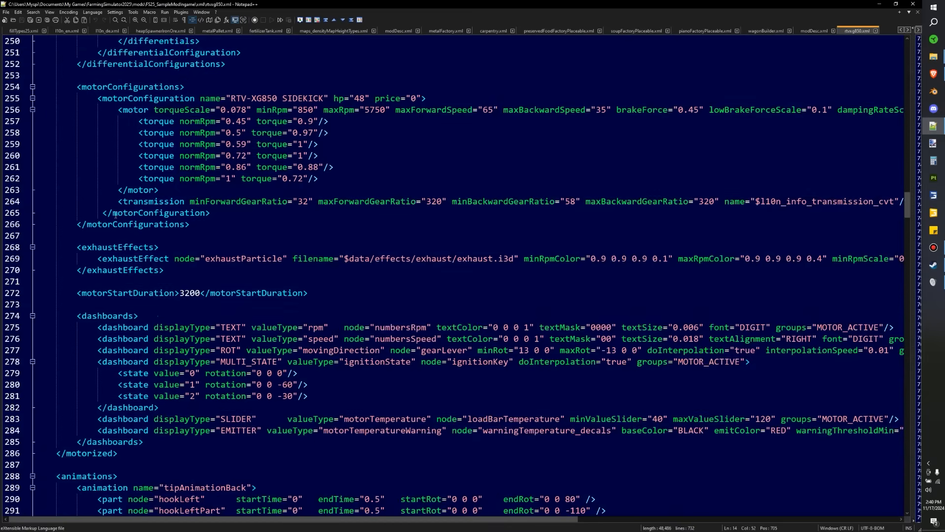
pyautogui.scroll(-3)
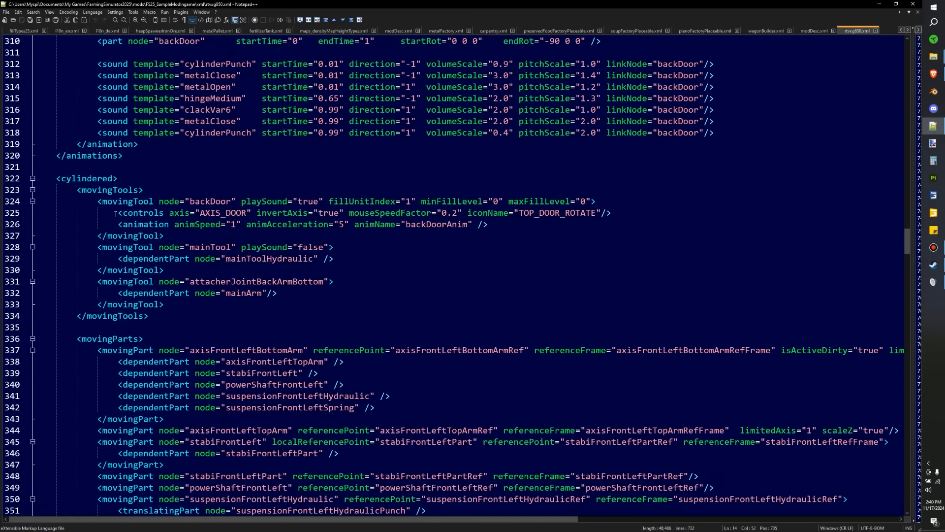
pyautogui.scroll(-3)
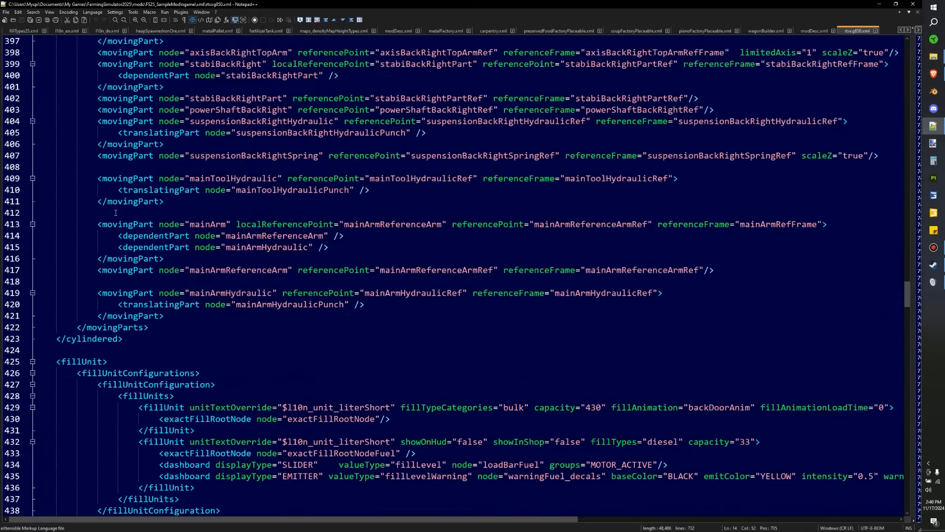
pyautogui.scroll(-3)
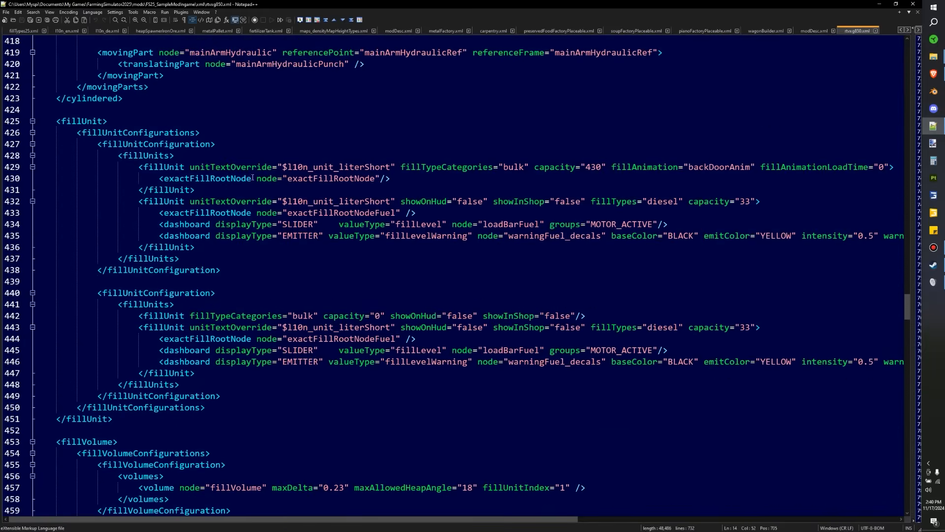
# Highlight the fillUnit tags and the bulk fill category value in rtvxg850.xml
pyautogui.doubleClick(80, 120)
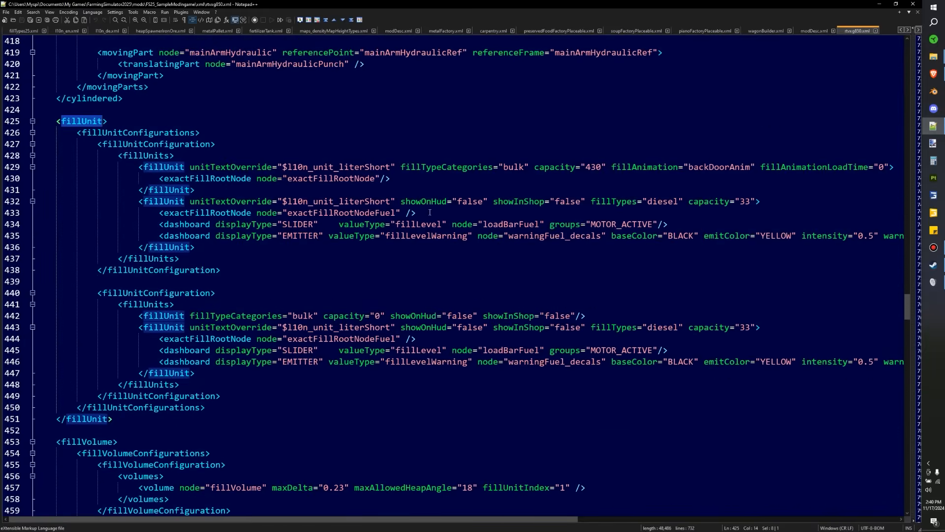
pyautogui.moveTo(517, 167)
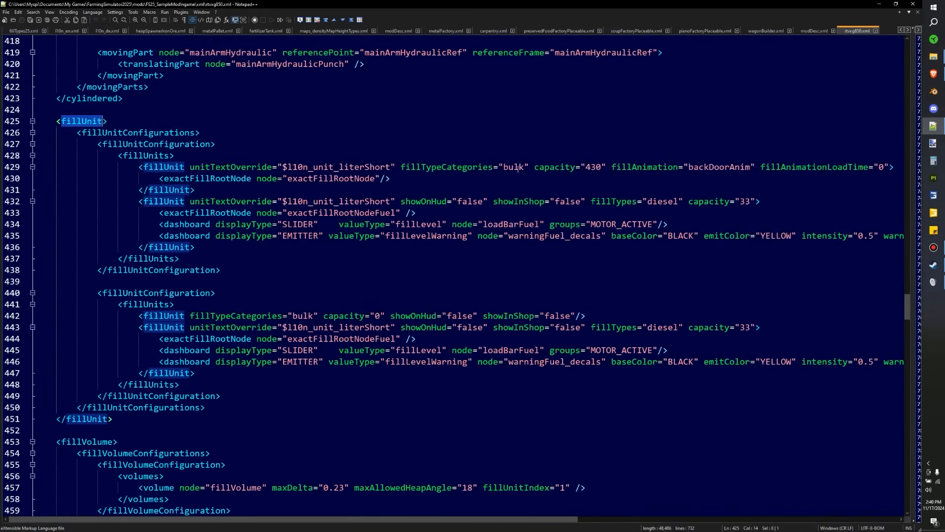
pyautogui.doubleClick(513, 166)
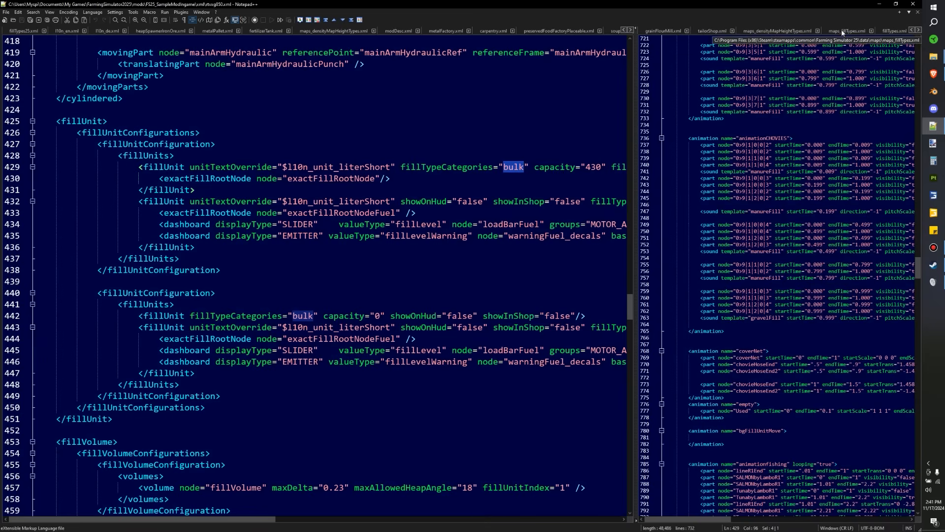
# Show the fillTypeCategories list in maps_fillTypes.xml with the fillTypeCategory entries highlighted
pyautogui.click(262, 30)
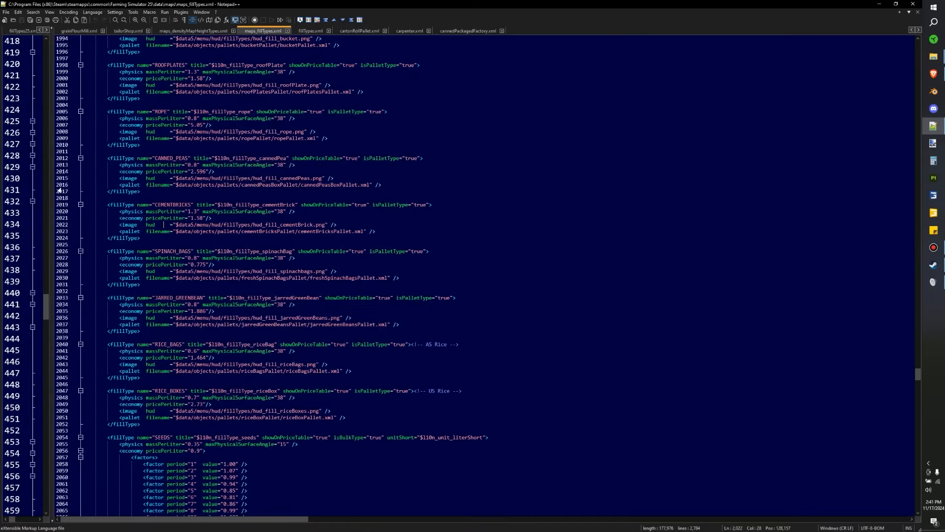
pyautogui.scroll(-3)
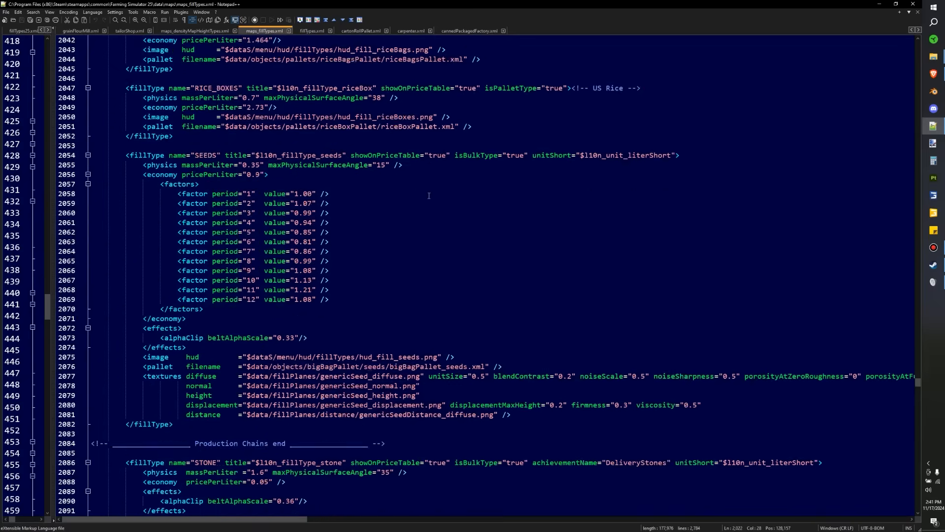
pyautogui.scroll(-3)
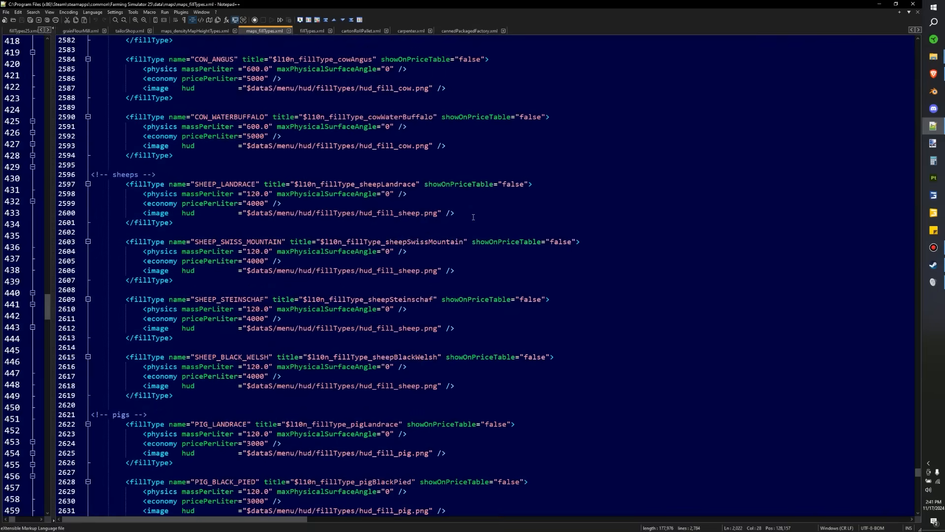
pyautogui.scroll(-3)
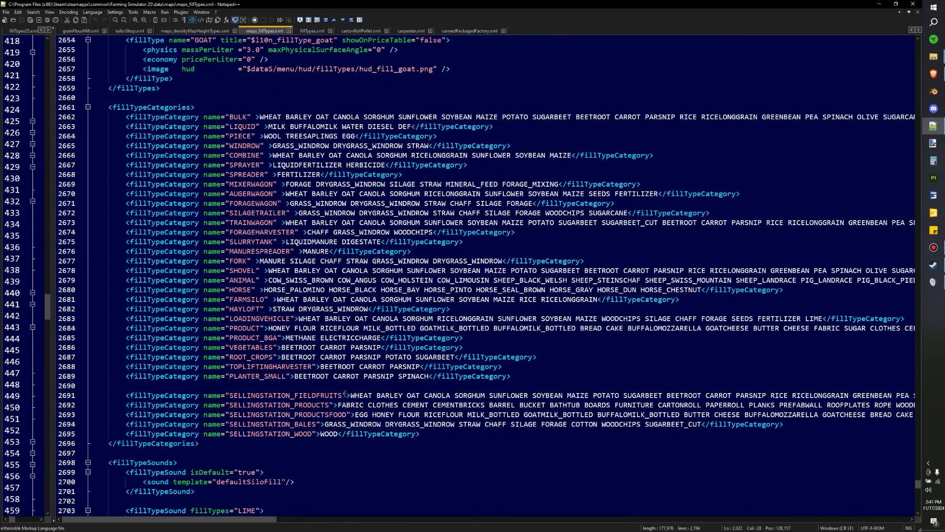
pyautogui.doubleClick(237, 116)
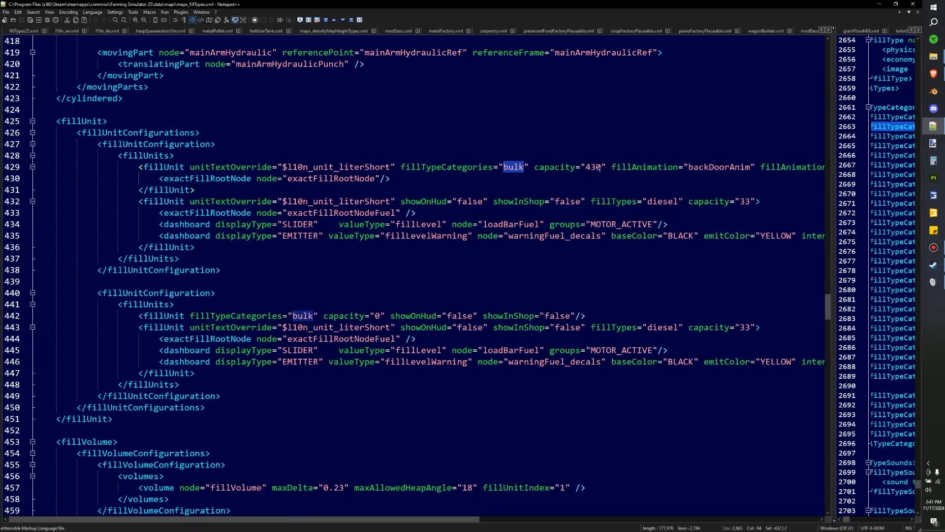
# Change the bulk fill unit capacity from 430 to 20000 in rtvxg850.xml
pyautogui.doubleClick(592, 167)
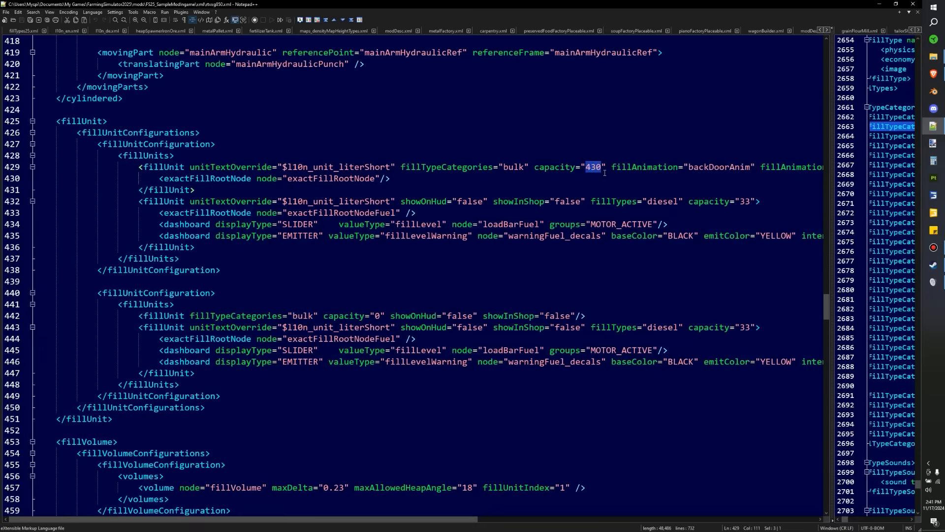
pyautogui.write('2000')
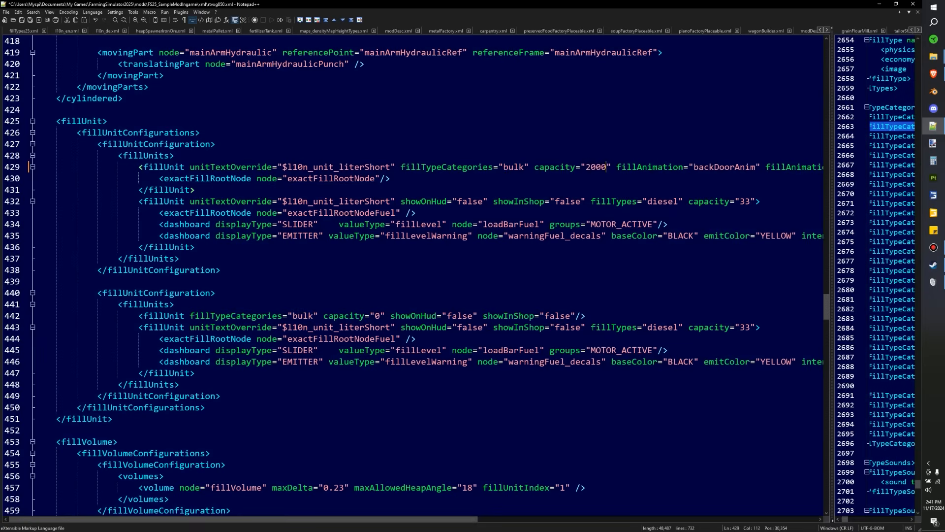
pyautogui.write('0')
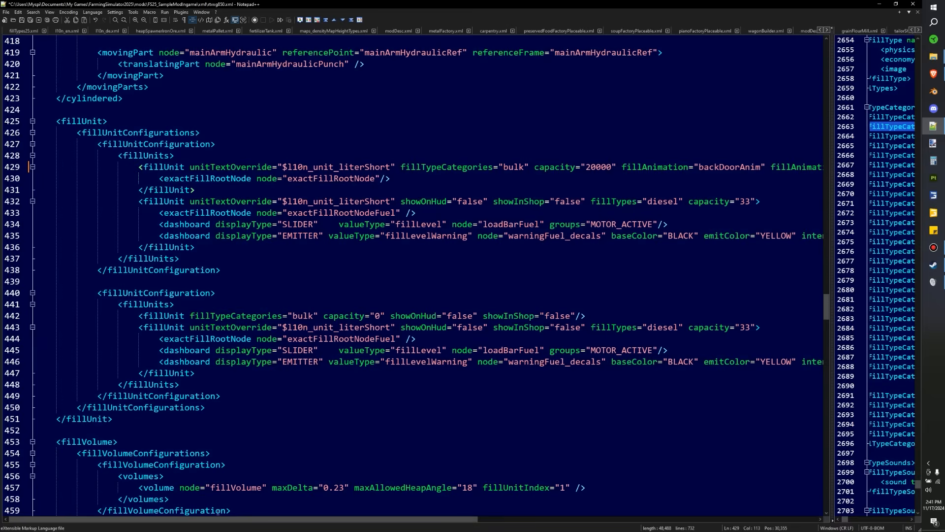
pyautogui.hscroll(3)
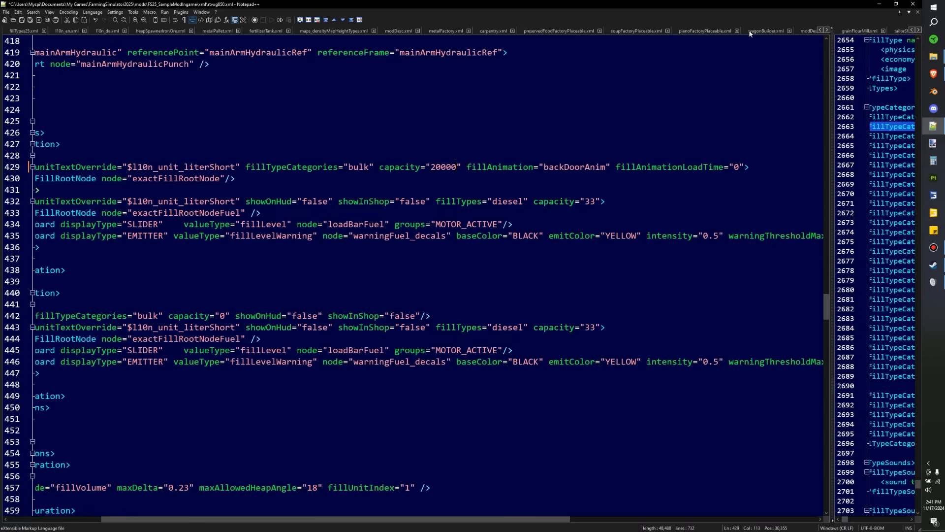
pyautogui.moveTo(766, 31)
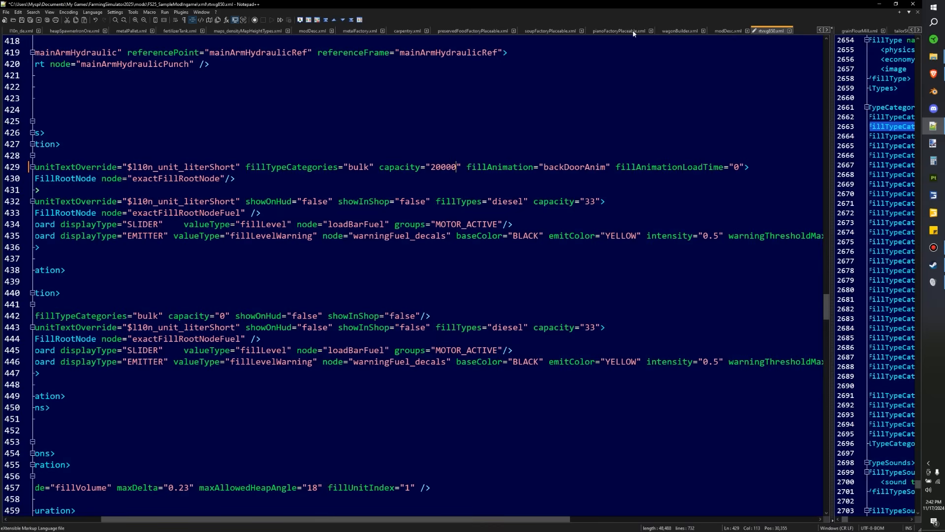
pyautogui.moveTo(56, 151)
pyautogui.write('updateMass="false" ')
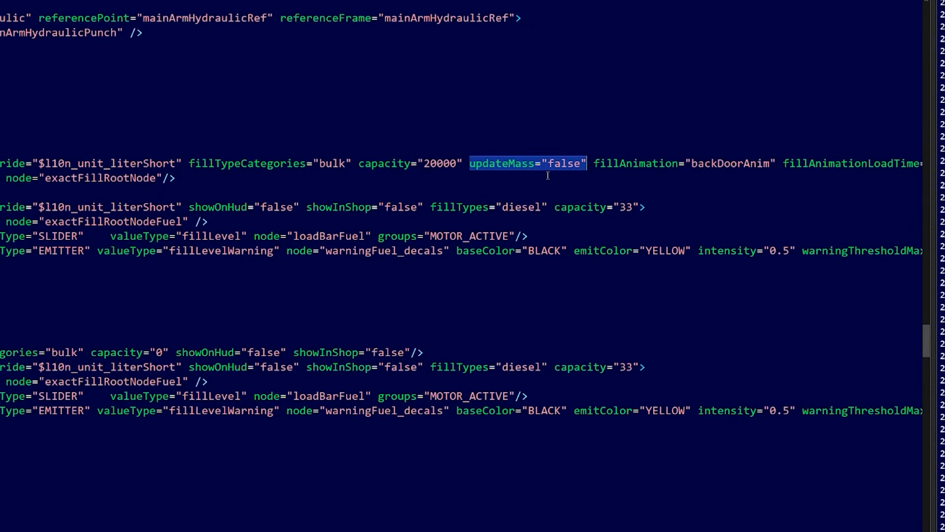
# Add updateMass="false" after capacity="20000" on the bulk fillUnit line
pyautogui.doubleClick(439, 163)
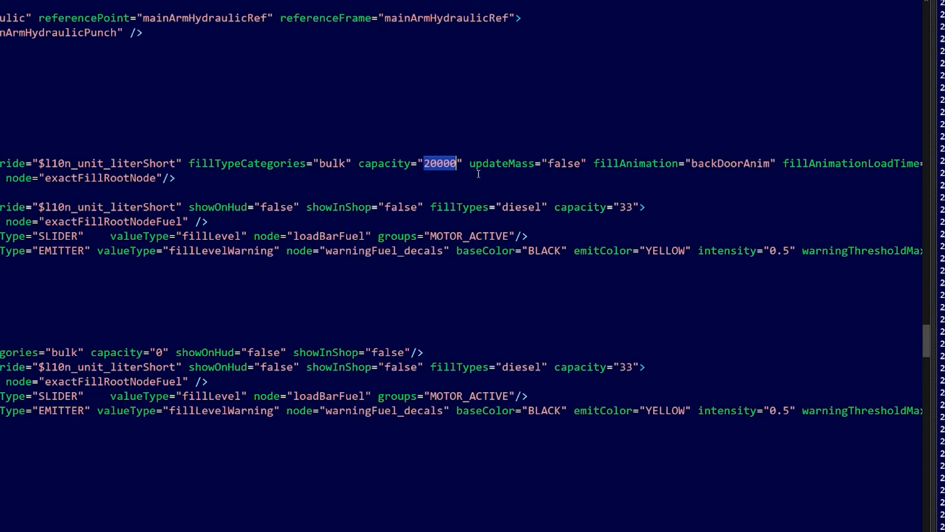
pyautogui.moveTo(557, 163)
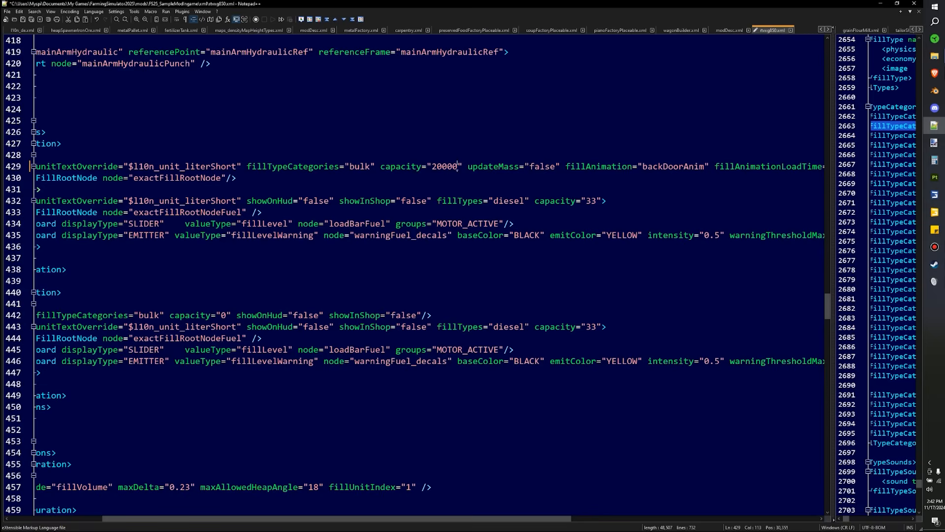
pyautogui.doubleClick(444, 167)
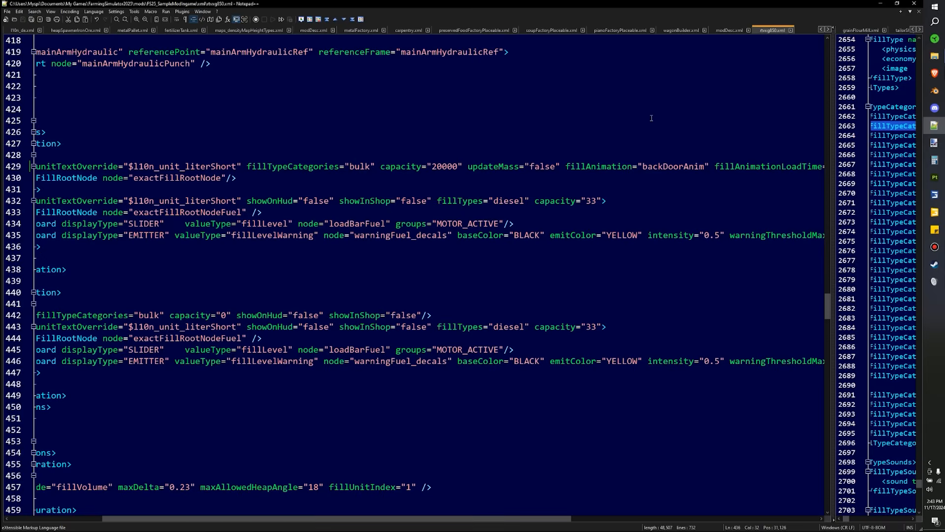
pyautogui.moveTo(654, 128)
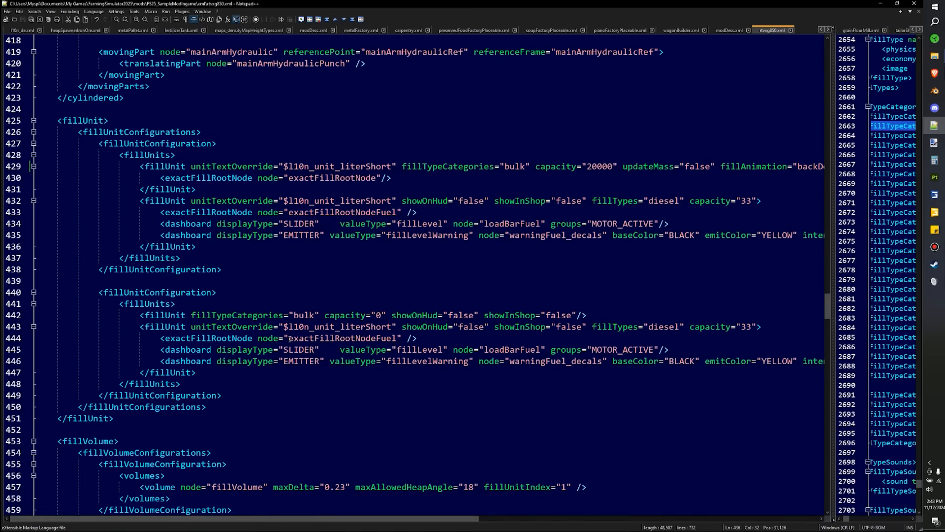
# At the top of the file, change the store price to 1200 and the lifetime from 600 to 2000
pyautogui.press('ctrl+Home')
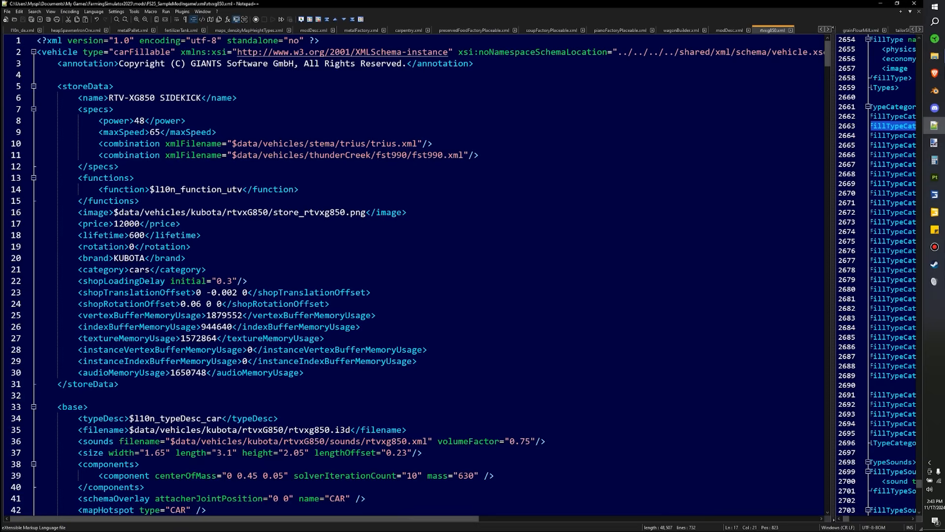
pyautogui.press('Backspace')
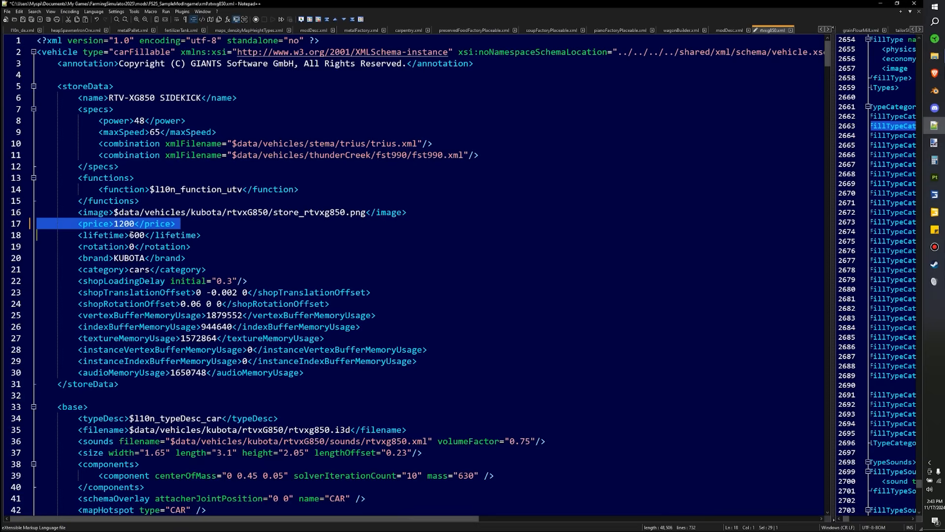
pyautogui.doubleClick(136, 235)
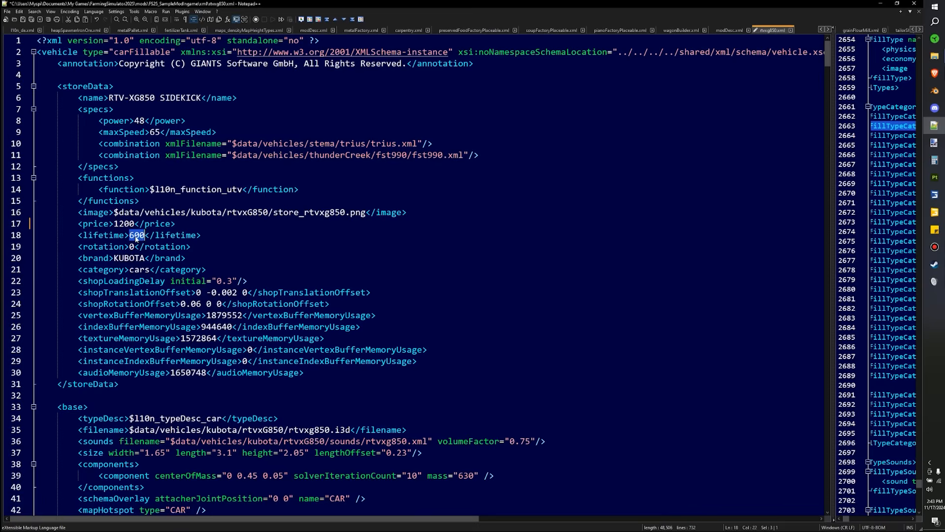
pyautogui.write('2')
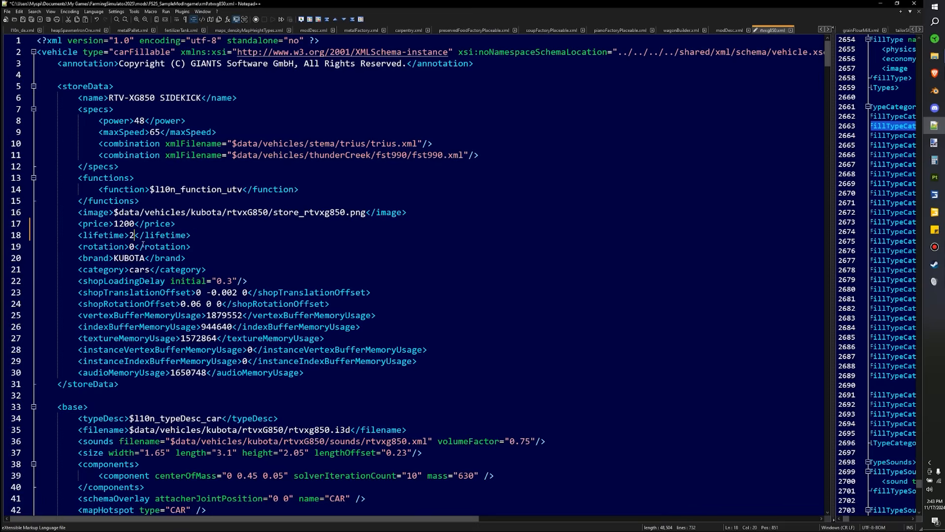
pyautogui.write('000')
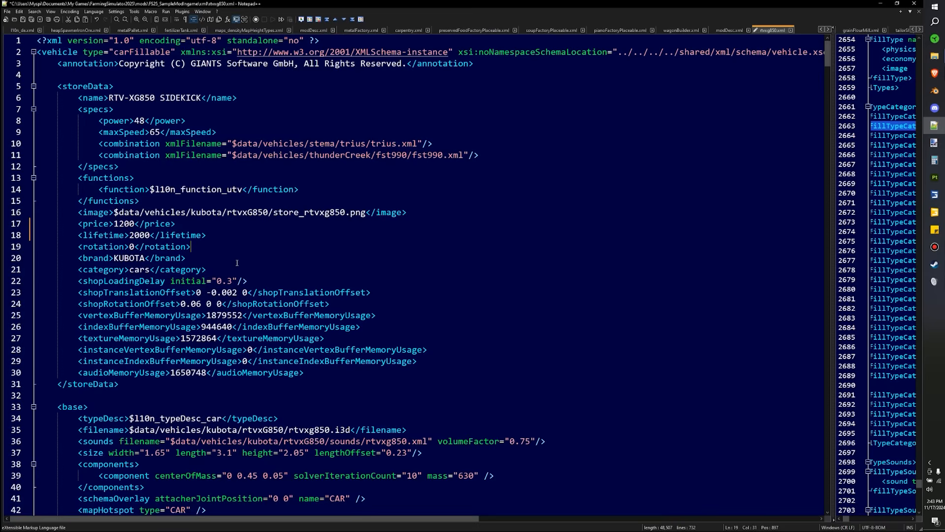
# Fold the configurationSets and wheels sections to shorten the file view
pyautogui.scroll(-3)
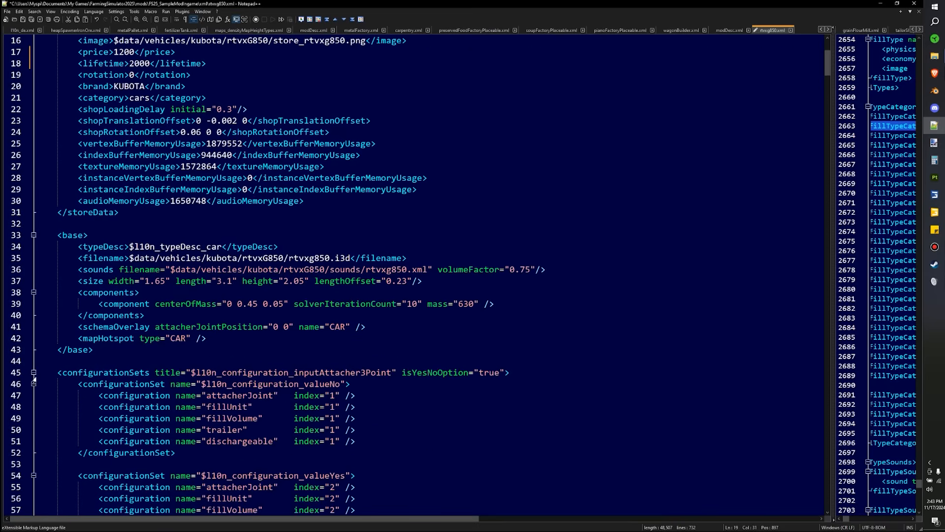
pyautogui.click(34, 383)
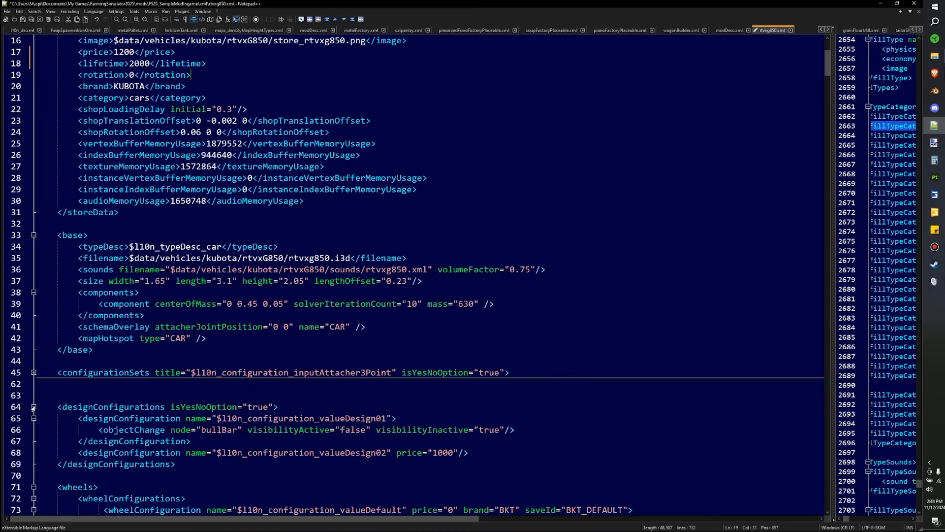
pyautogui.scroll(-3)
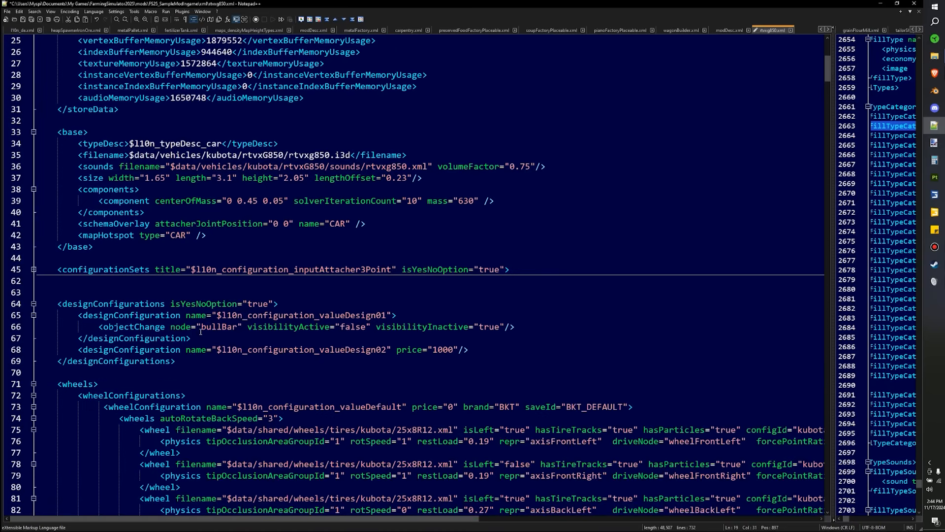
pyautogui.scroll(-3)
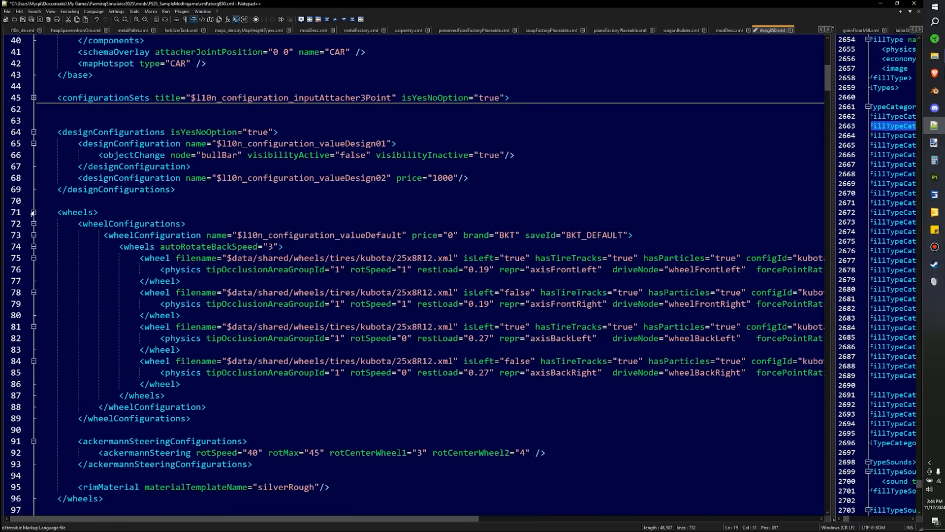
pyautogui.click(34, 212)
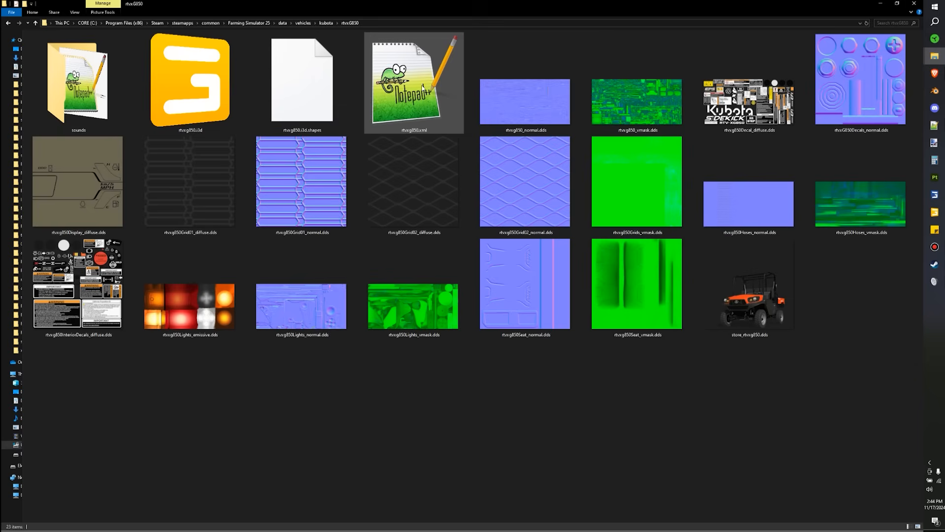
# Scroll down to the motorized section showing the RTV-XG850 SIDEKICK motor configuration at 48 hp
pyautogui.doubleClick(413, 83)
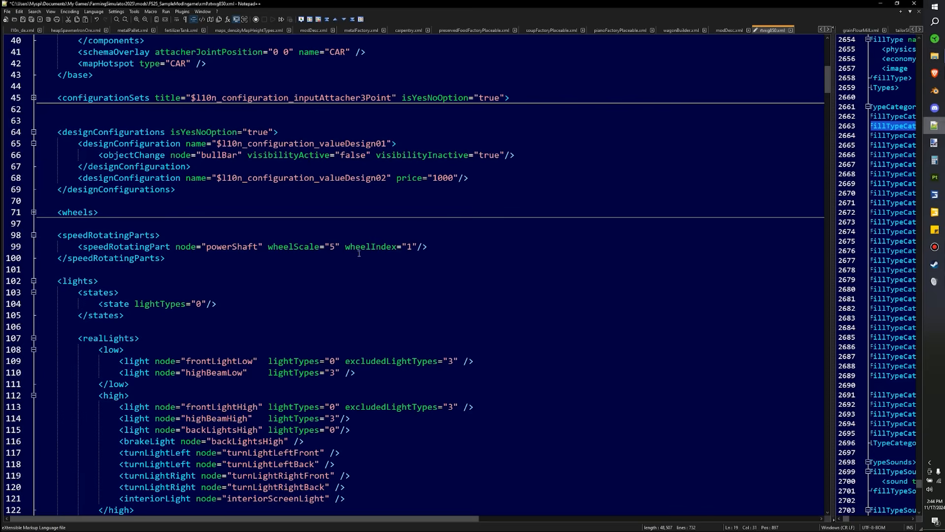
pyautogui.click(461, 258)
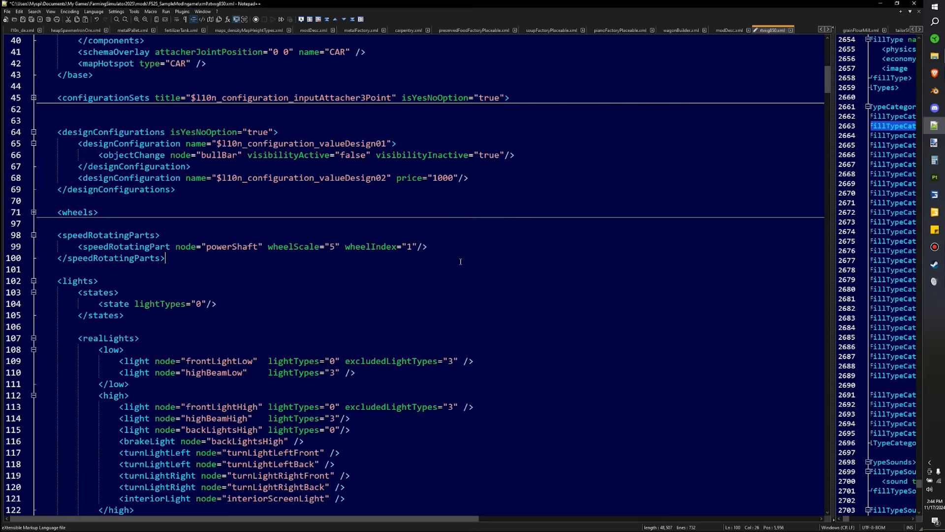
pyautogui.scroll(-3)
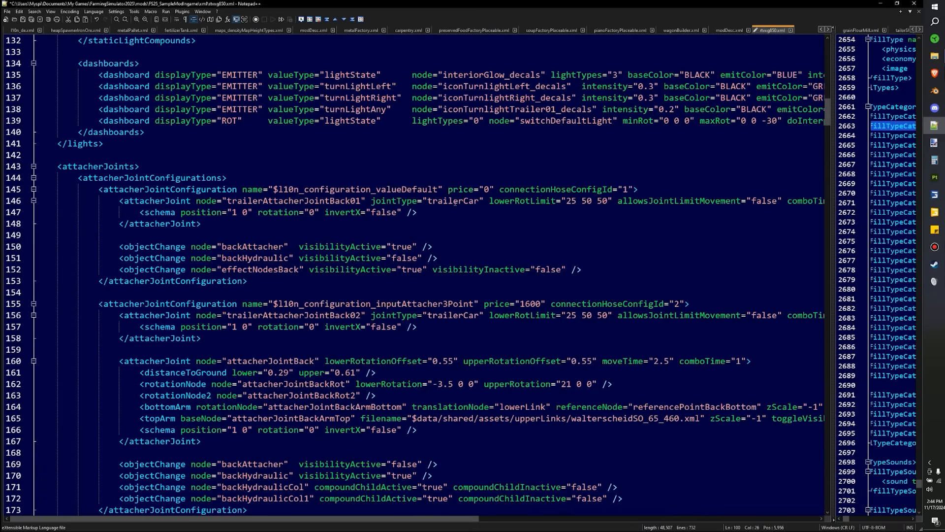
pyautogui.scroll(-3)
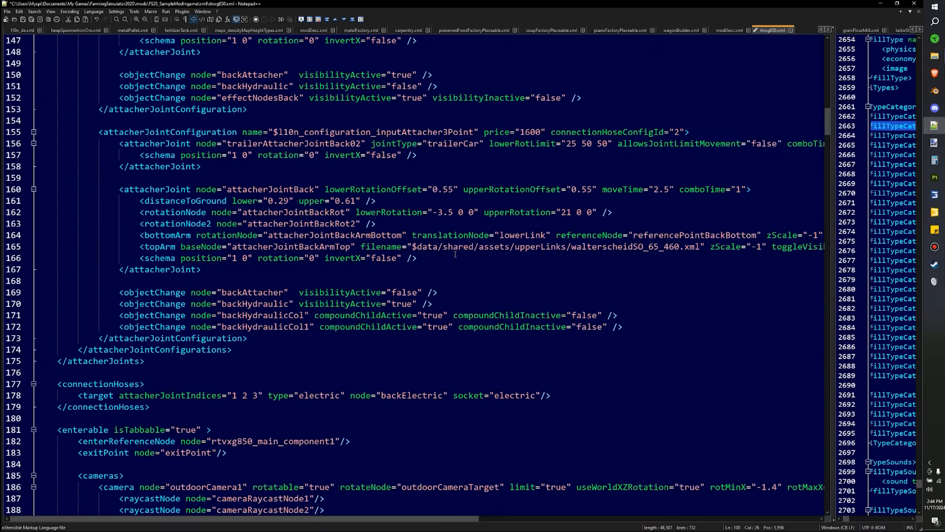
pyautogui.scroll(-3)
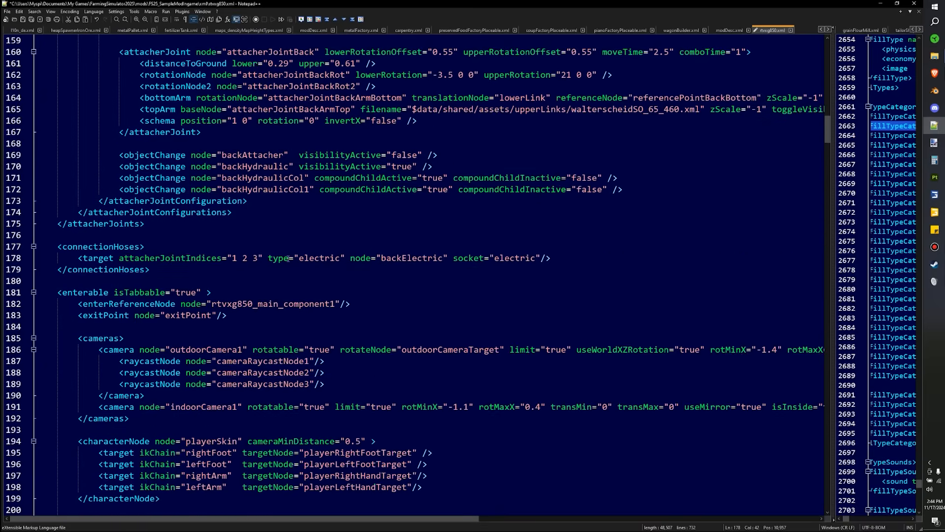
pyautogui.write('h')
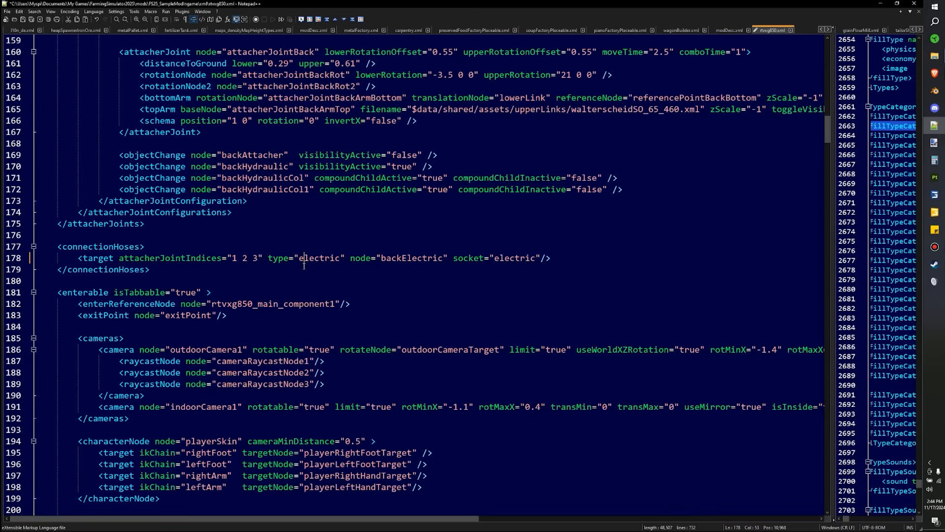
pyautogui.scroll(-3)
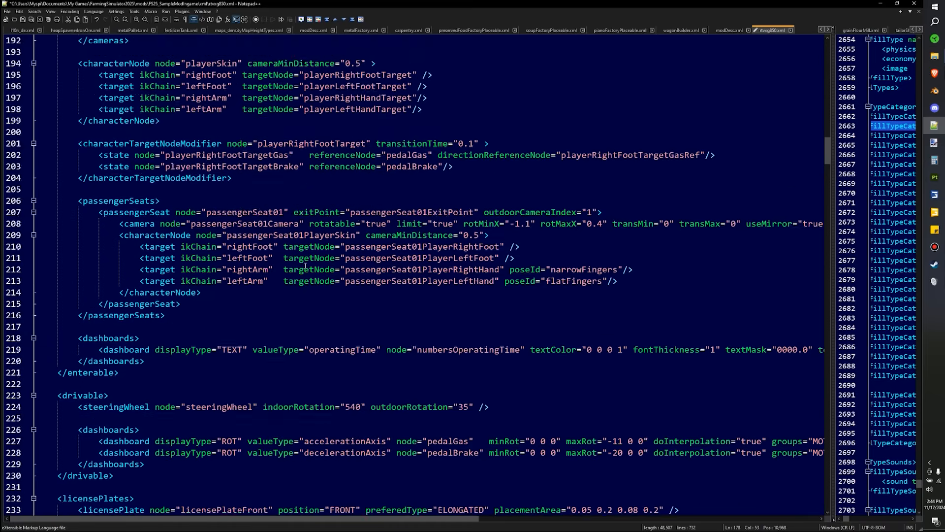
pyautogui.scroll(-3)
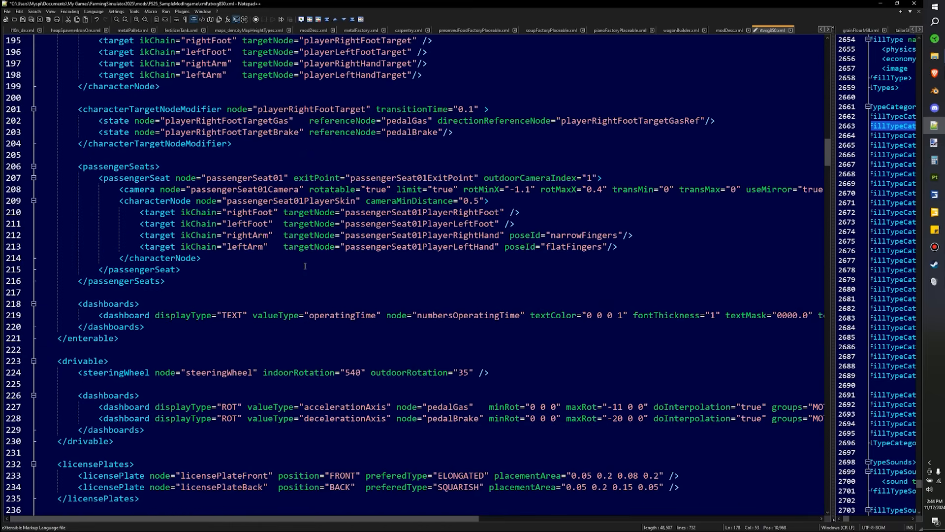
pyautogui.scroll(-3)
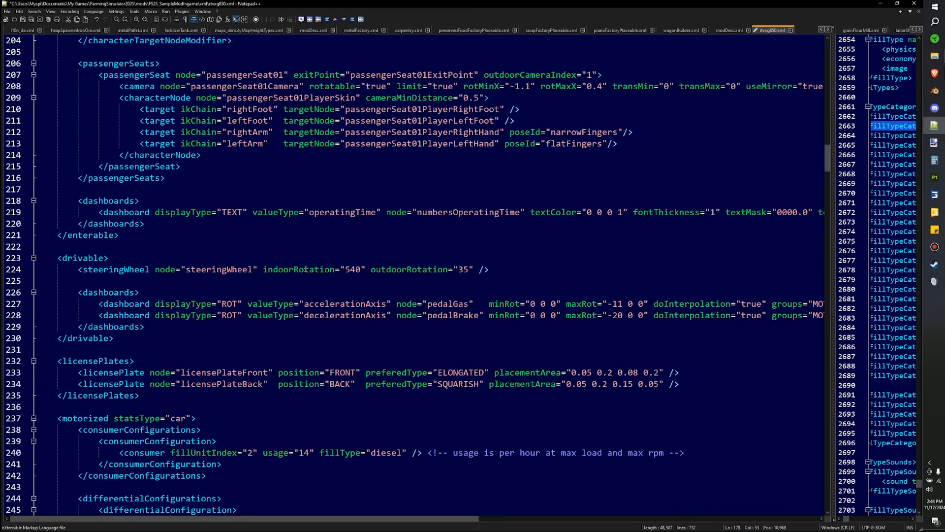
pyautogui.scroll(-3)
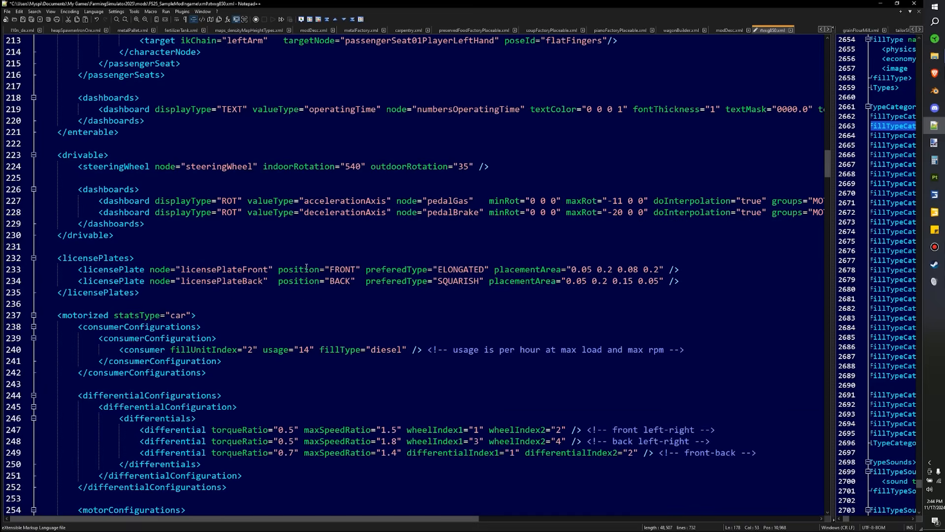
pyautogui.scroll(-3)
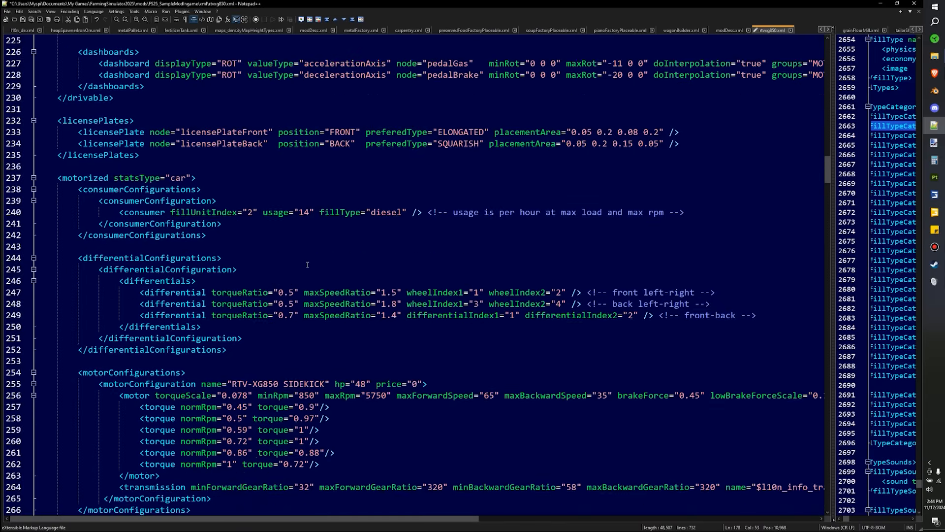
pyautogui.scroll(-3)
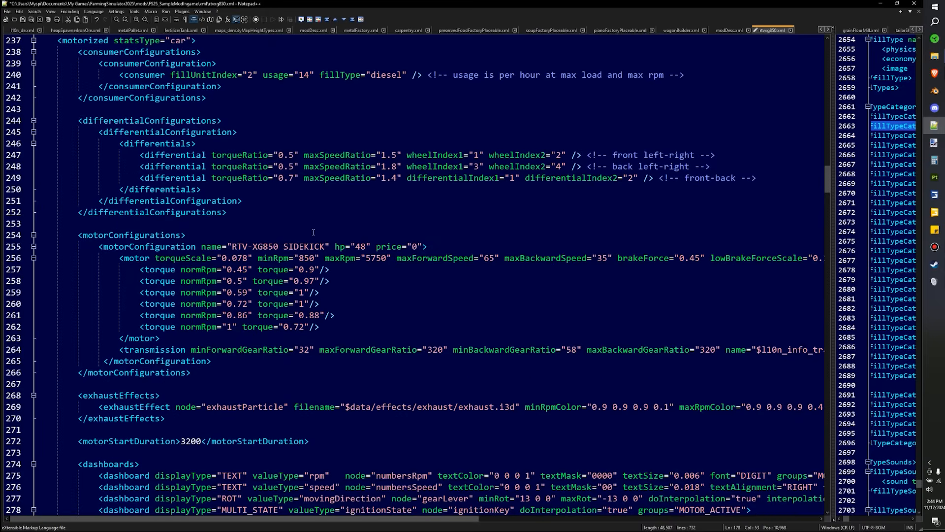
# Replace the motorStartDuration value 3200 with 1200
pyautogui.doubleClick(488, 258)
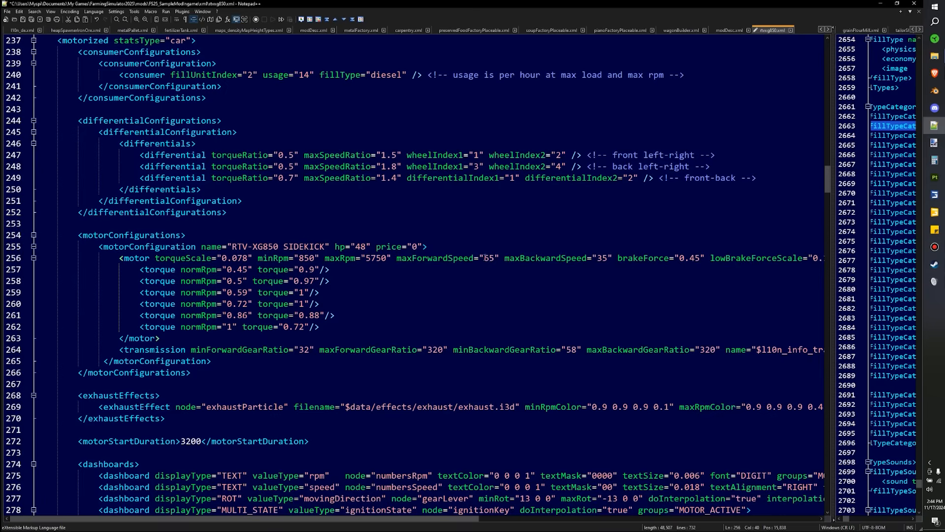
pyautogui.doubleClick(449, 258)
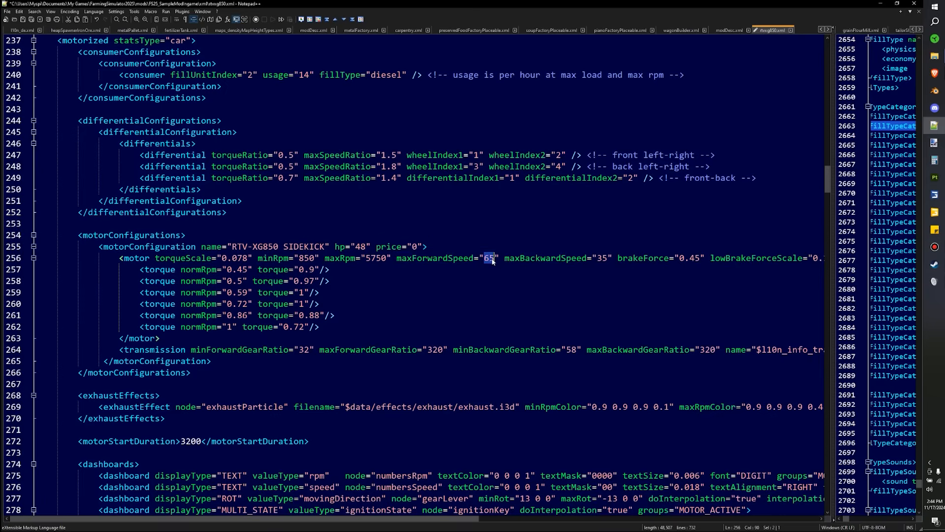
pyautogui.scroll(-3)
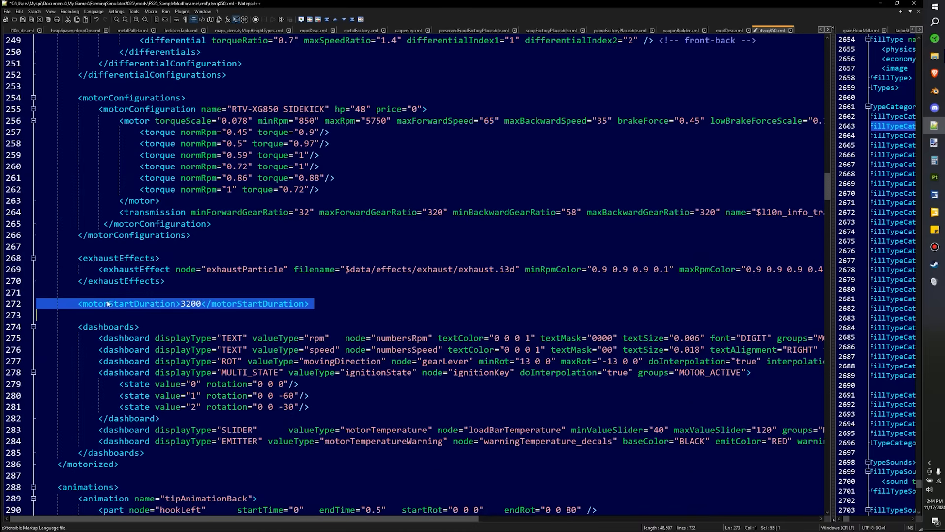
pyautogui.doubleClick(190, 304)
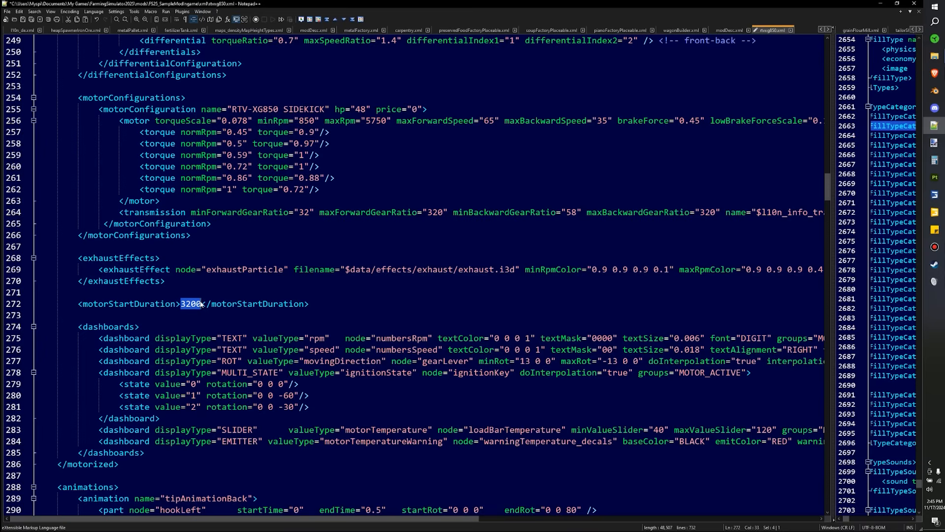
pyautogui.write('1')
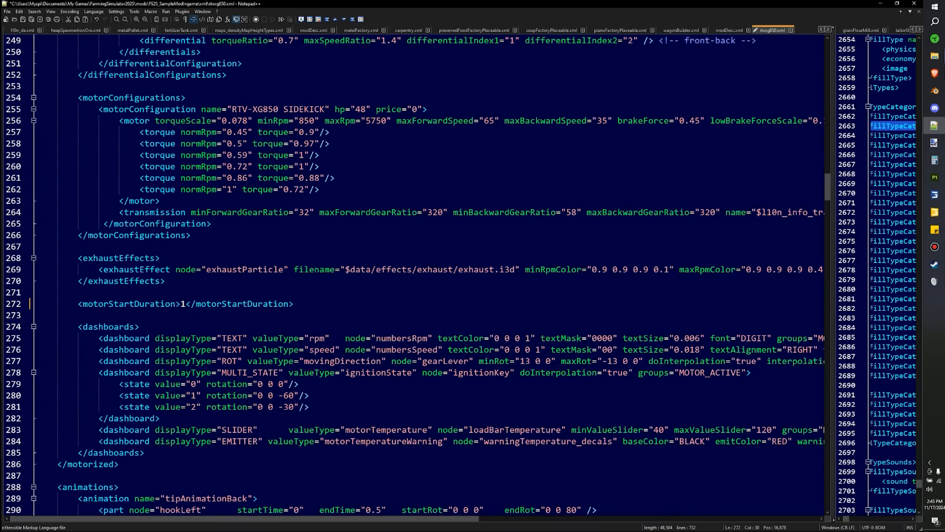
pyautogui.write('200')
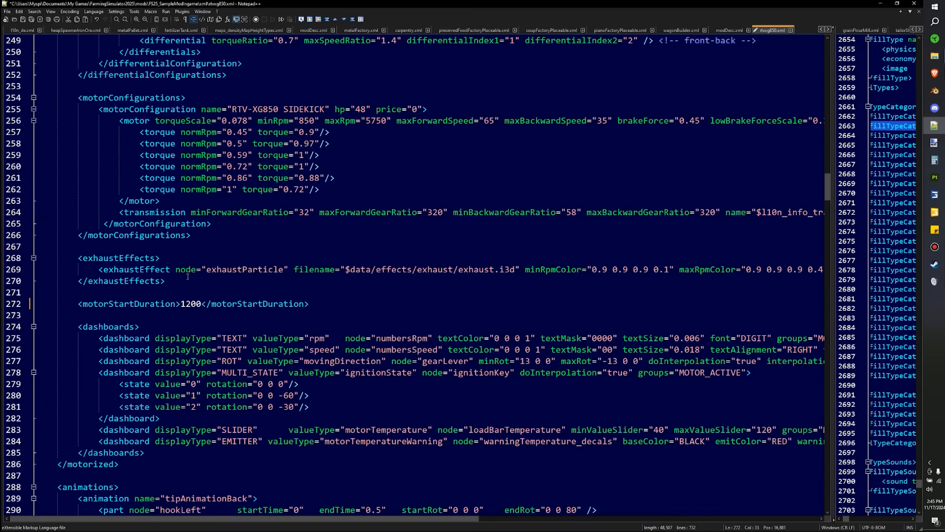
# Change the back discharge node's emptySpeed from 115 to 1000 in the dischargeable section
pyautogui.scroll(-3)
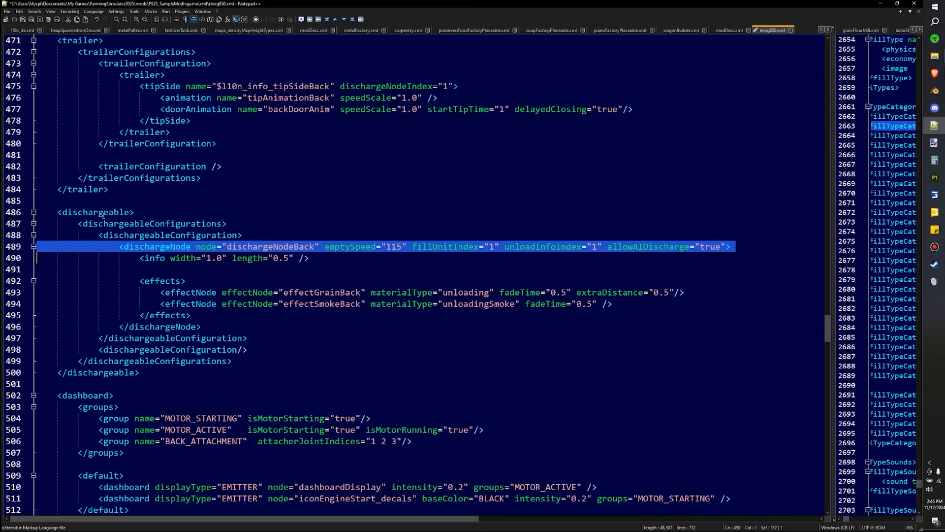
pyautogui.moveTo(313, 159)
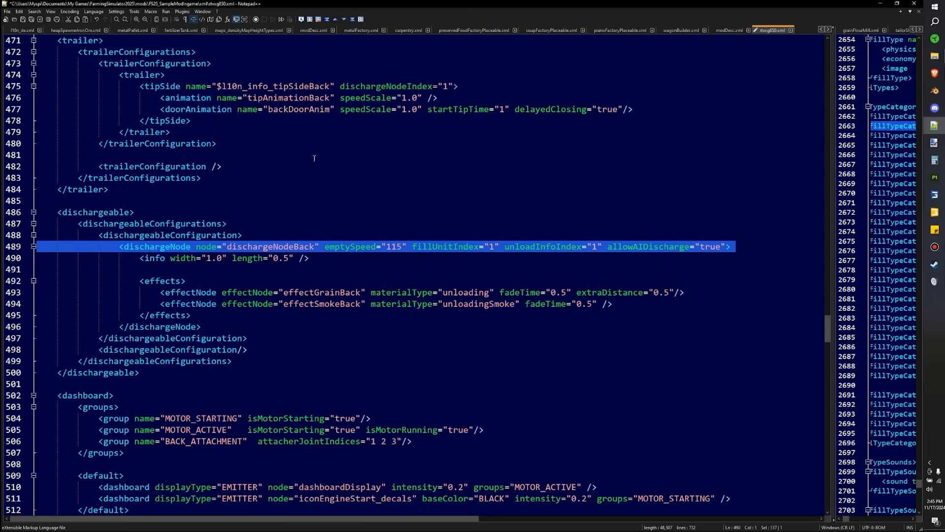
pyautogui.doubleClick(391, 246)
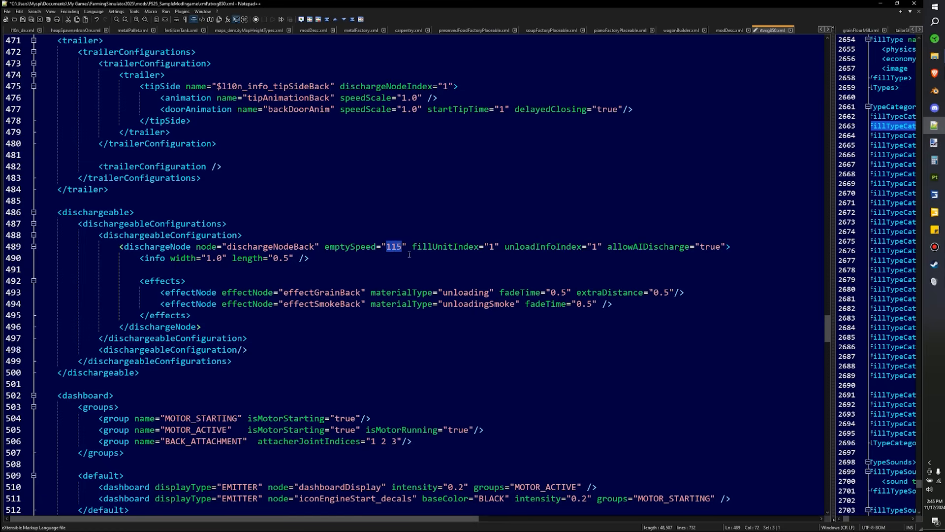
pyautogui.write('1000')
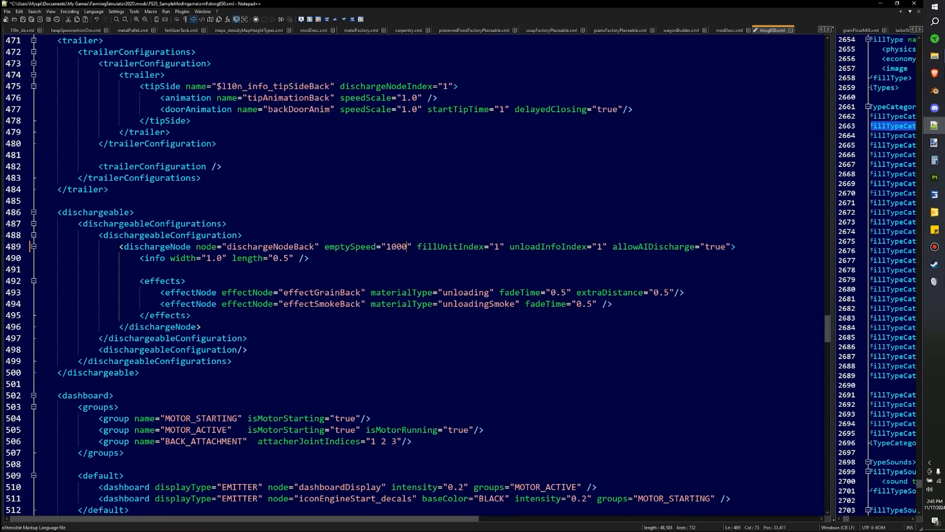
pyautogui.doubleClick(394, 246)
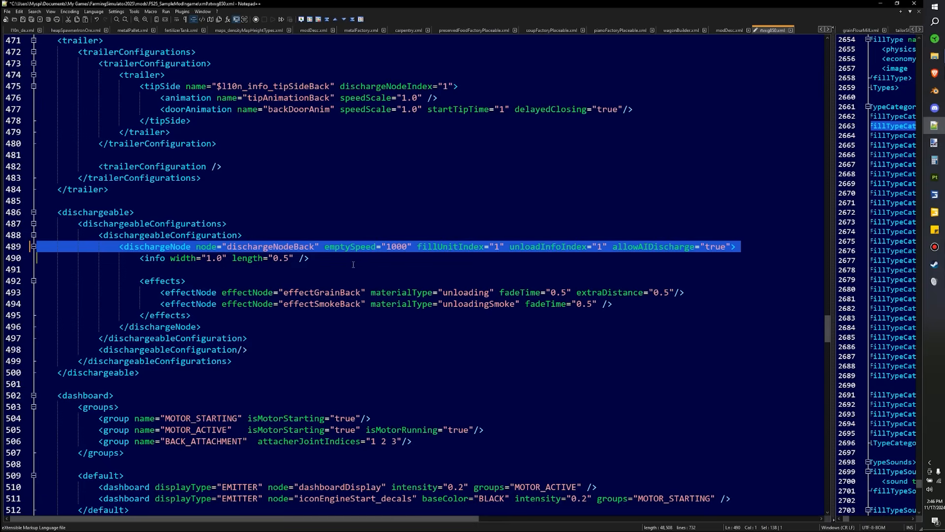
pyautogui.moveTo(208, 326)
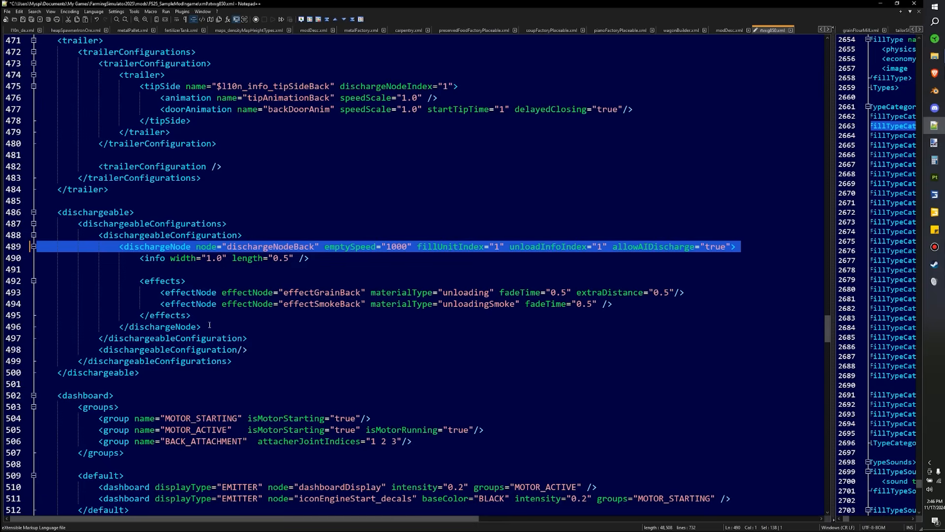
pyautogui.moveTo(256, 338)
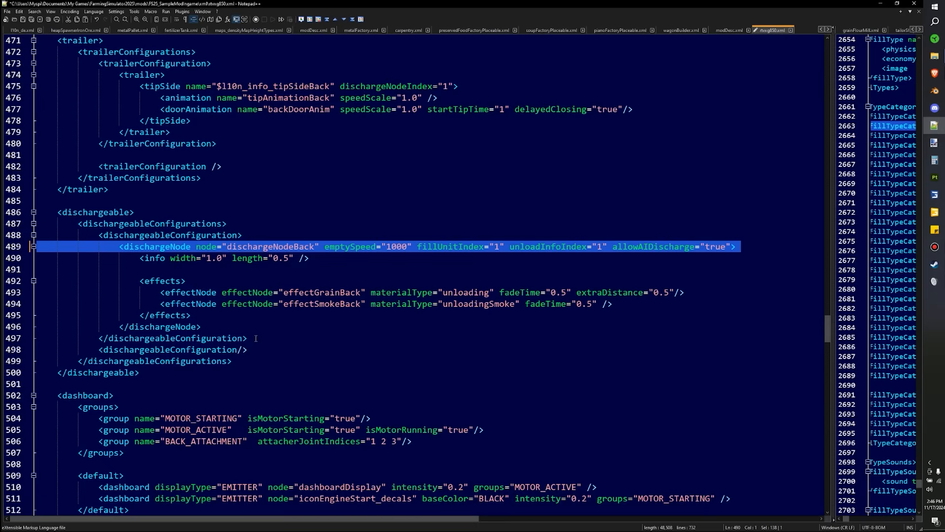
pyautogui.click(254, 331)
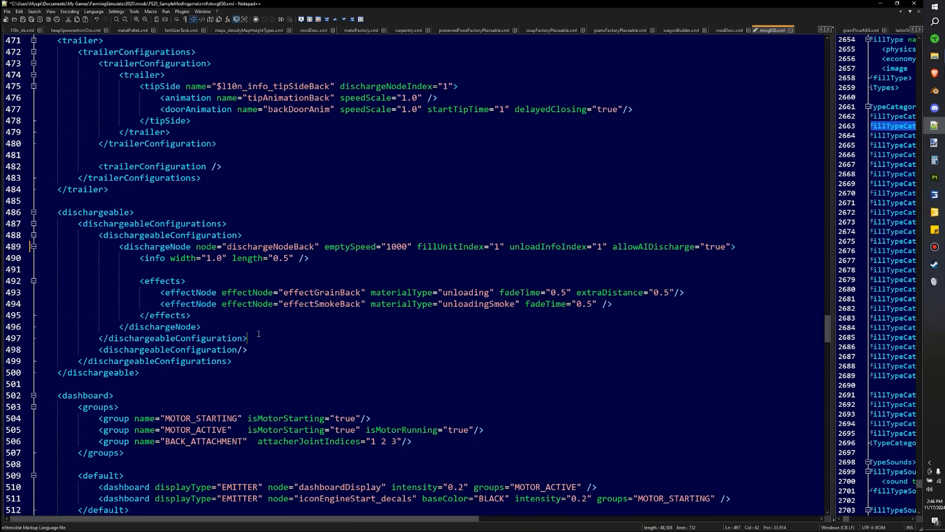
pyautogui.scroll(-3)
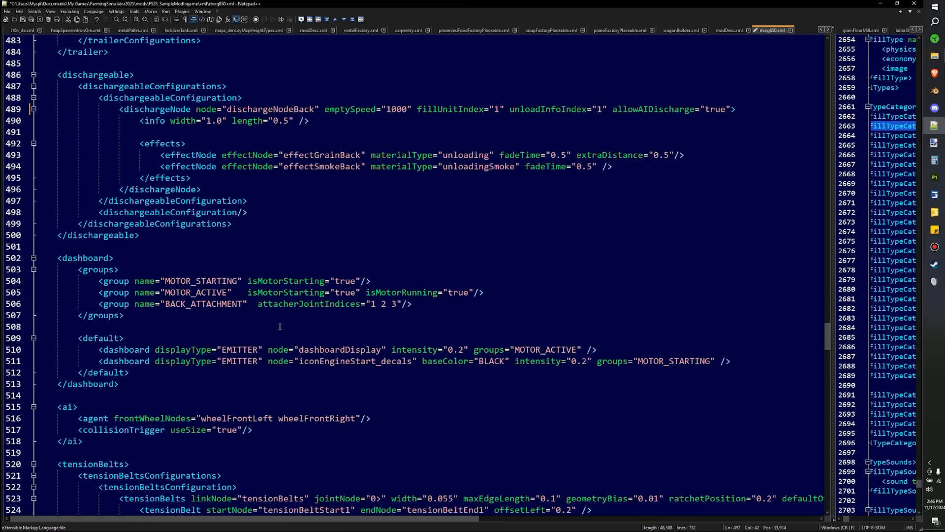
pyautogui.scroll(-3)
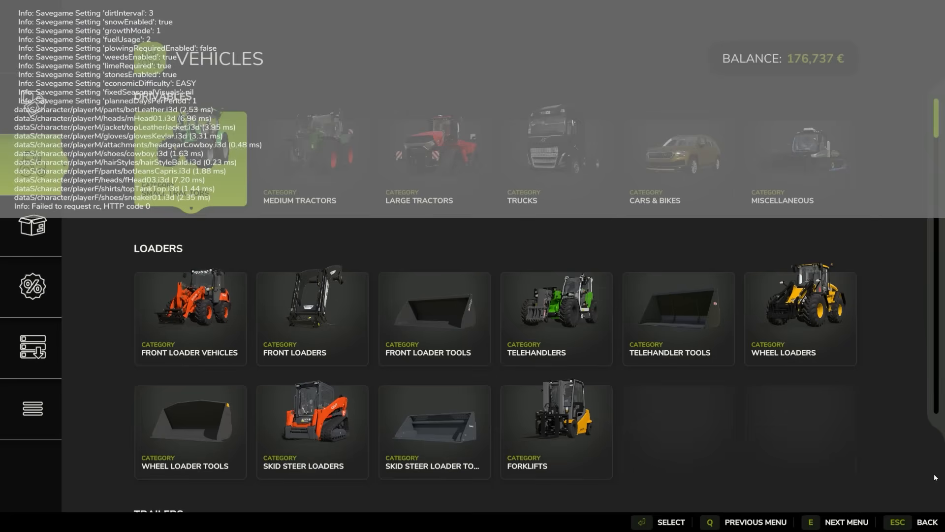
pyautogui.moveTo(669, 181)
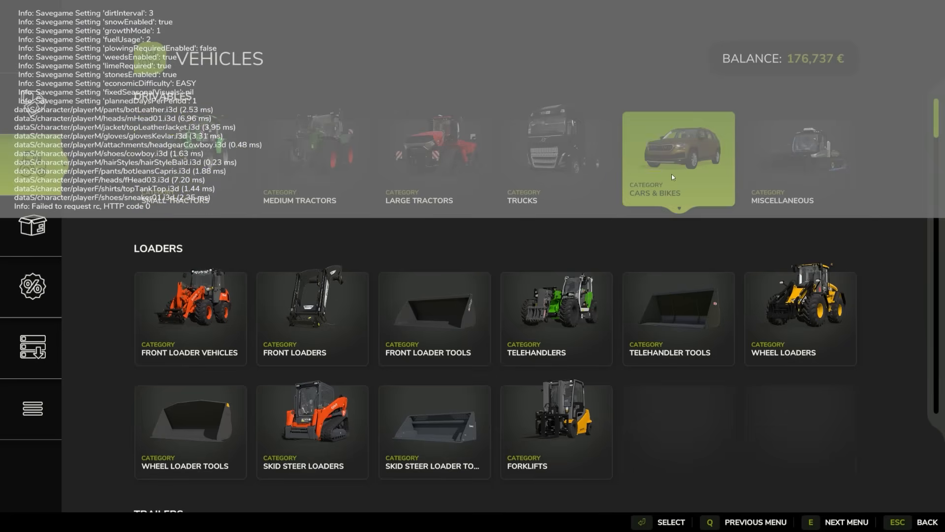
# Browse the Cars & Bikes shop category down to the modded RTV-XG850 SIDEKICK at €1,200
pyautogui.click(678, 159)
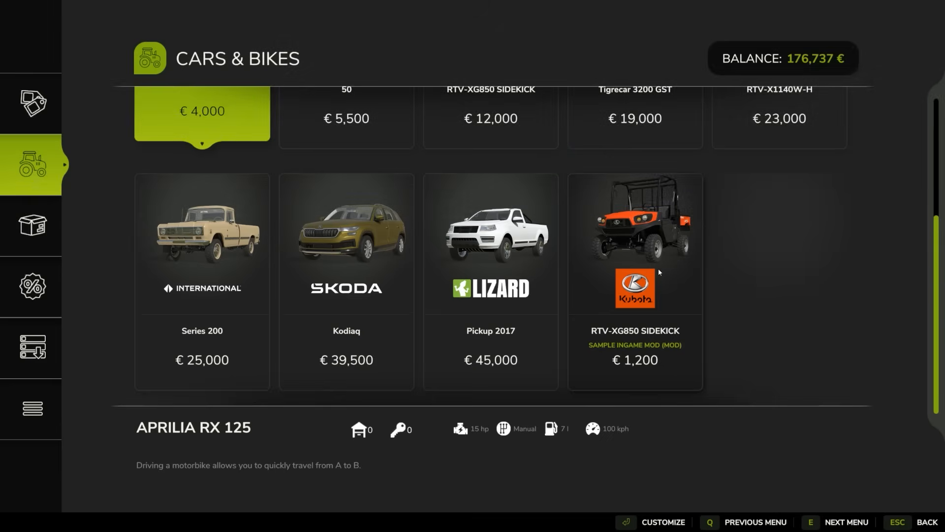
pyautogui.moveTo(651, 318)
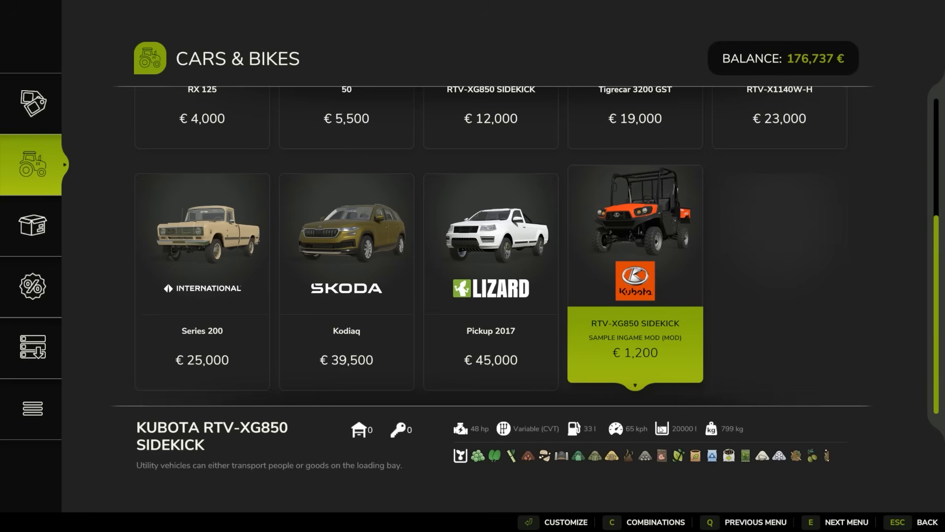
pyautogui.scroll(3)
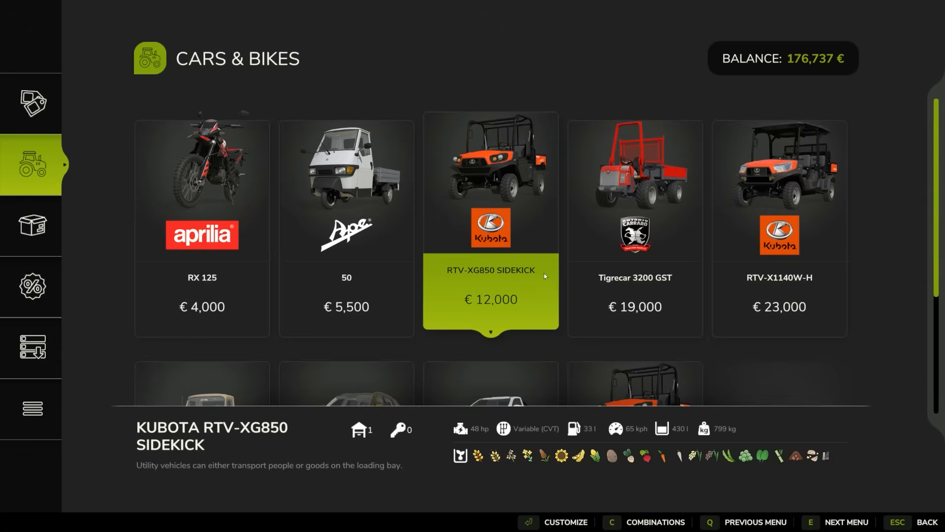
pyautogui.scroll(-3)
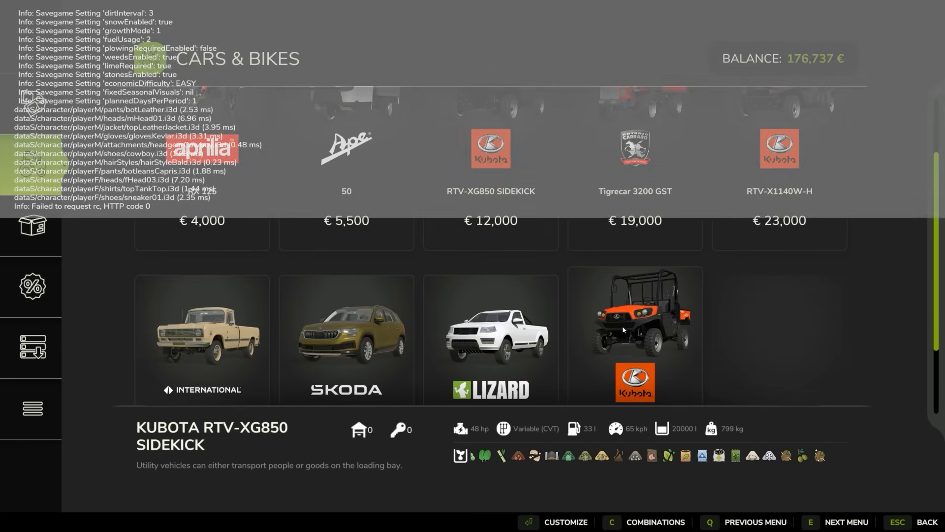
# Select the modded RTV-XG850 SIDEKICK tile and buy it for €1,200
pyautogui.click(633, 336)
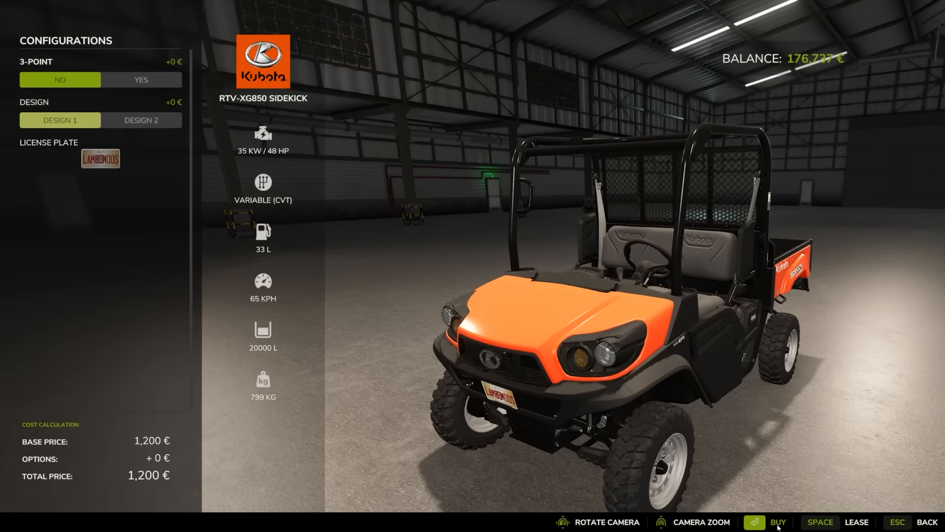
pyautogui.click(778, 521)
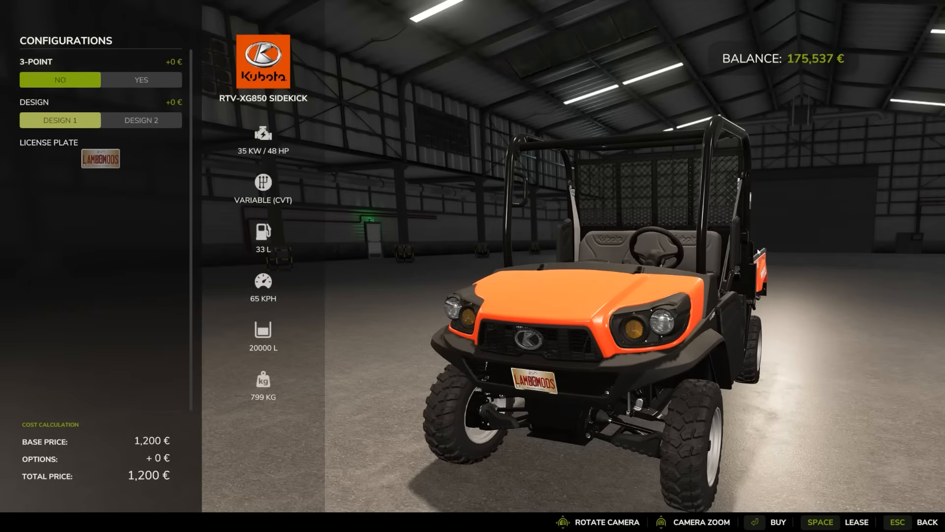
pyautogui.moveTo(240, 385)
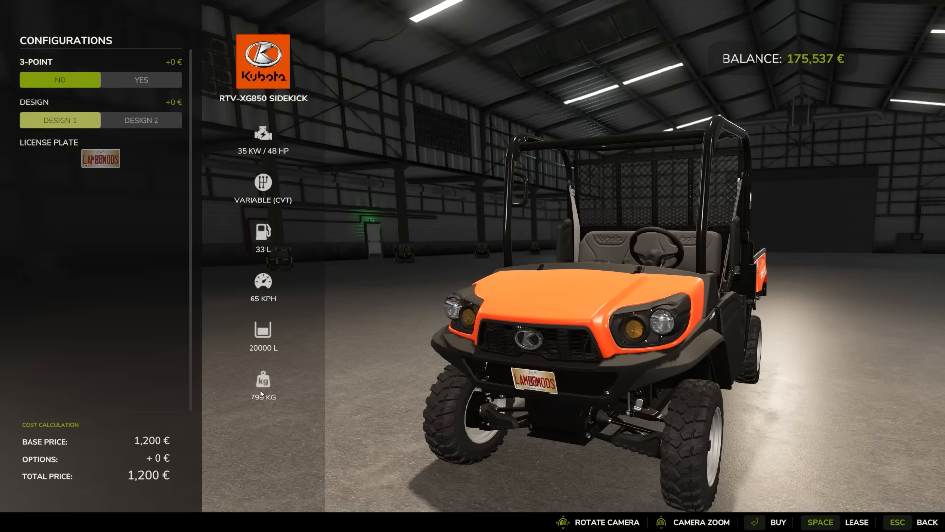
pyautogui.moveTo(353, 398)
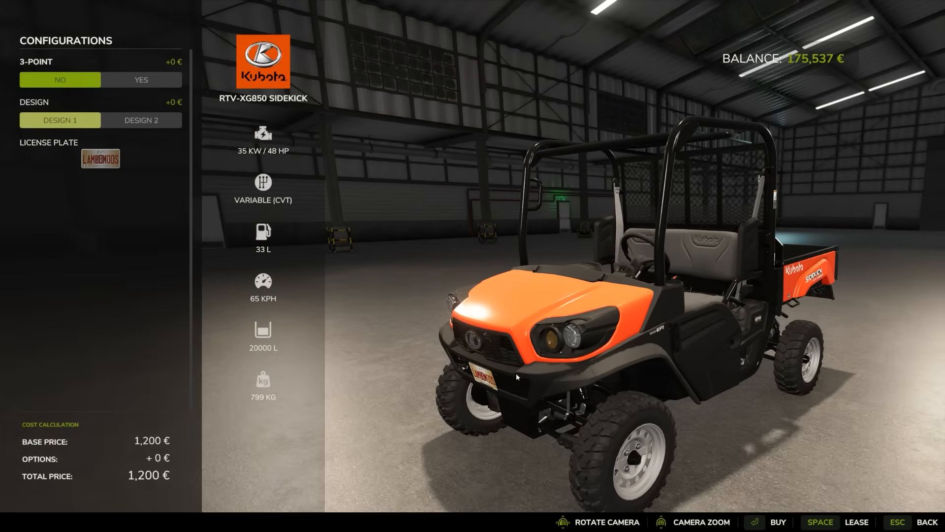
pyautogui.moveTo(506, 362)
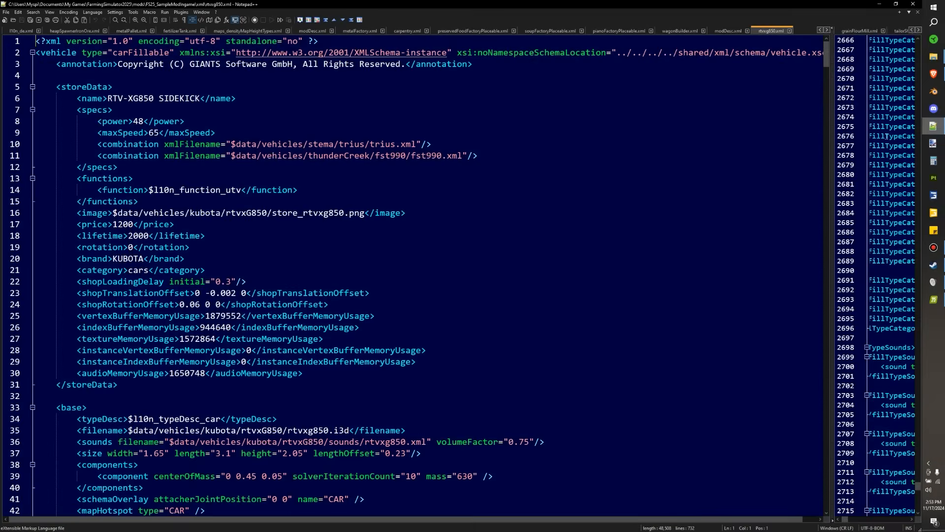
pyautogui.moveTo(649, 229)
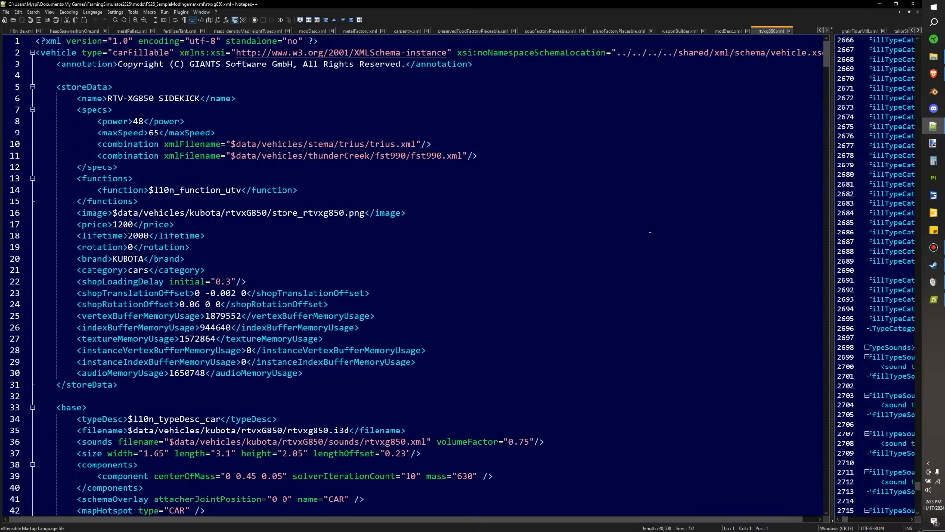
pyautogui.moveTo(492, 217)
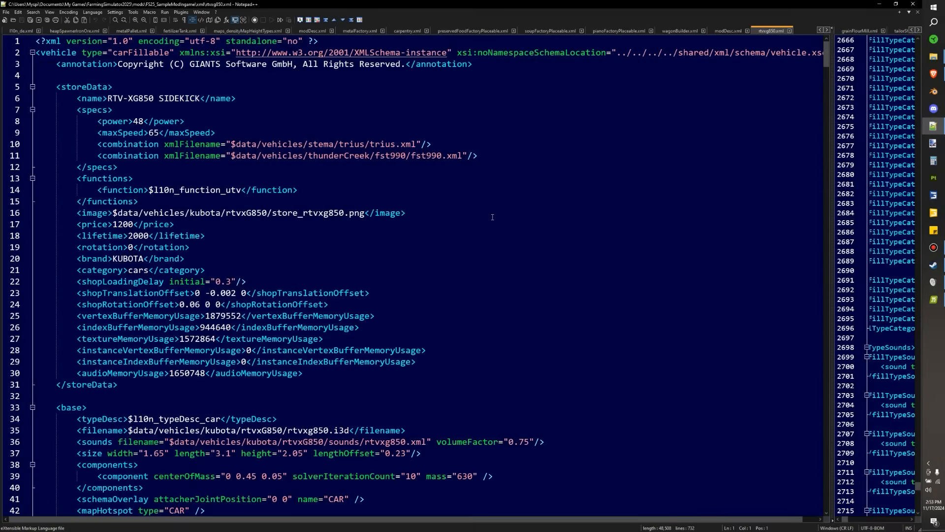
# Change the vehicle component mass on line 39 from 630 to 700
pyautogui.scroll(-3)
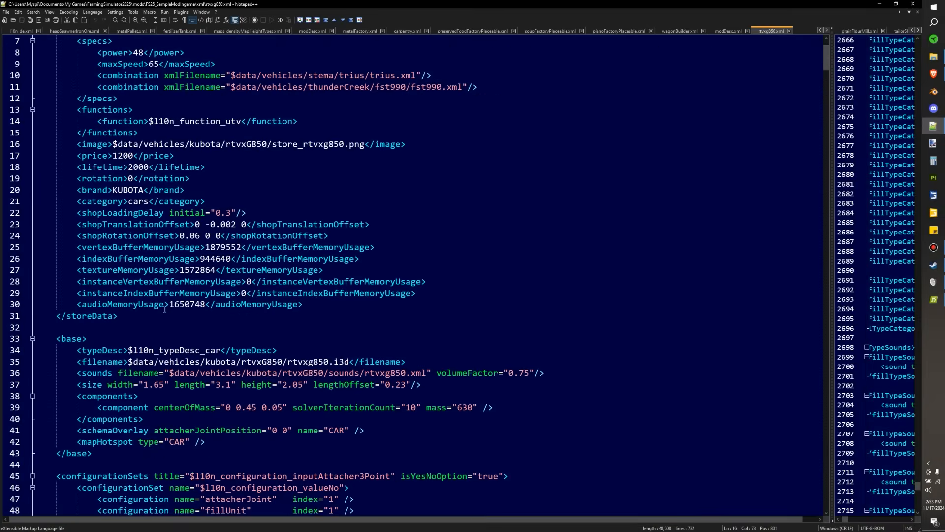
pyautogui.scroll(-3)
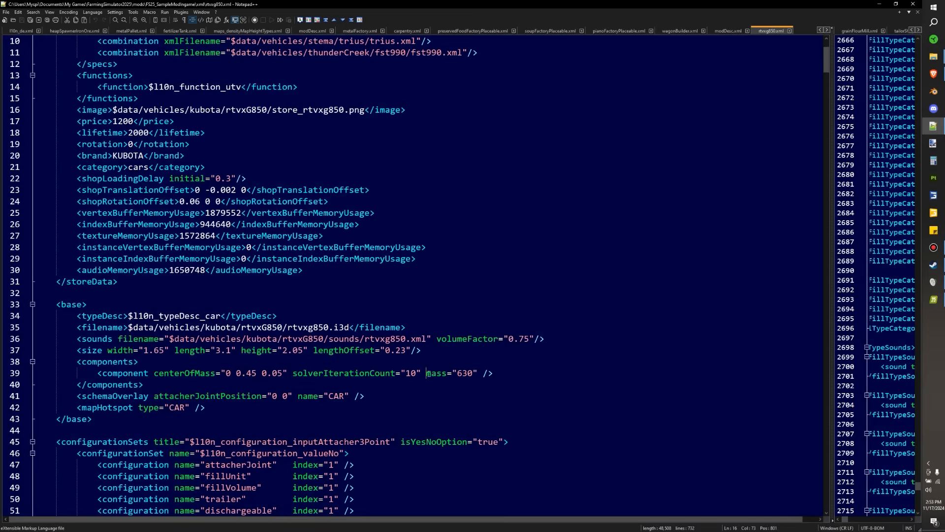
pyautogui.doubleClick(452, 372)
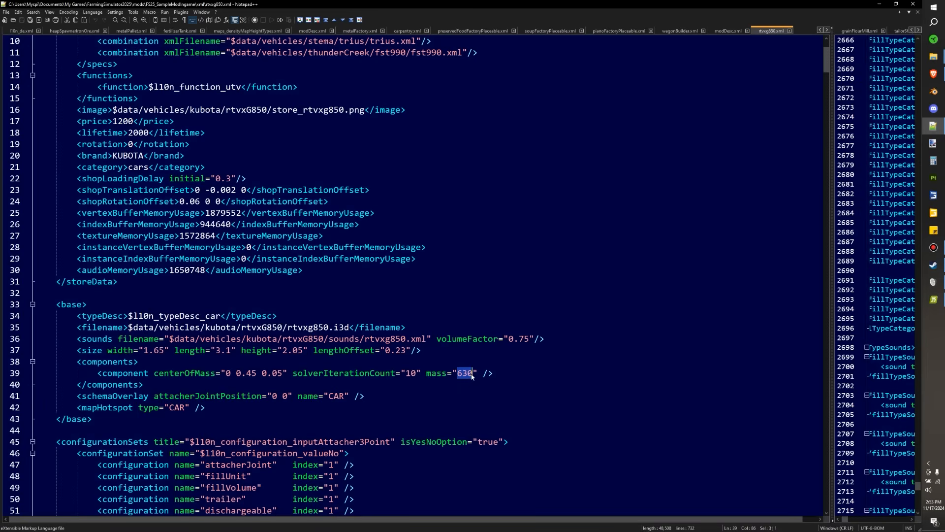
pyautogui.write('700')
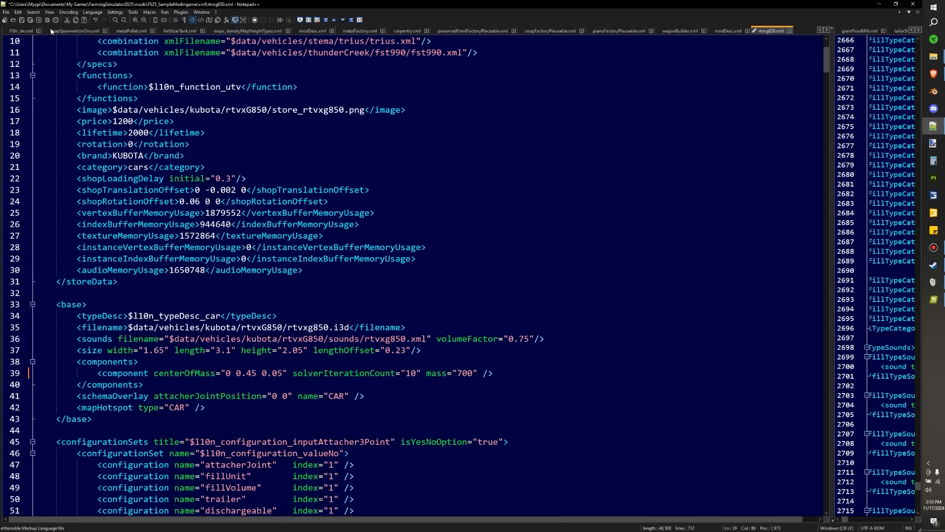
pyautogui.click(475, 372)
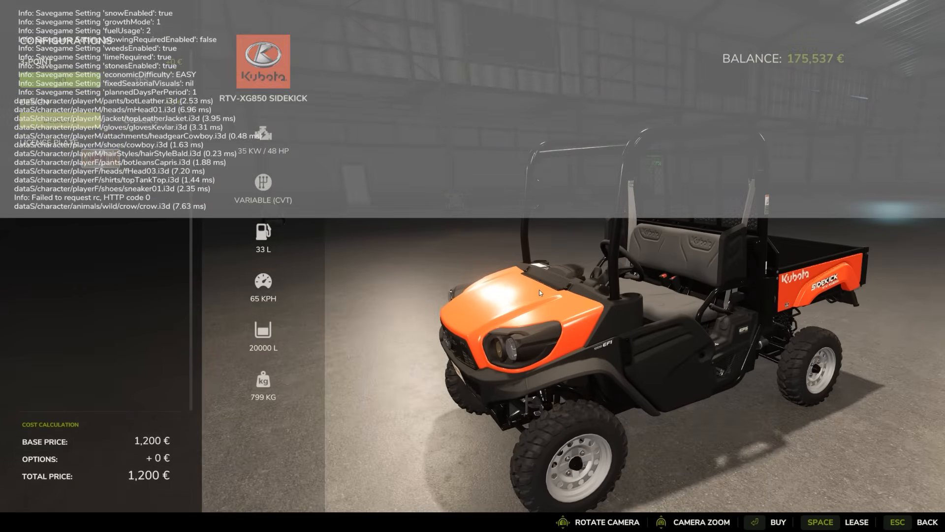
# Run gsStoreItemsReload in the developer console so the shop weight updates to 869 kg
pyautogui.write('#')
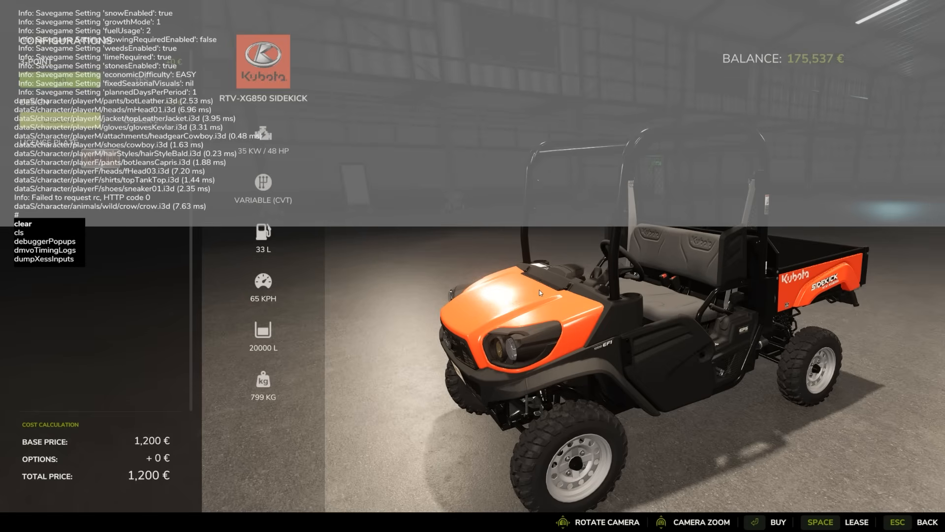
pyautogui.write('st')
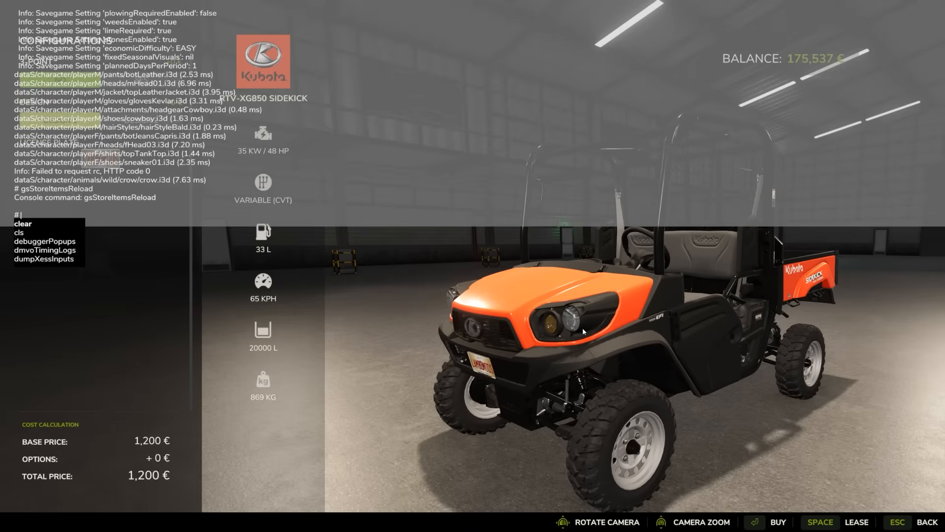
pyautogui.moveTo(506, 179)
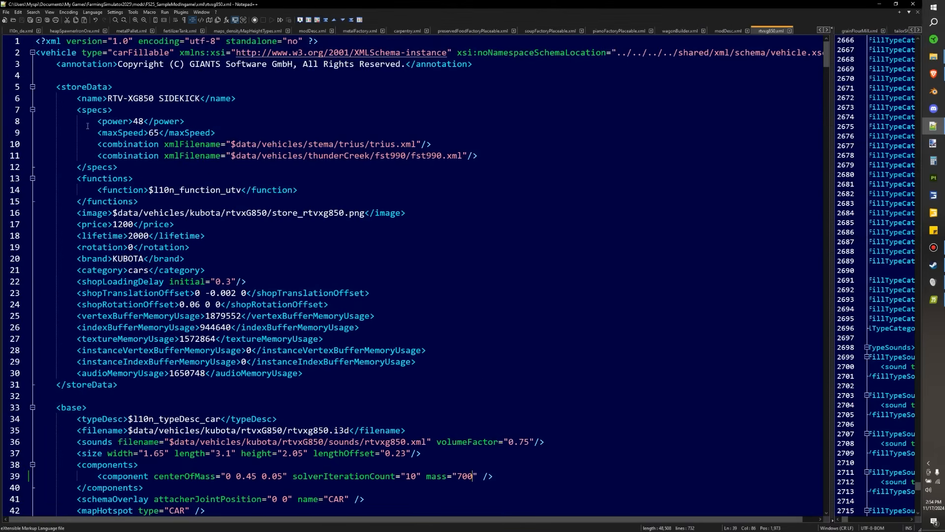
# Set the specs power from 48 to 100 and maxSpeed to 110, then return to the editor
pyautogui.doubleClick(138, 121)
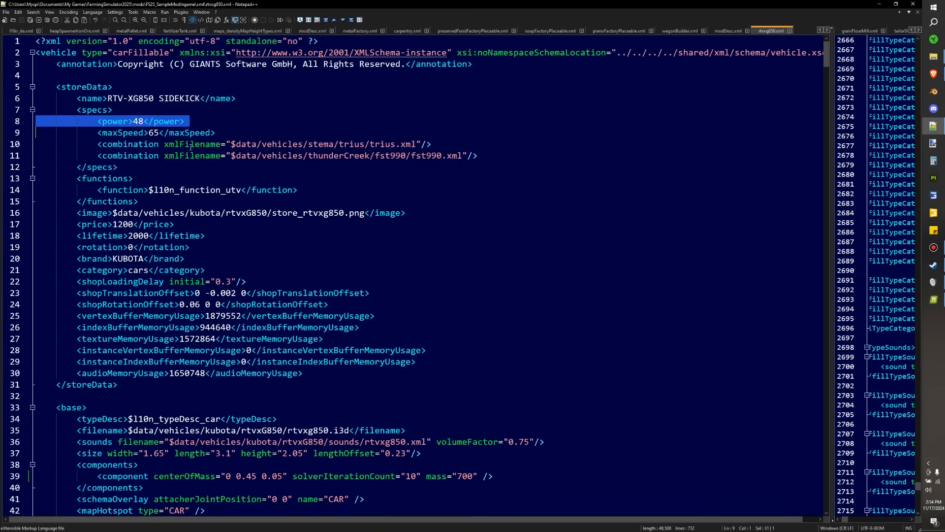
pyautogui.doubleClick(137, 121)
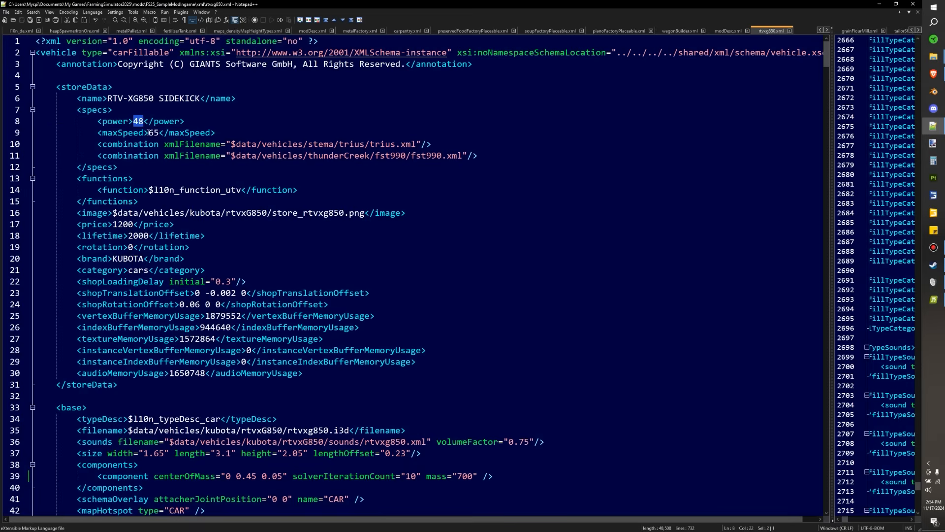
pyautogui.write('100')
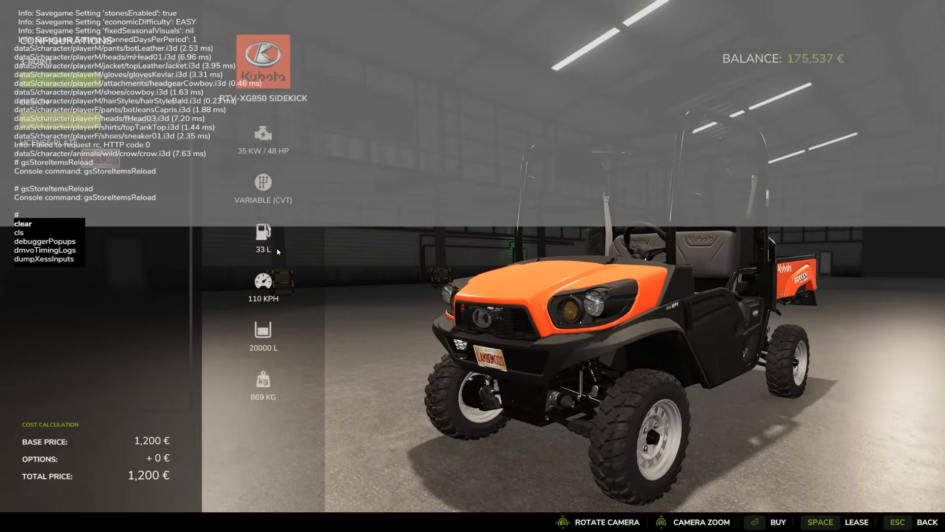
pyautogui.moveTo(327, 253)
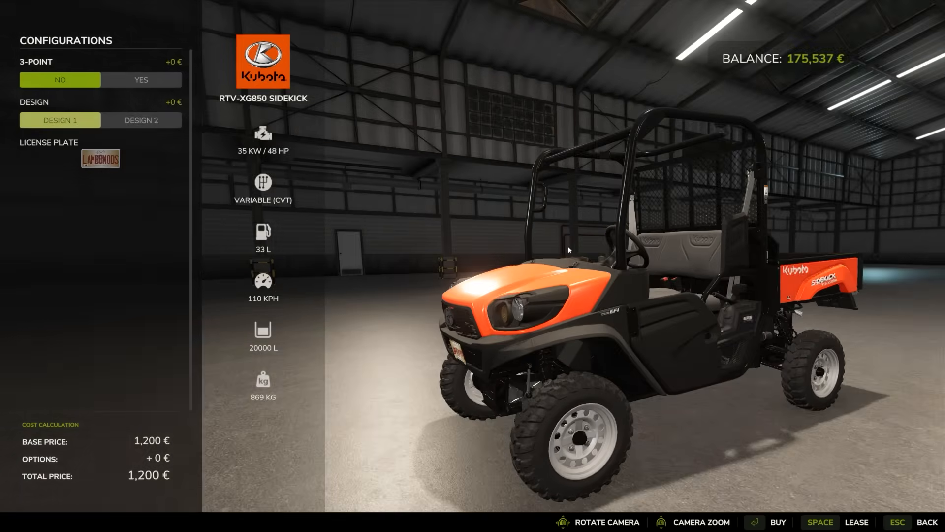
pyautogui.press('esc')
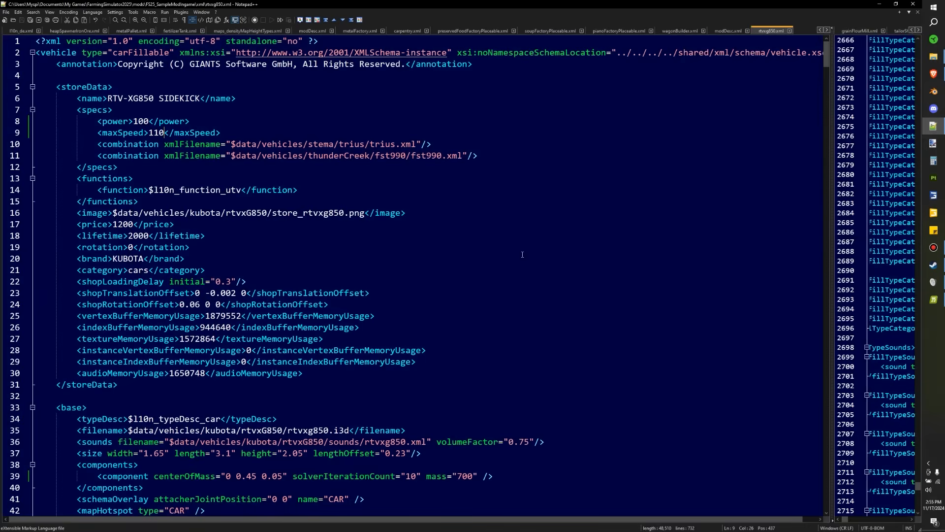
# Change the diesel fillUnit capacity on line 432 from 33 to 50 under fillUnitConfigurations
pyautogui.scroll(-3)
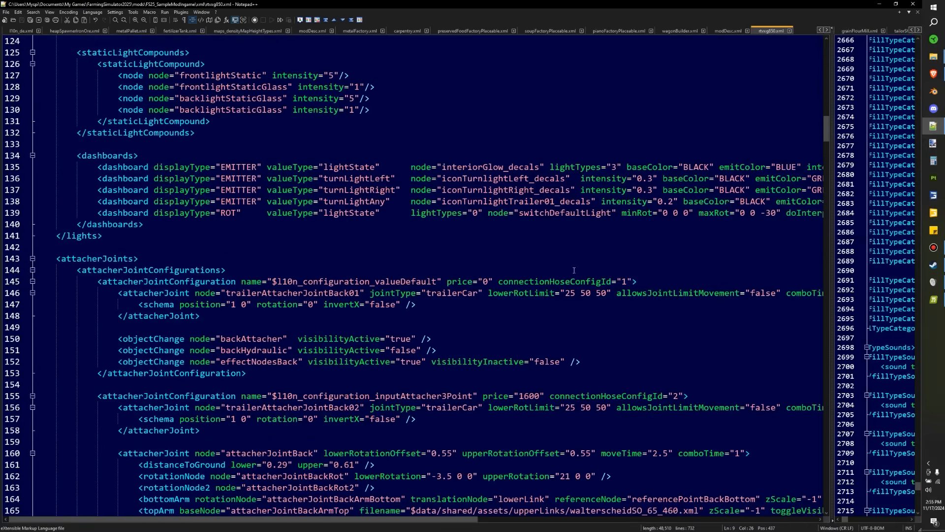
pyautogui.scroll(-3)
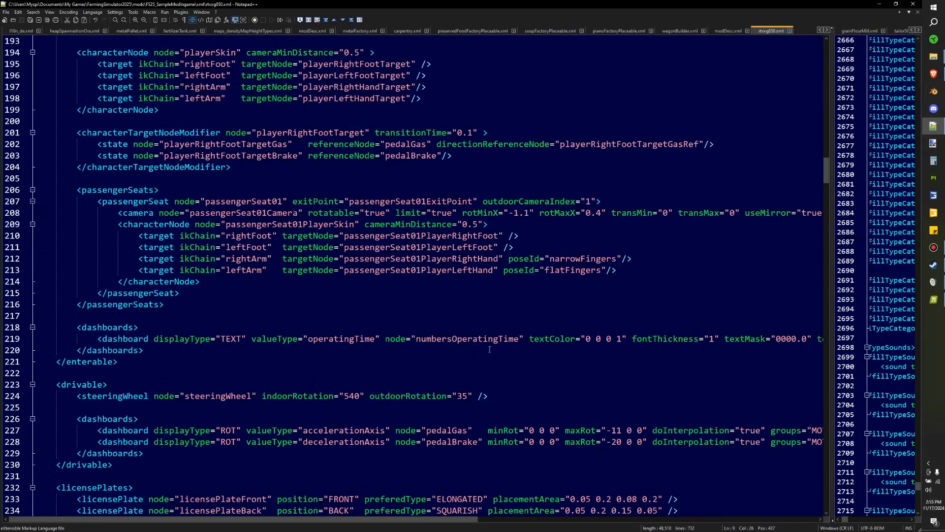
pyautogui.scroll(-3)
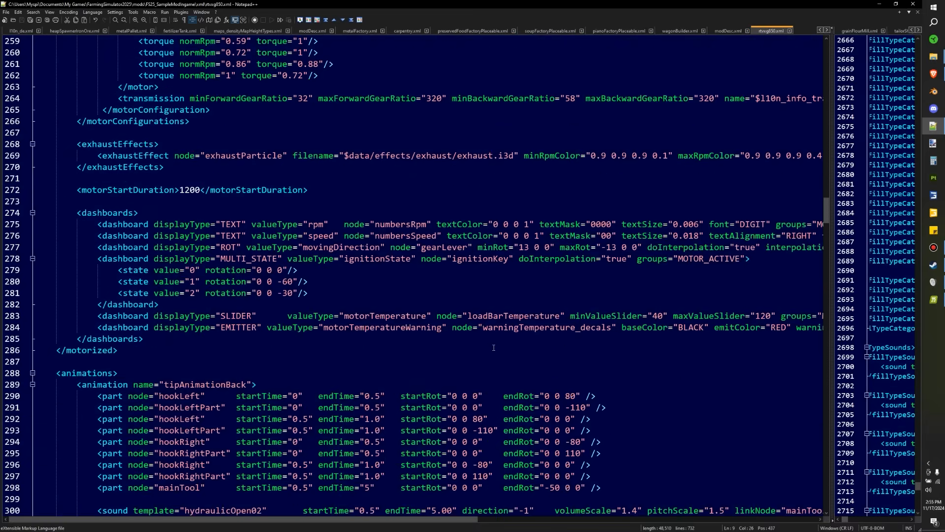
pyautogui.scroll(-3)
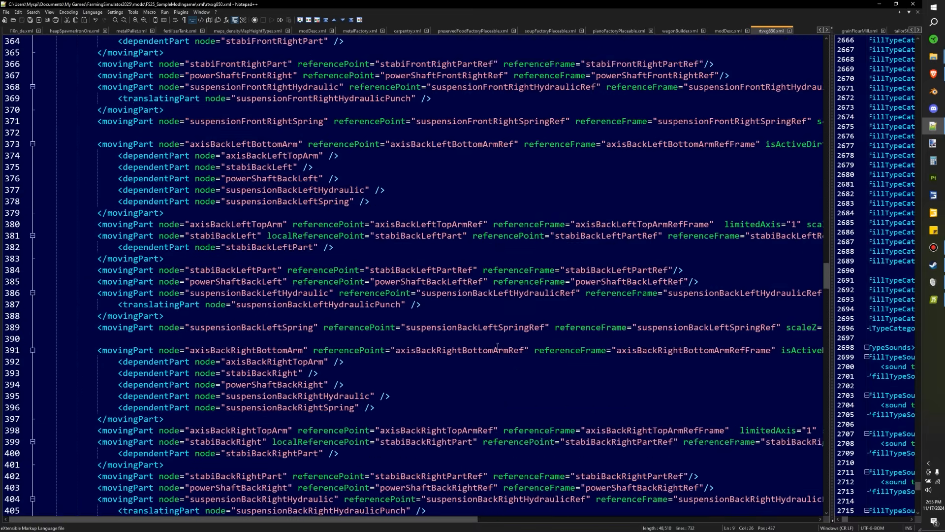
pyautogui.scroll(-3)
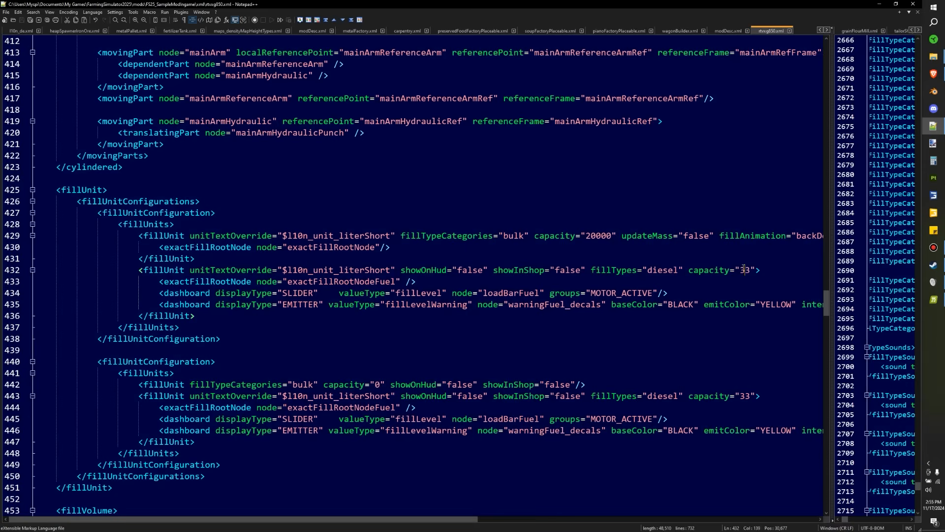
pyautogui.write('5')
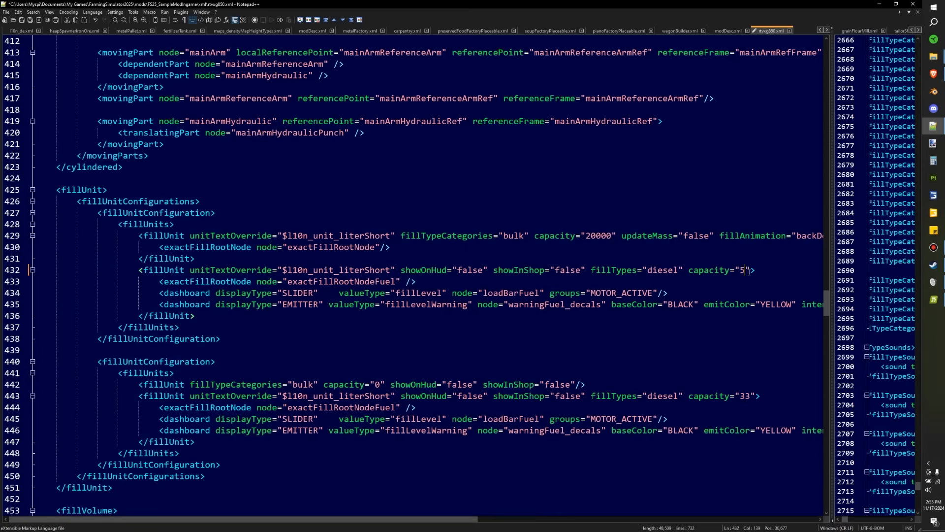
pyautogui.write('0')
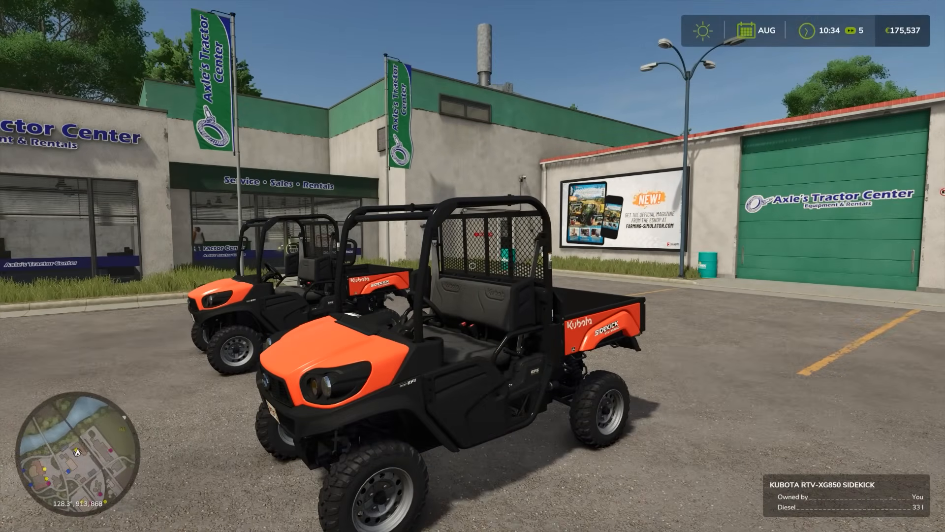
pyautogui.moveTo(472, 266)
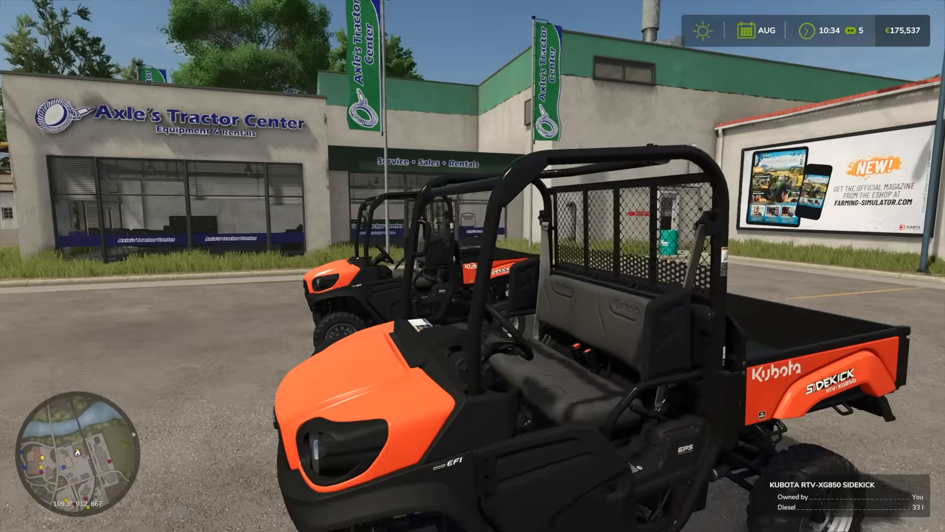
# Enter the owned Kubota RTV-XG850 Sidekick parked outside Axle's Tractor Center
pyautogui.press('enter')
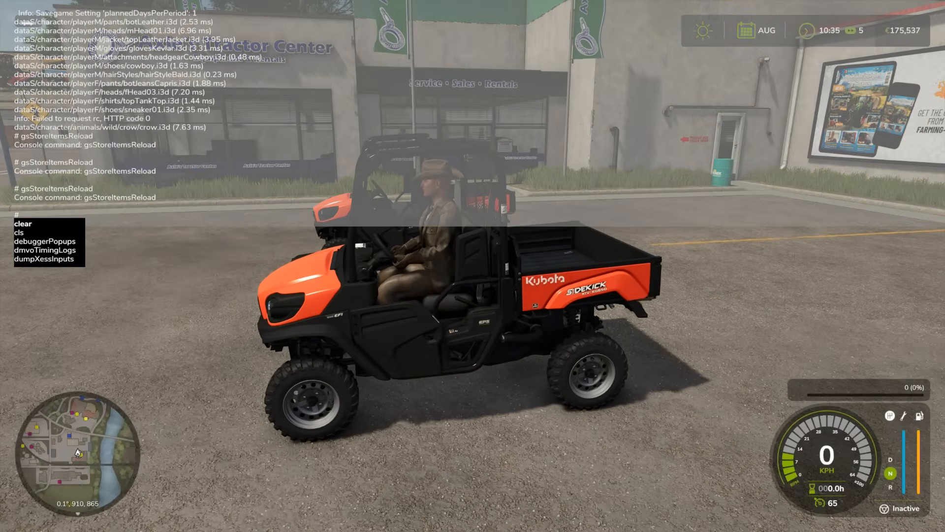
# Enter the console command gsVehicleReload all 50 to refresh vehicles near the player
pyautogui.write('gsVehicleReload')
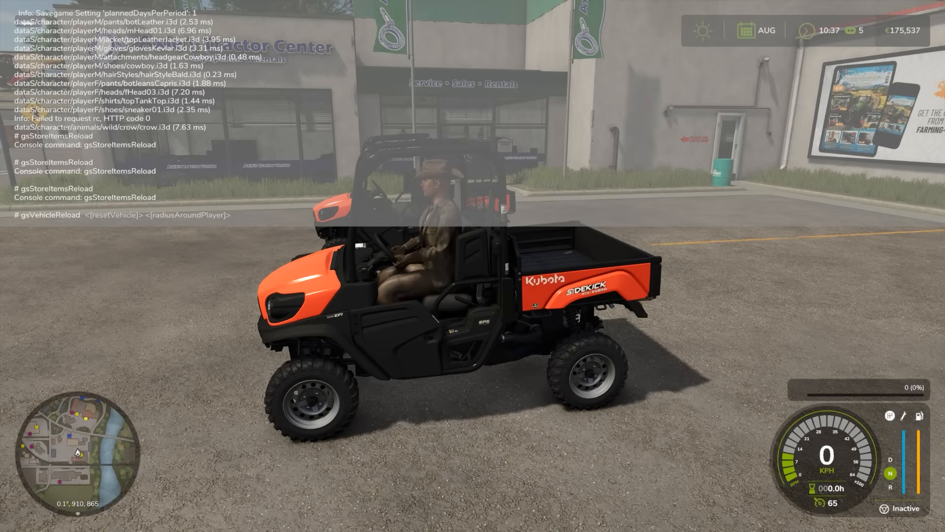
pyautogui.write('a')
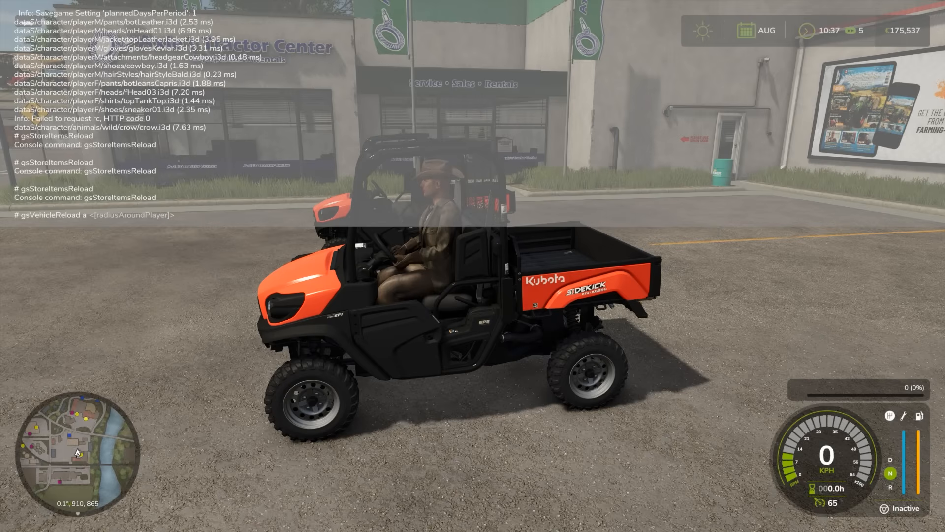
pyautogui.write('all')
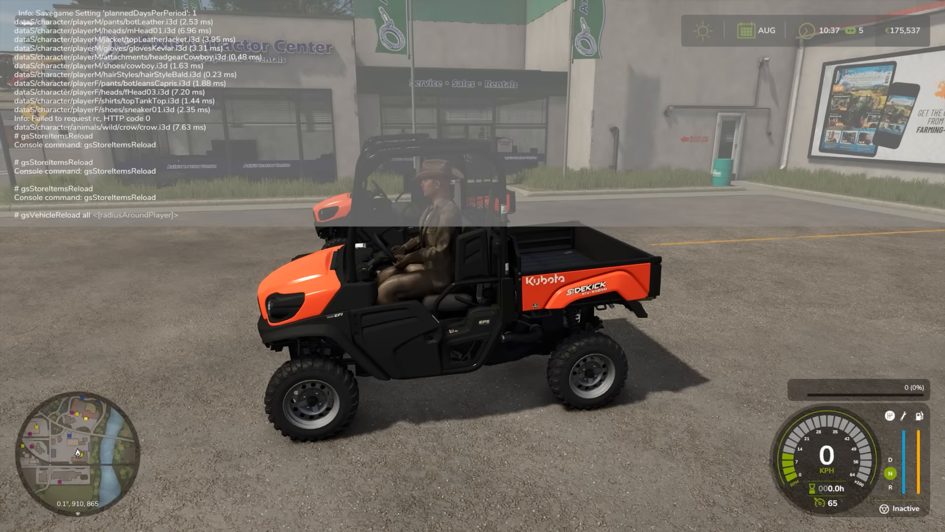
pyautogui.write('5')
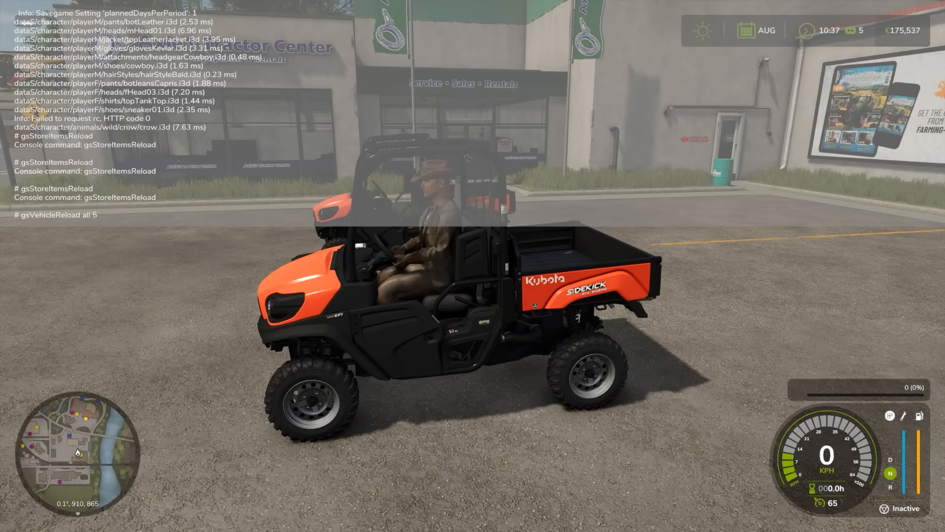
pyautogui.write('0')
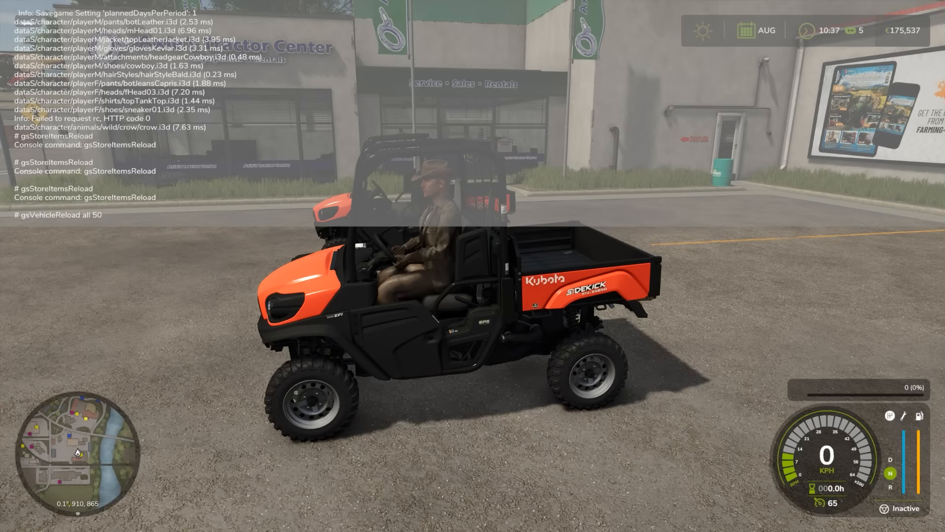